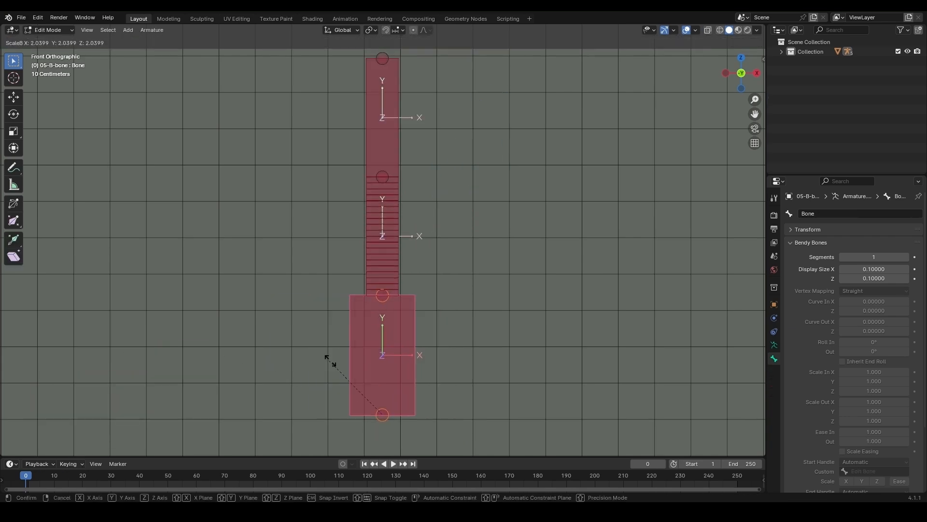
Step: Show the ArtStation page for the Rigging for Beginners practice files in the browser
key(alt+tab)
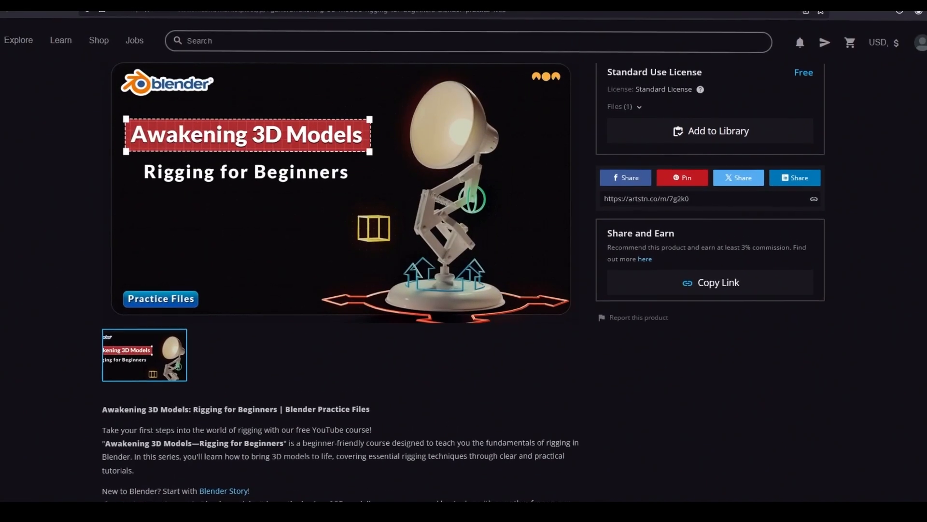
scroll(up, 3)
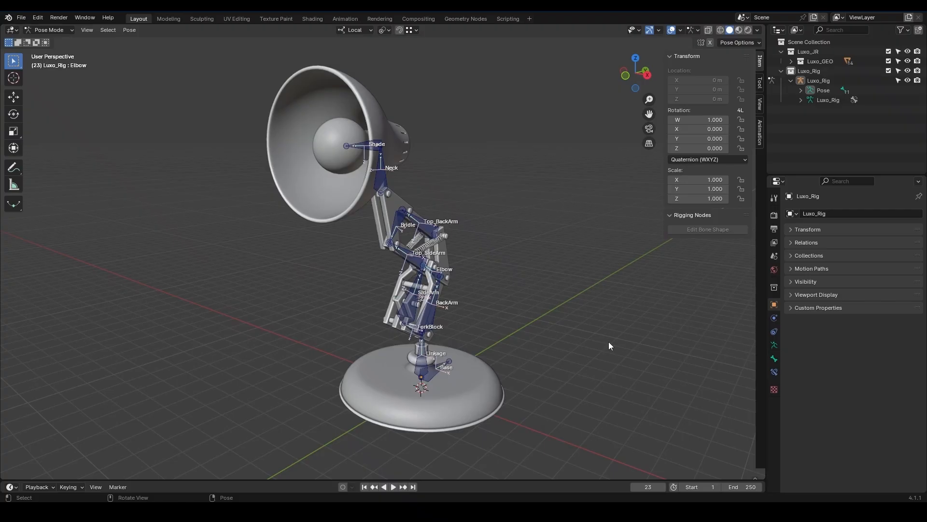
Step: View the rig in Right Orthographic and start a rotation of the Linkage bone without changing its pose
key(3)
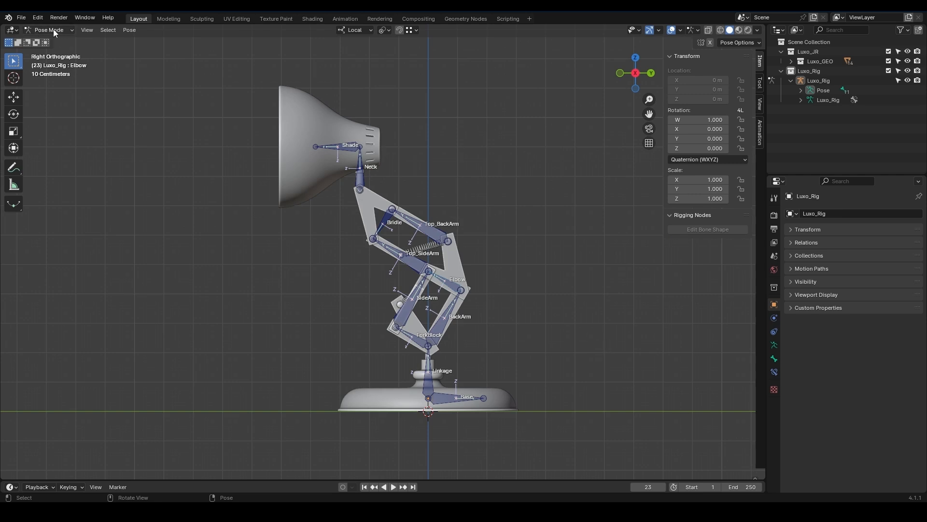
mouse_move(301, 305)
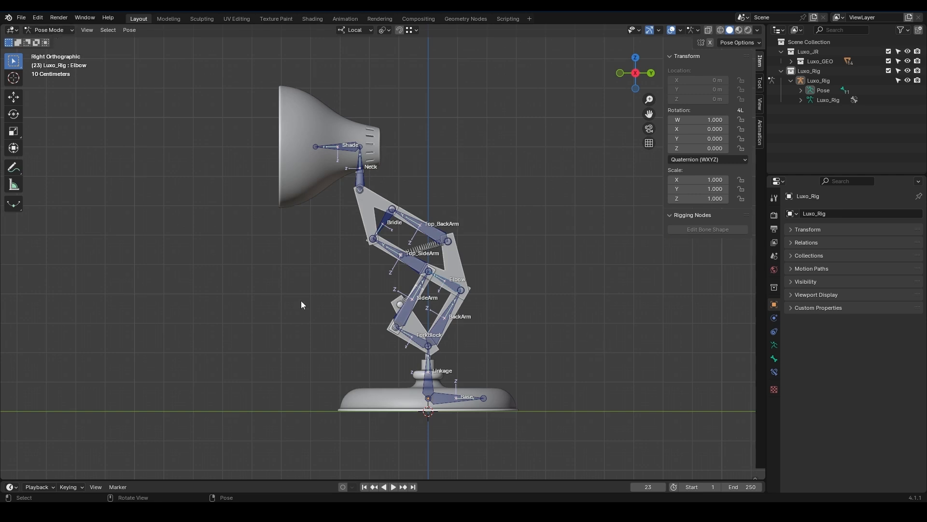
mouse_move(455, 404)
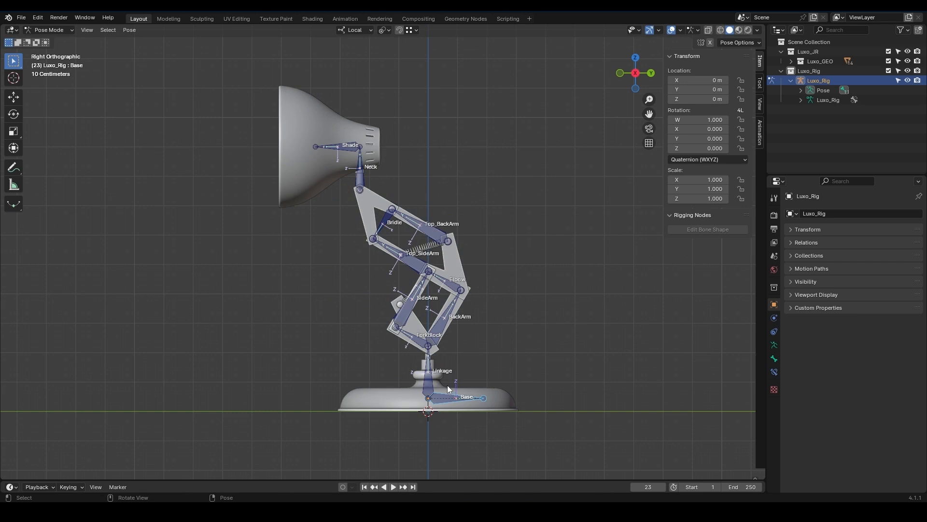
mouse_move(427, 387)
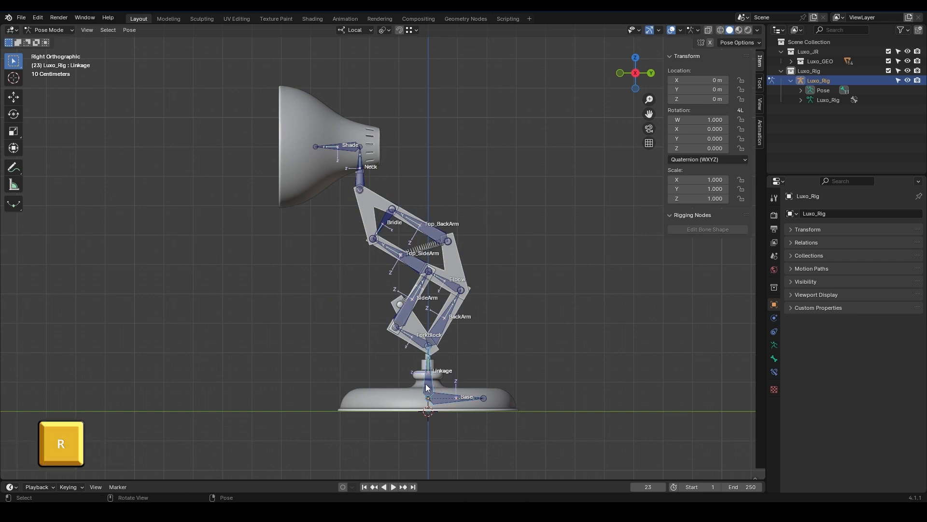
key(r)
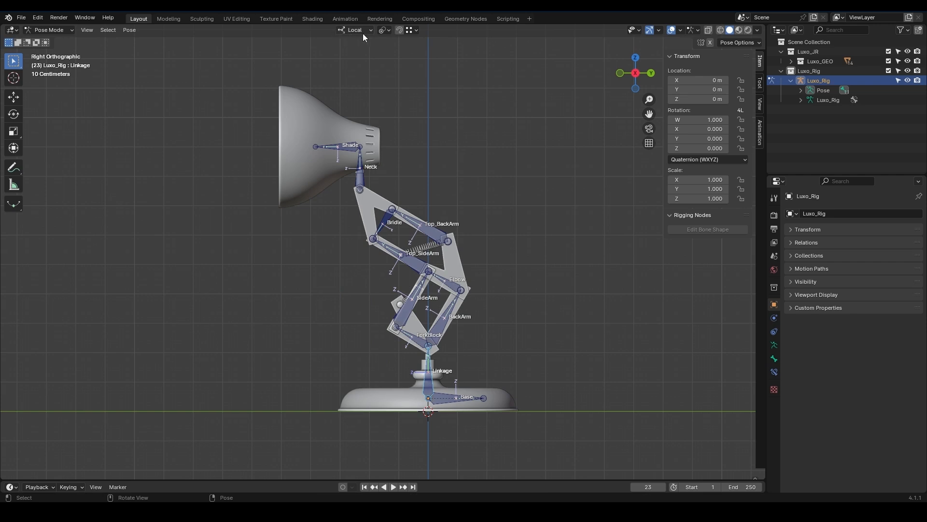
mouse_move(364, 37)
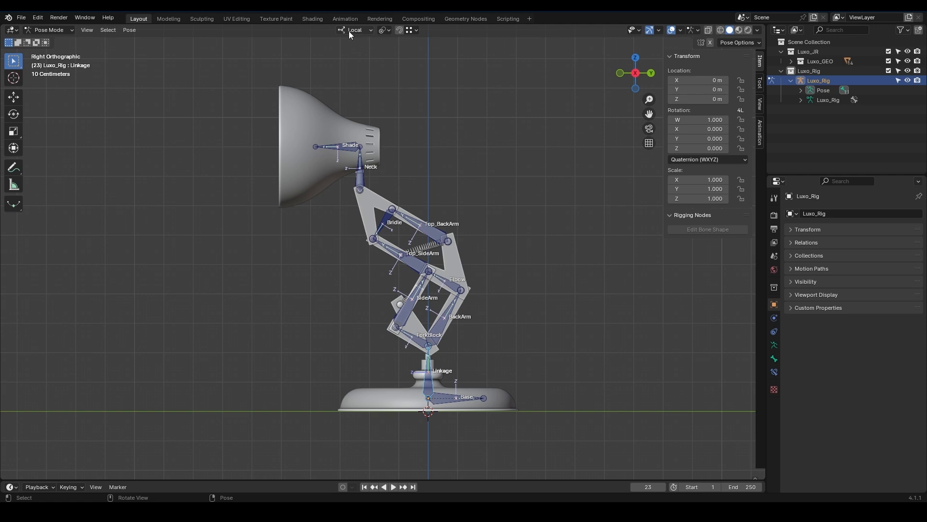
Step: Set the transform orientation to Global for rotating the Linkage bone
click(356, 30)
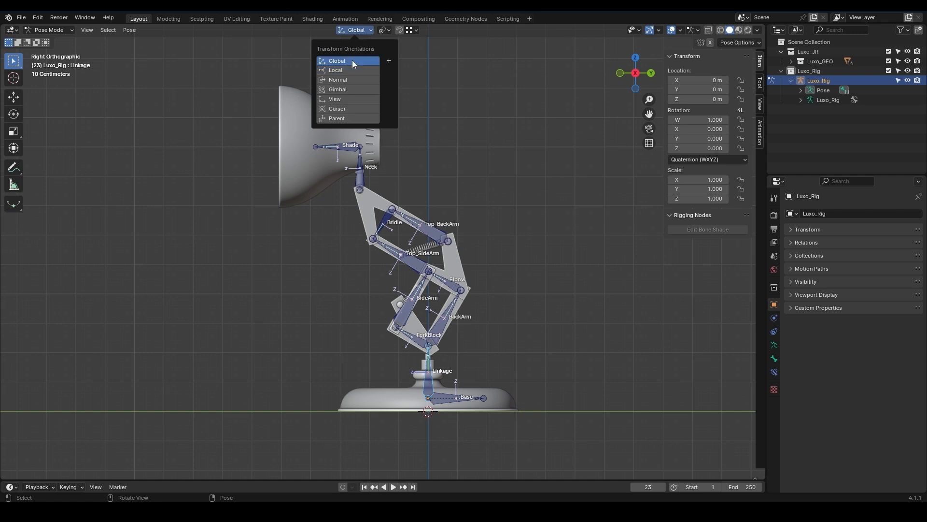
click(337, 60)
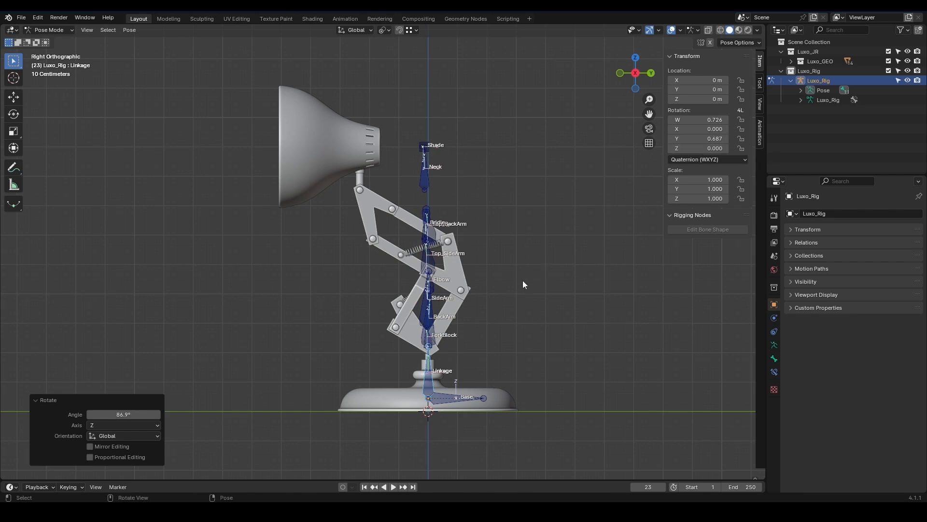
mouse_move(466, 354)
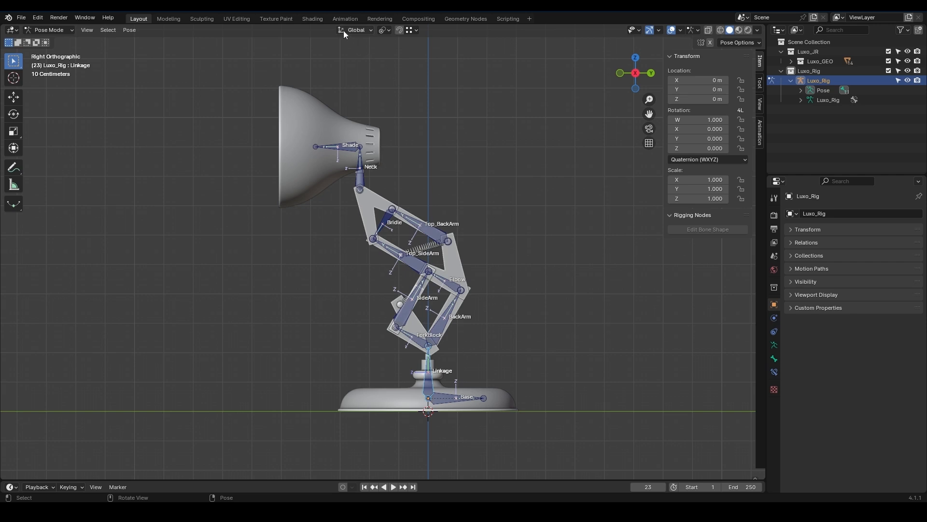
Step: Set the transform orientation back to Local and switch to the constraints demo scene
click(354, 30)
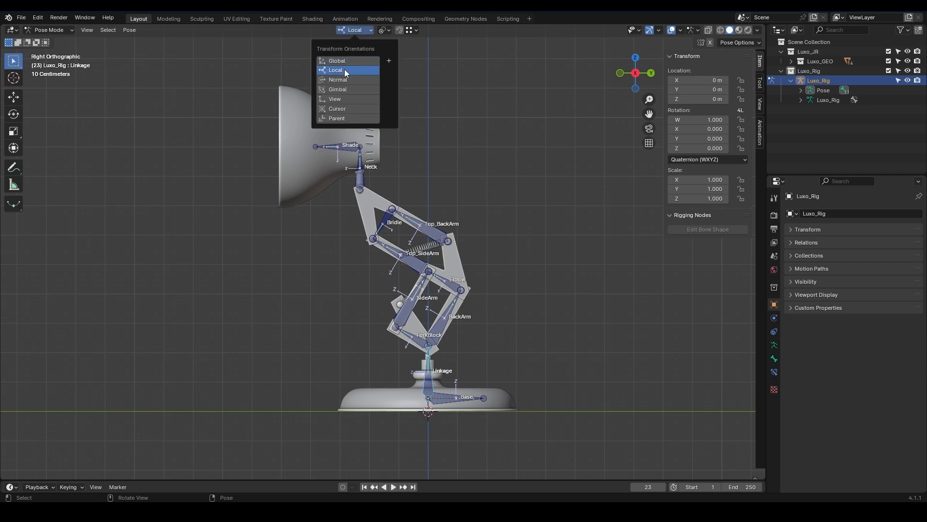
click(335, 70)
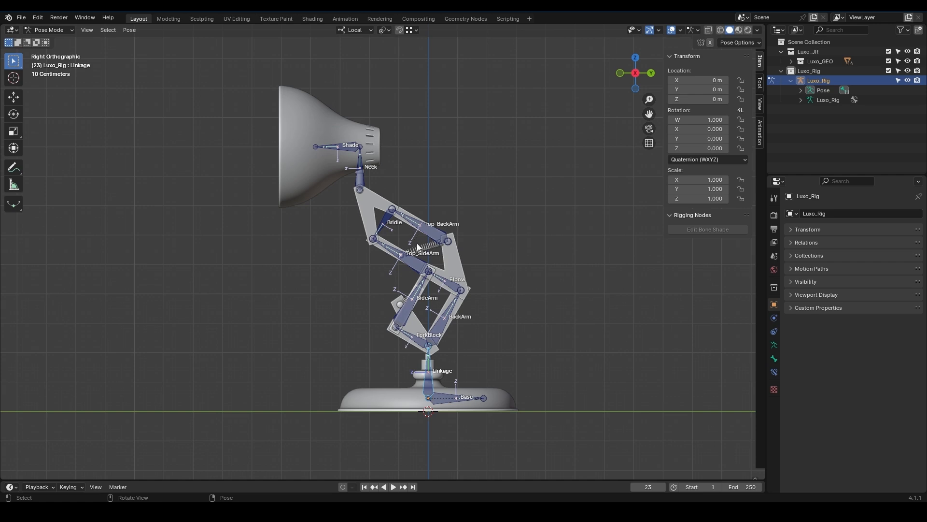
mouse_move(432, 348)
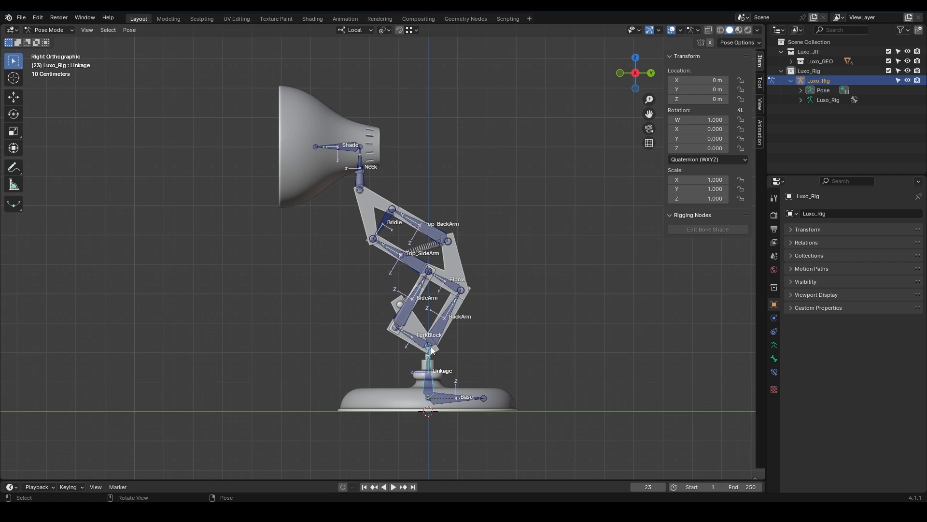
mouse_move(458, 290)
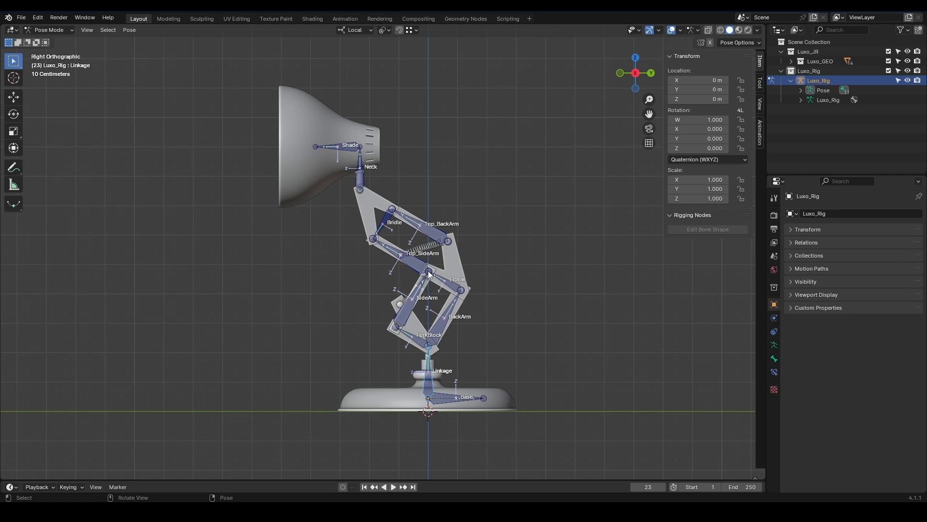
click(414, 304)
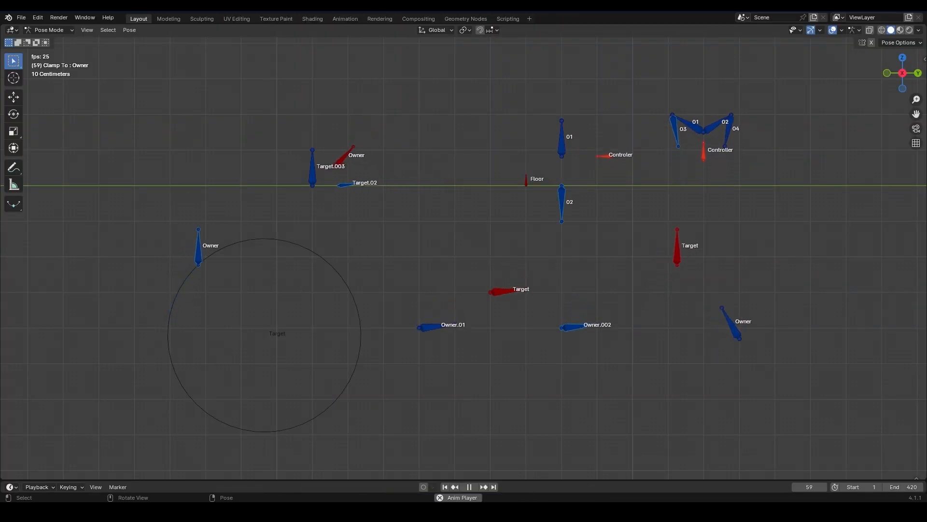
Step: Play the constraint demo animation in the Anim Player so Owner bones follow their Targets
click(470, 487)
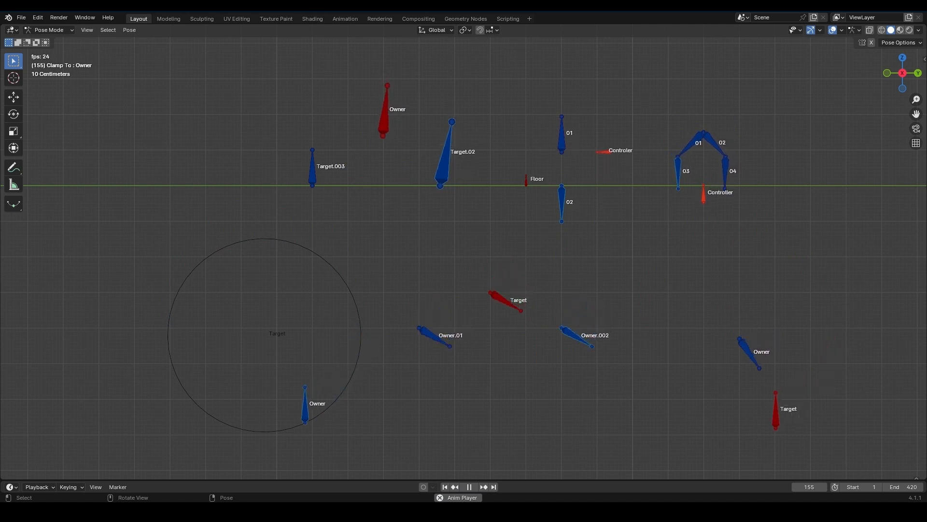
click(469, 486)
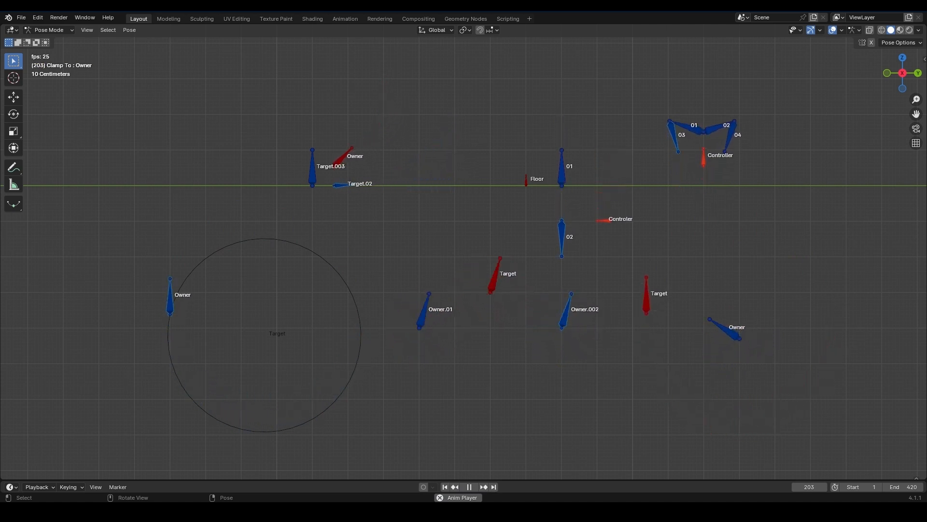
click(470, 486)
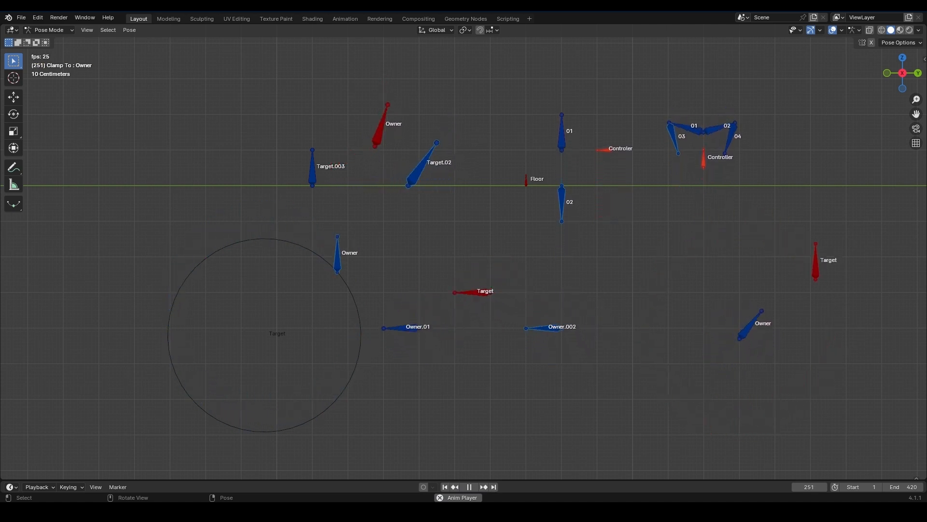
click(469, 486)
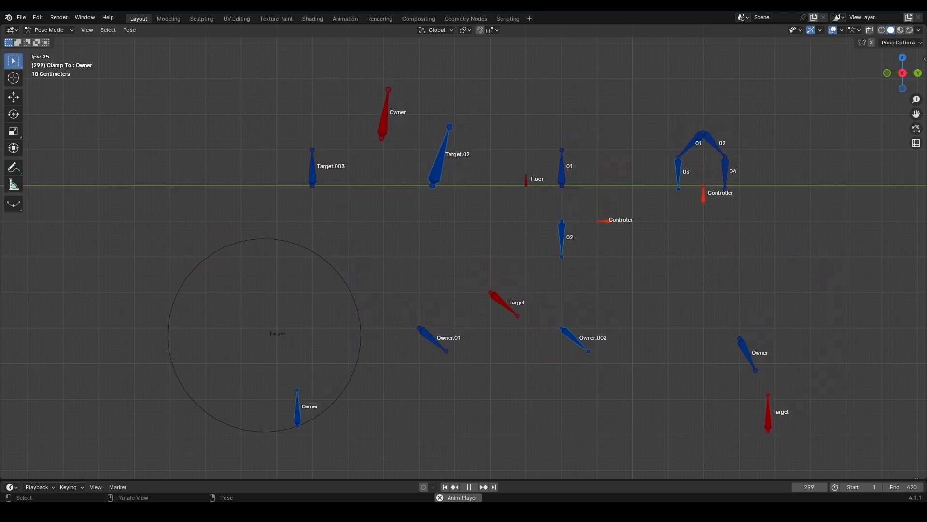
click(470, 486)
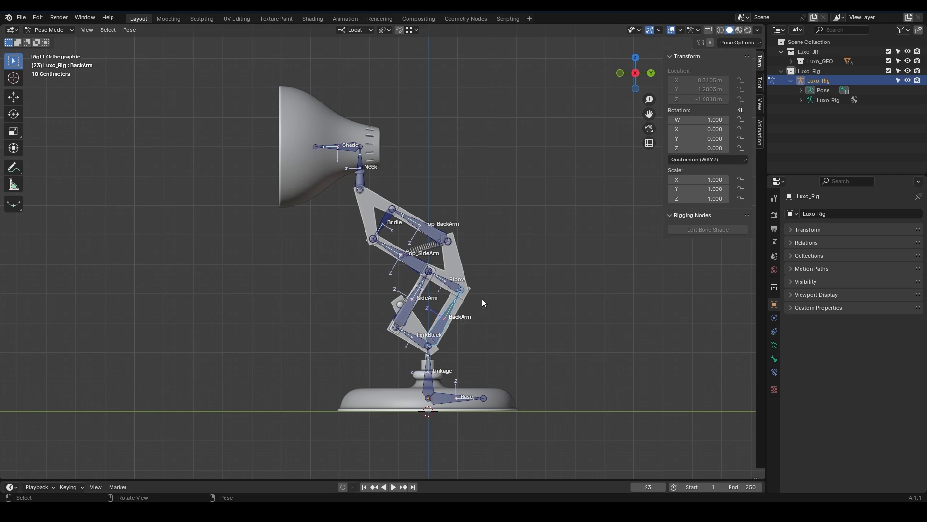
Step: Show BackArm's bone constraint properties and list the constraint types available to add
click(773, 334)
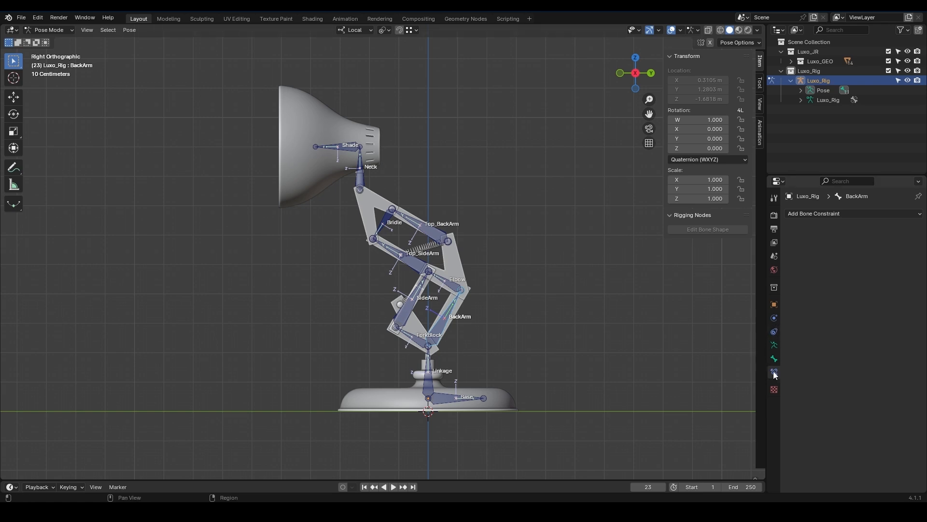
mouse_move(774, 372)
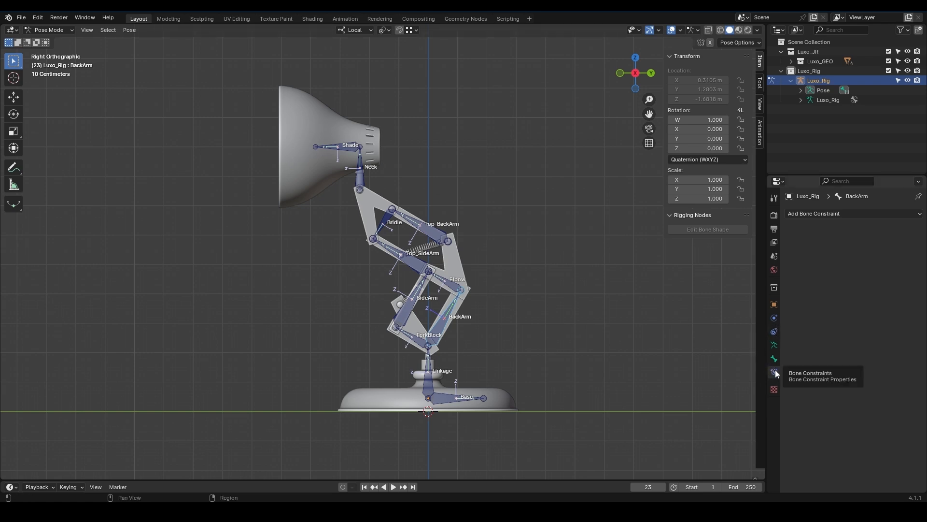
click(852, 213)
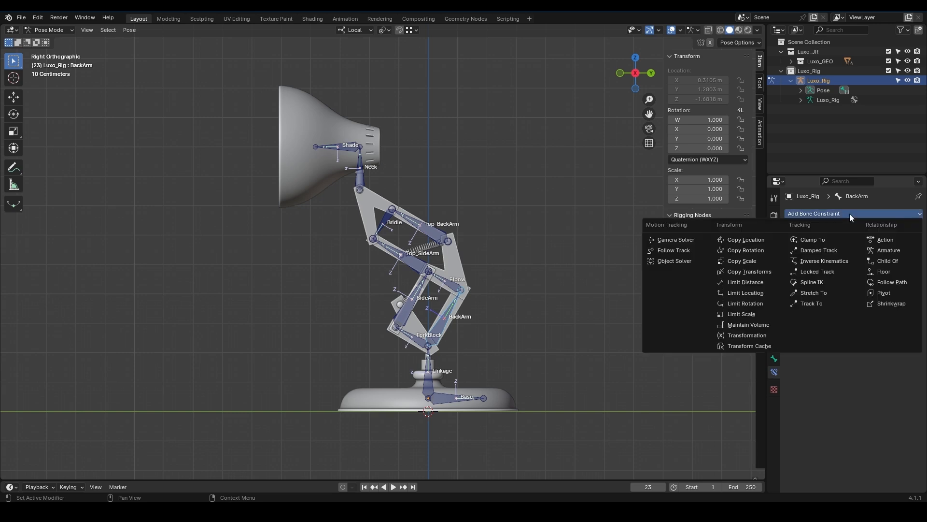
mouse_move(741, 313)
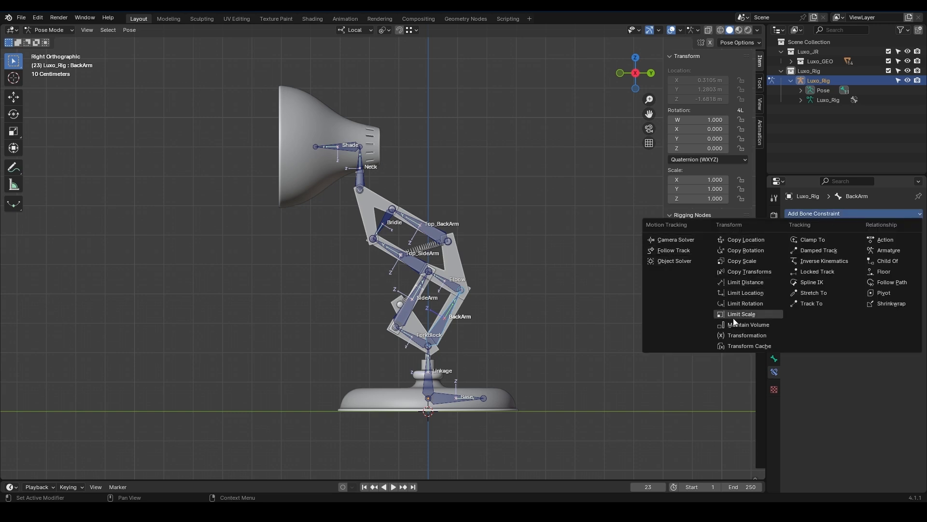
mouse_move(855, 330)
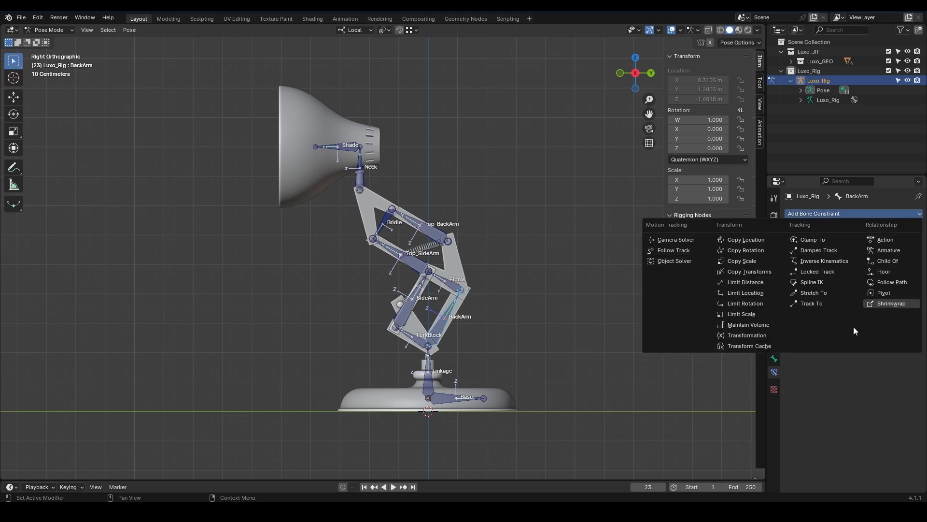
mouse_move(823, 260)
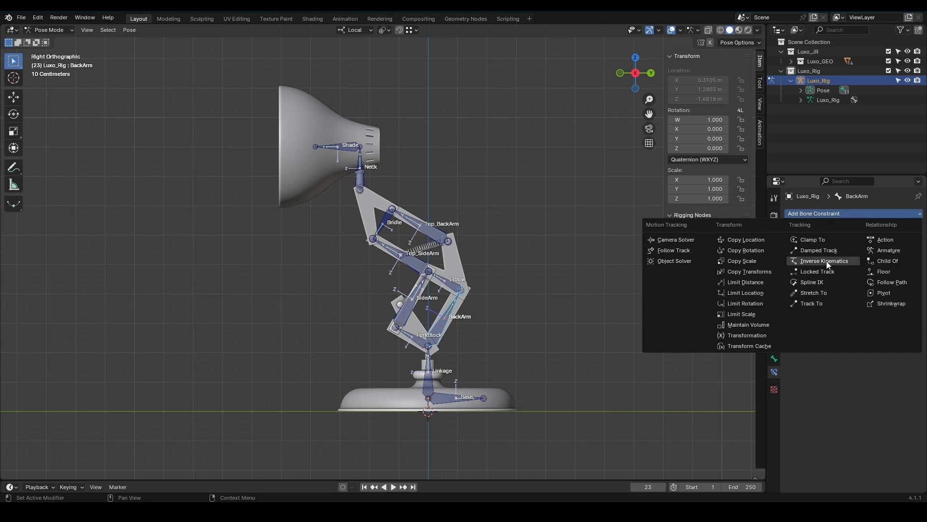
mouse_move(824, 260)
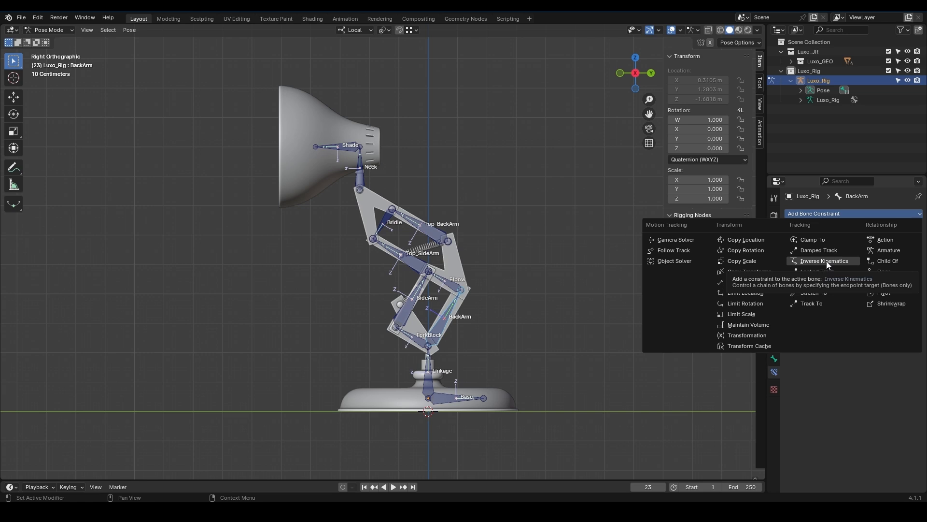
Step: Add an Inverse Kinematics constraint to the Top_SideArm bone
click(534, 275)
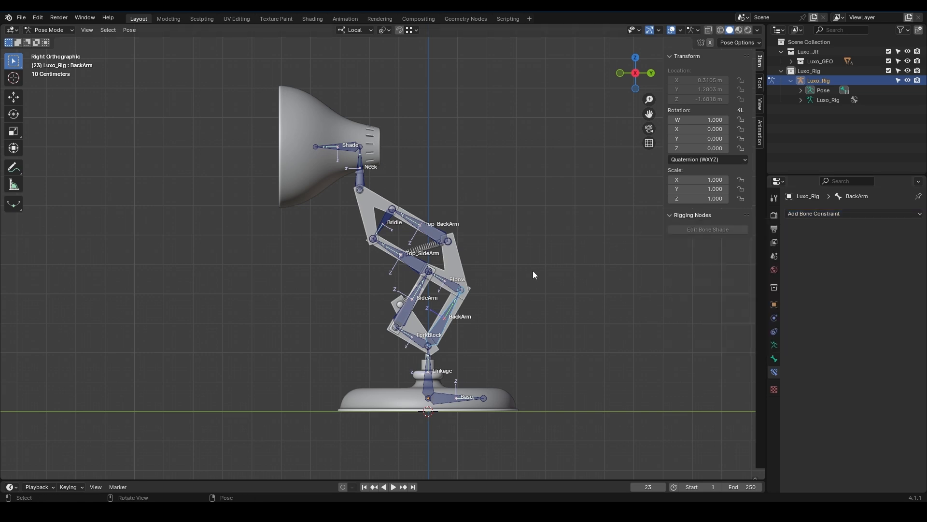
mouse_move(403, 255)
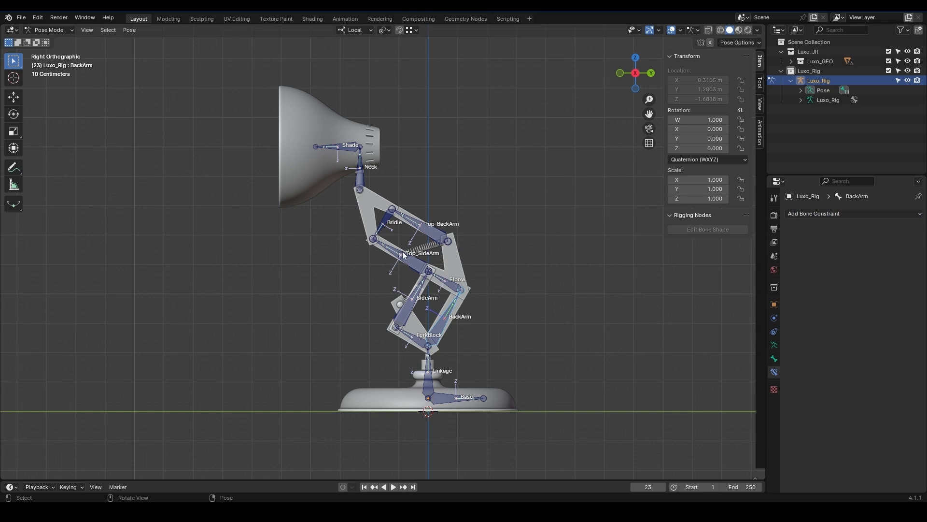
mouse_move(407, 335)
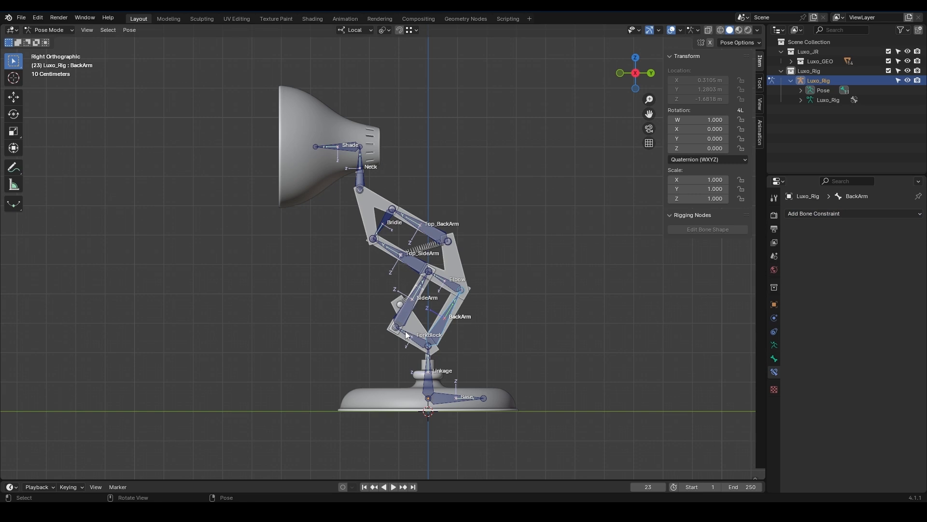
mouse_move(408, 278)
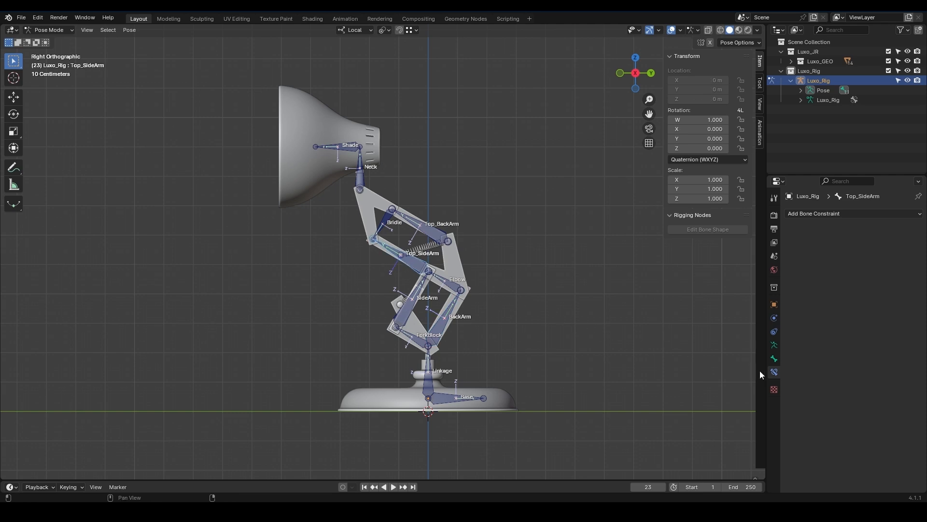
click(852, 213)
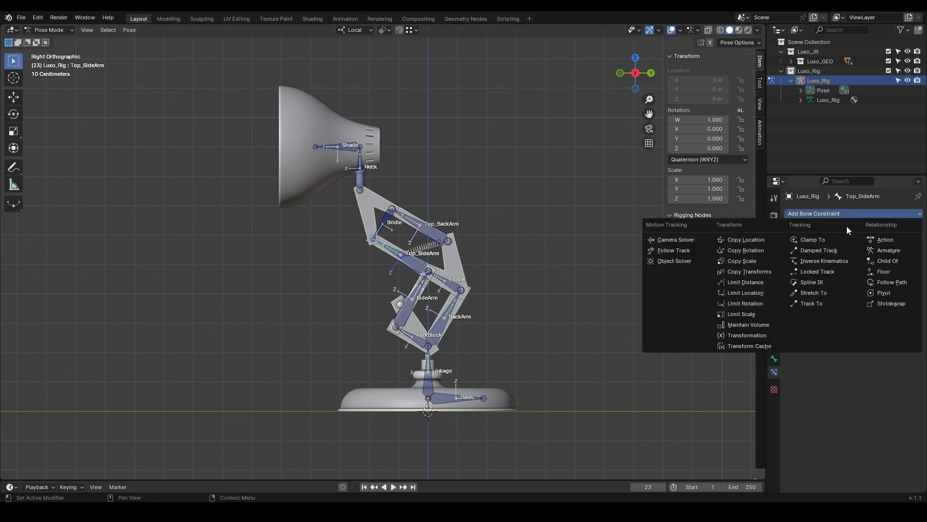
click(824, 261)
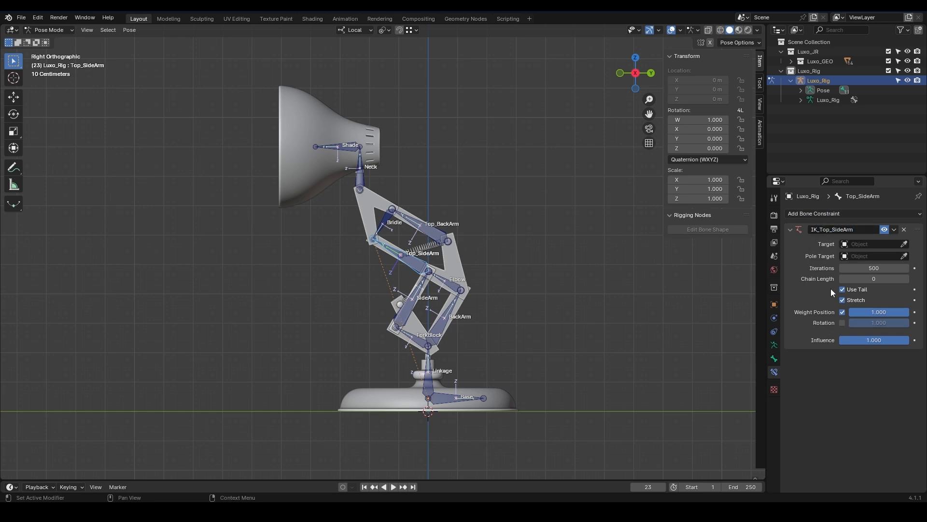
mouse_move(832, 251)
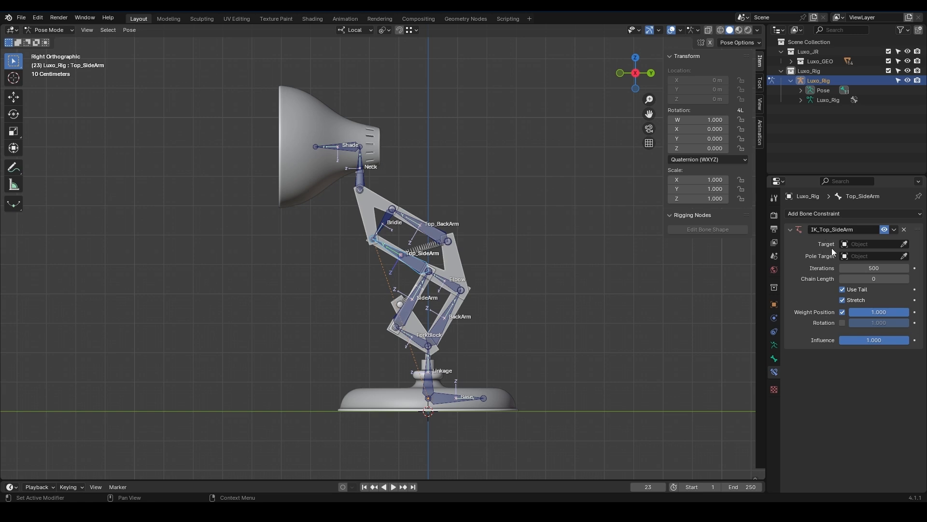
Step: Set the Luxo_Rig armature as the IK constraint's target object
click(869, 243)
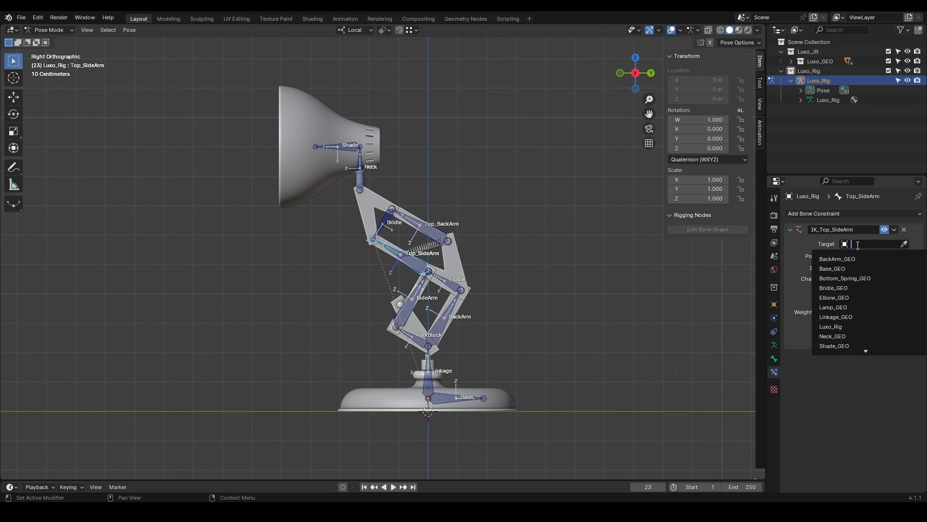
scroll(down, 3)
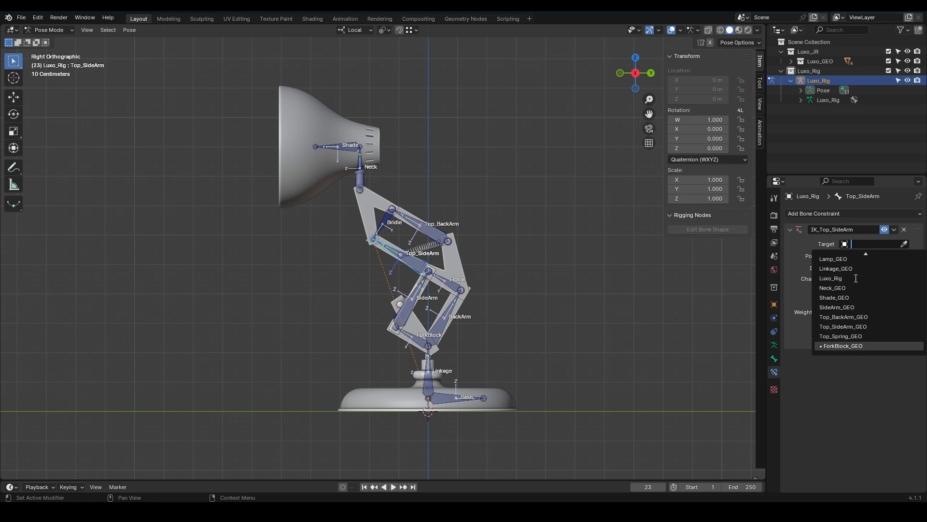
scroll(up, 3)
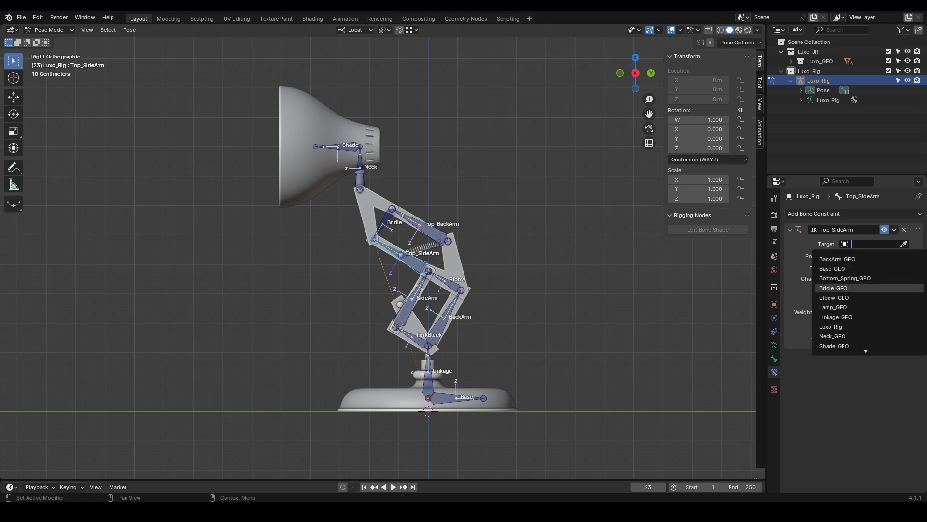
click(831, 325)
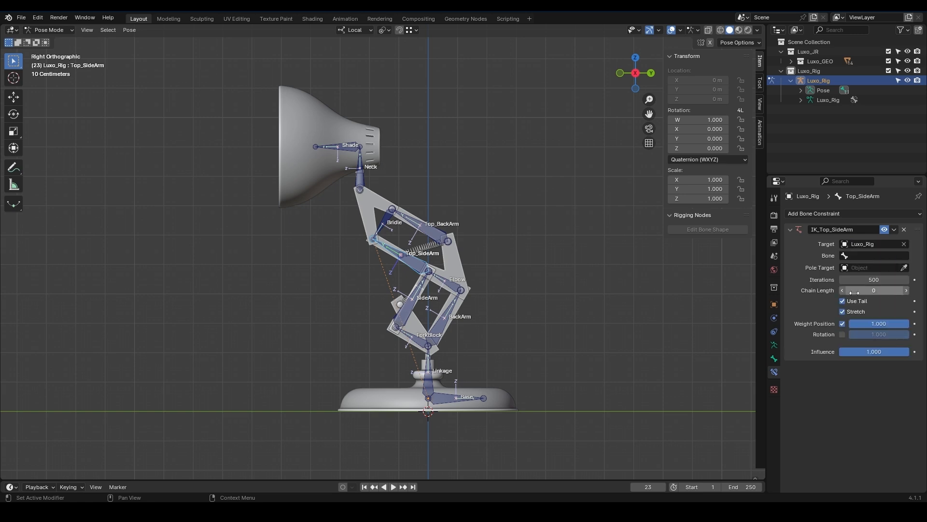
click(903, 243)
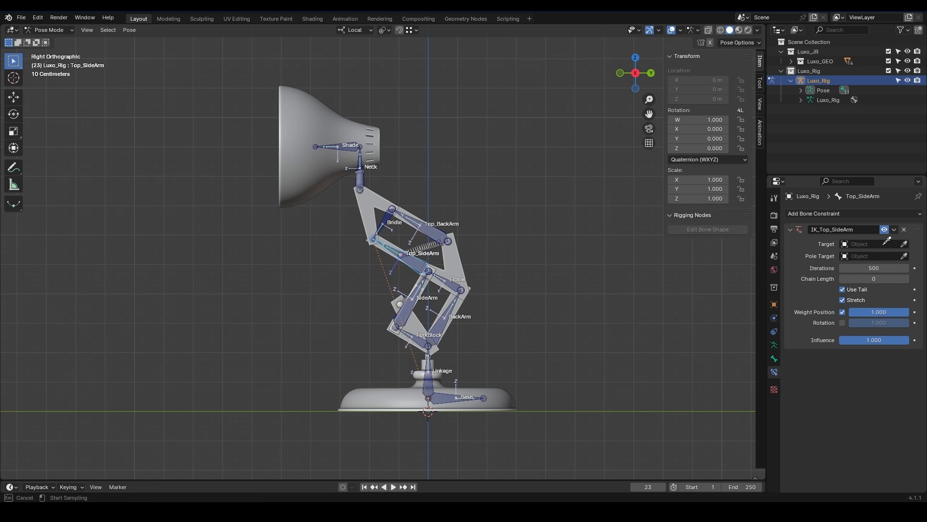
mouse_move(415, 238)
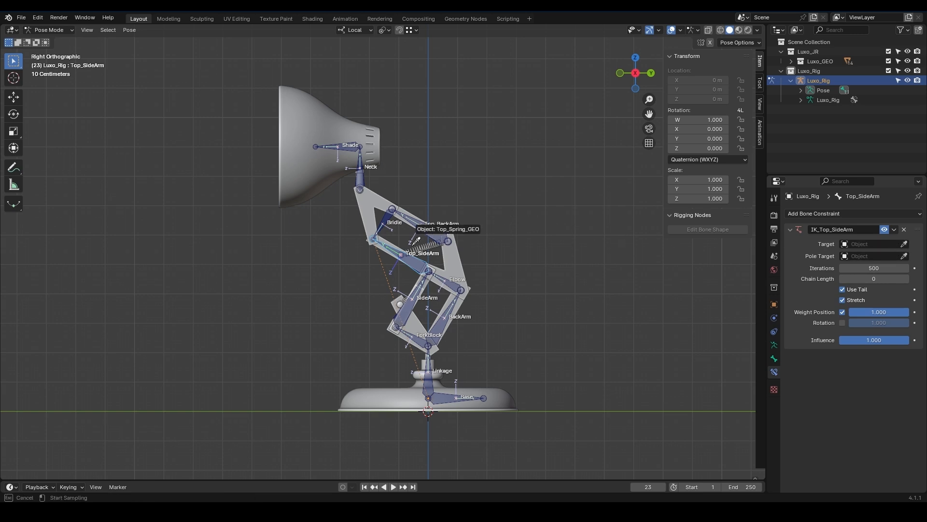
click(874, 243)
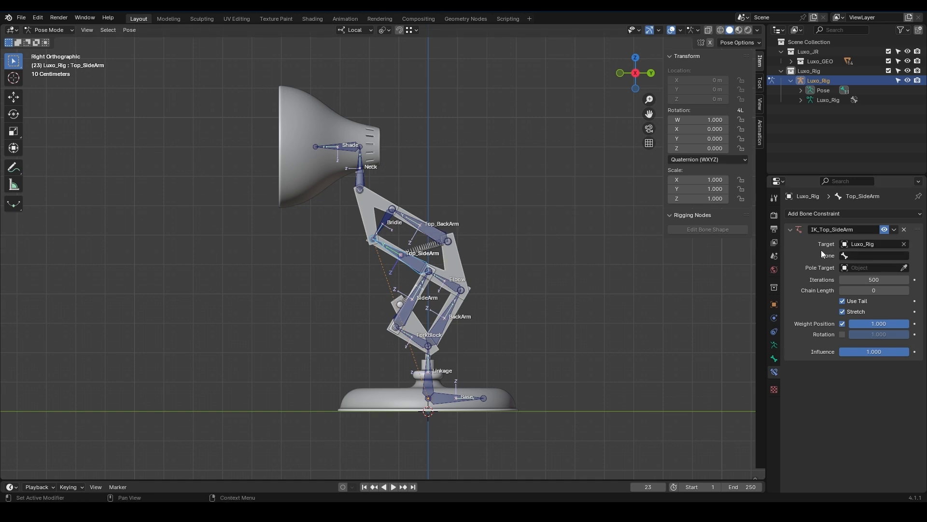
mouse_move(826, 265)
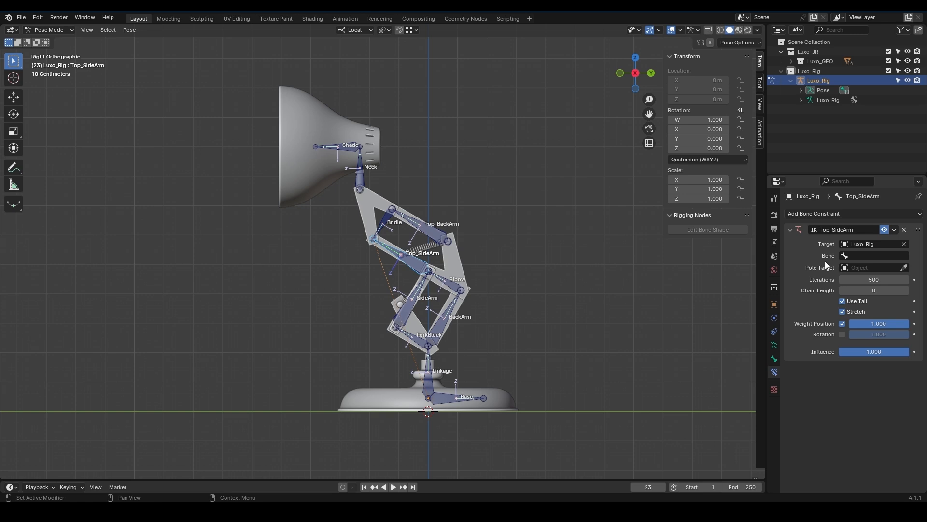
mouse_move(827, 265)
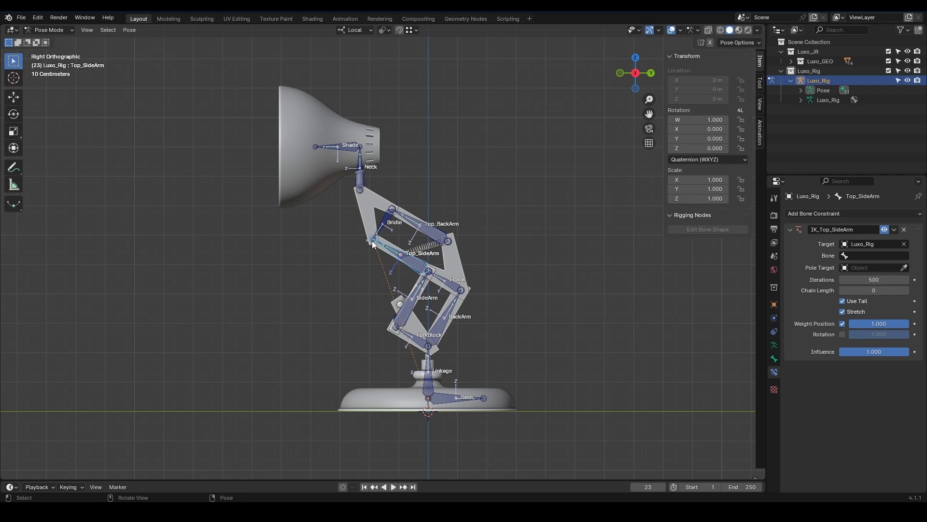
Step: Extrude a CTRL_Top_SideArm bone along Y from Top_SideArm in Edit Mode and clear its parent
key(Tab)
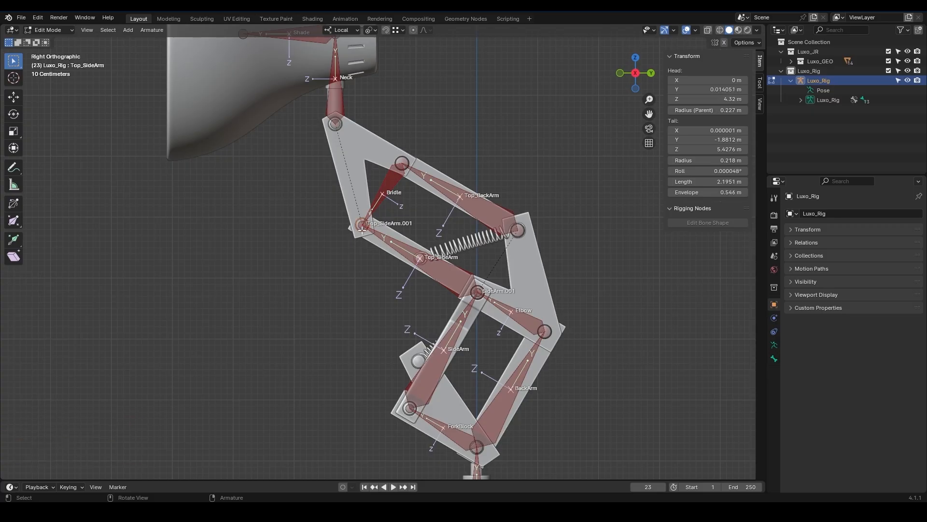
key(e)
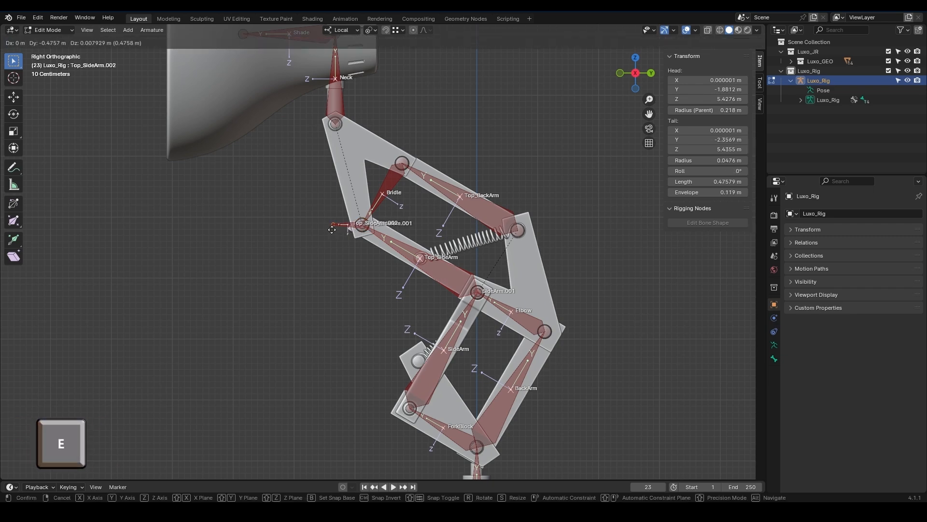
key(y)
text(CTRL_Top_SideArm)
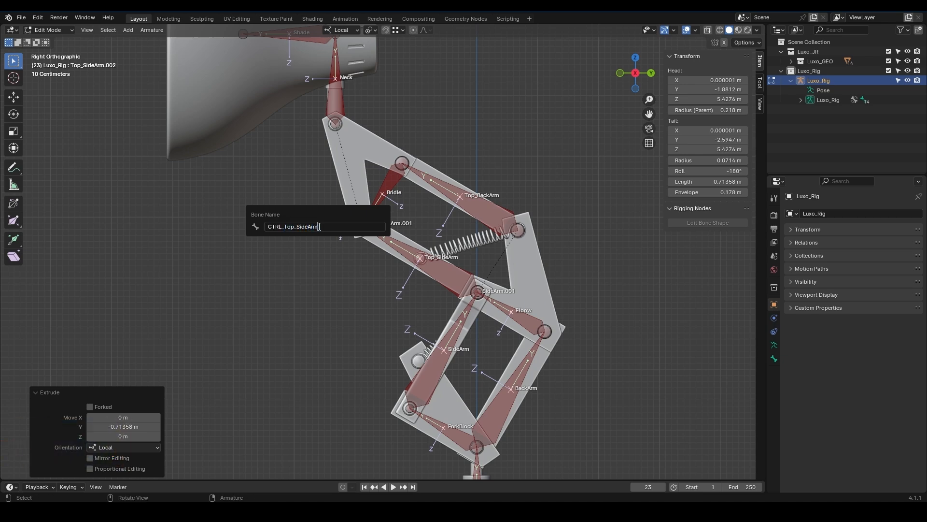
key(Return)
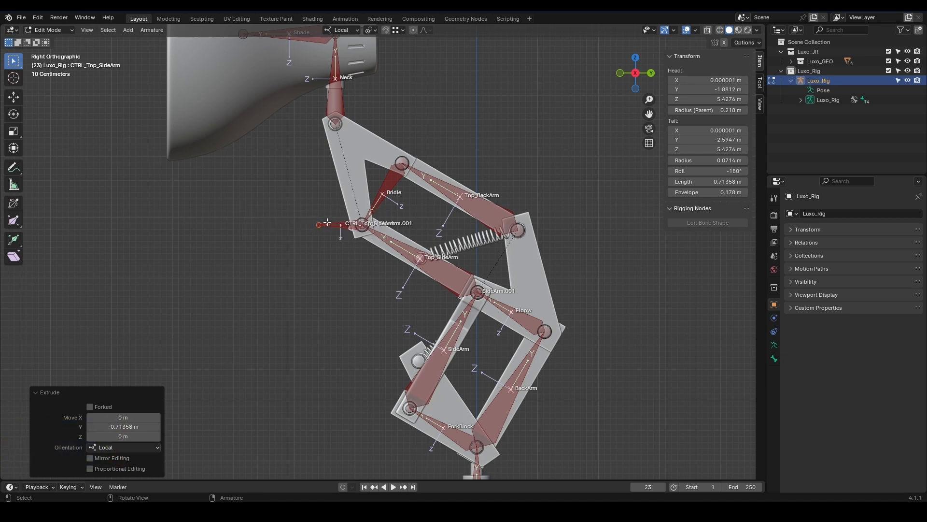
mouse_move(400, 244)
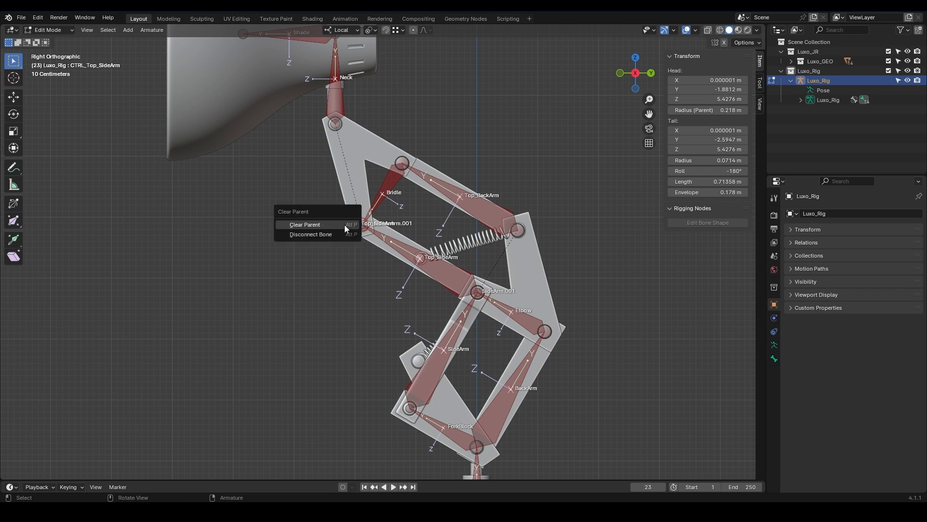
click(304, 224)
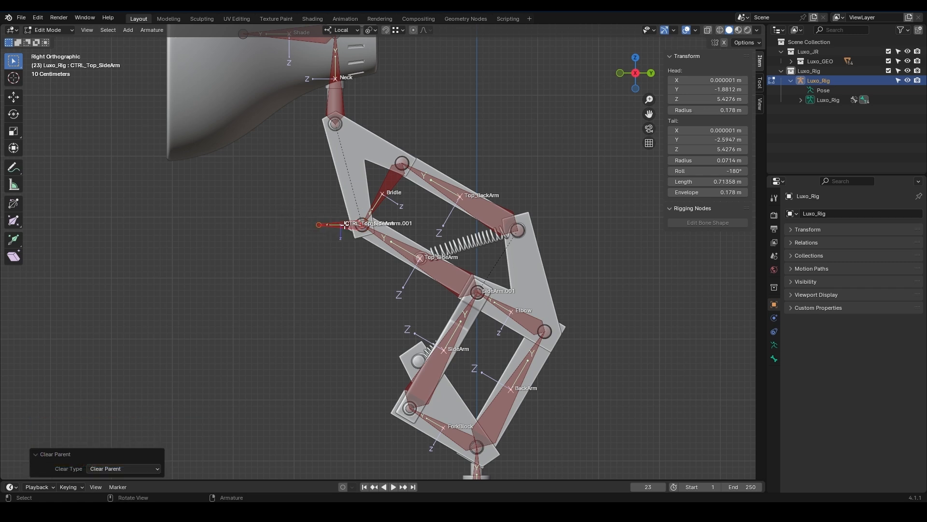
Step: Back in Pose Mode, make CTRL_Top_SideArm the IK constraint's target bone
key(Tab)
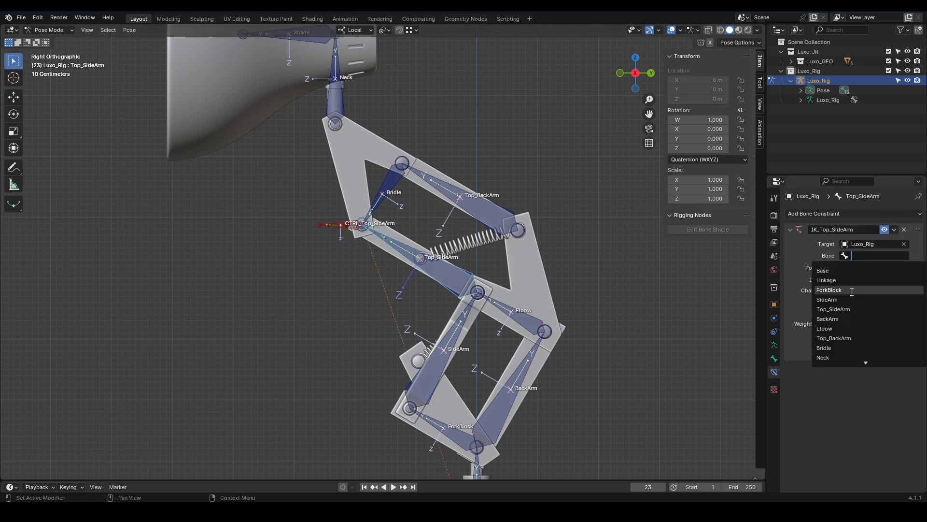
scroll(down, 3)
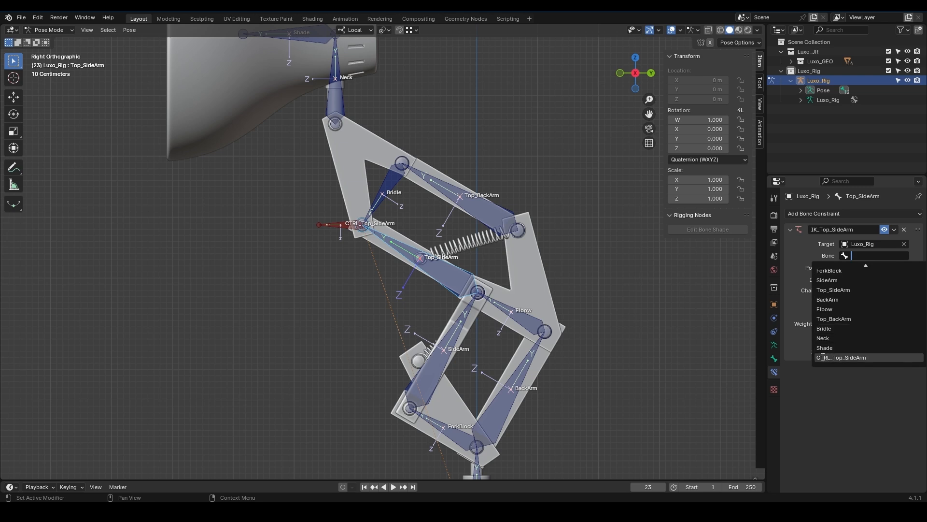
click(842, 357)
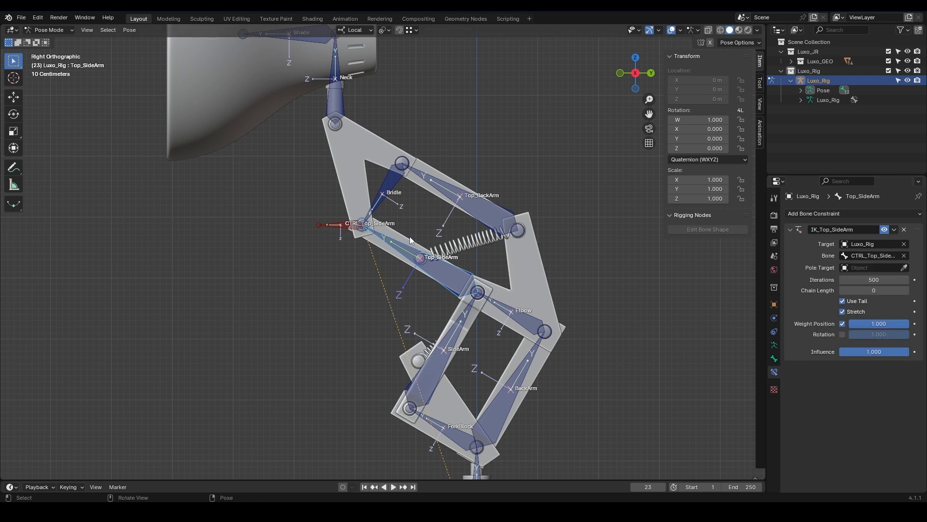
Step: Give CTRL_Top_SideArm the orange 02 - Theme Color Set pose bone colour
click(772, 359)
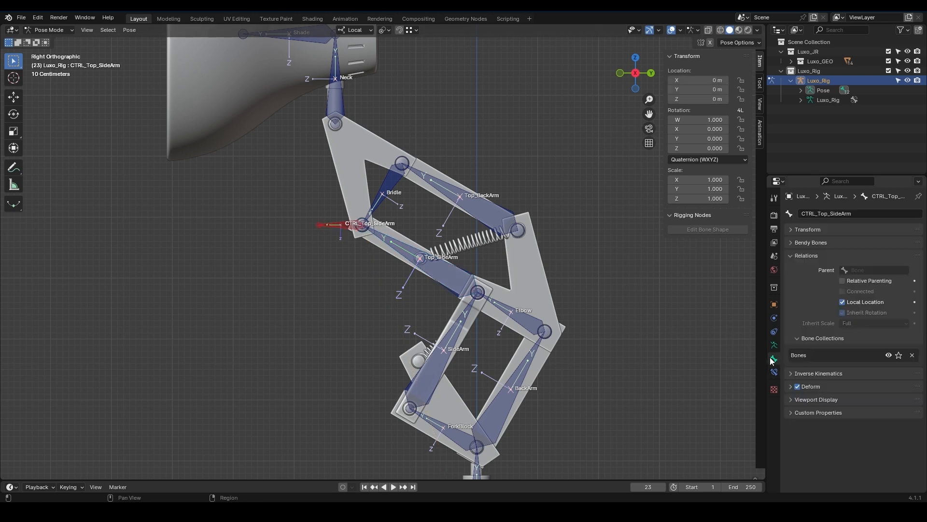
click(816, 399)
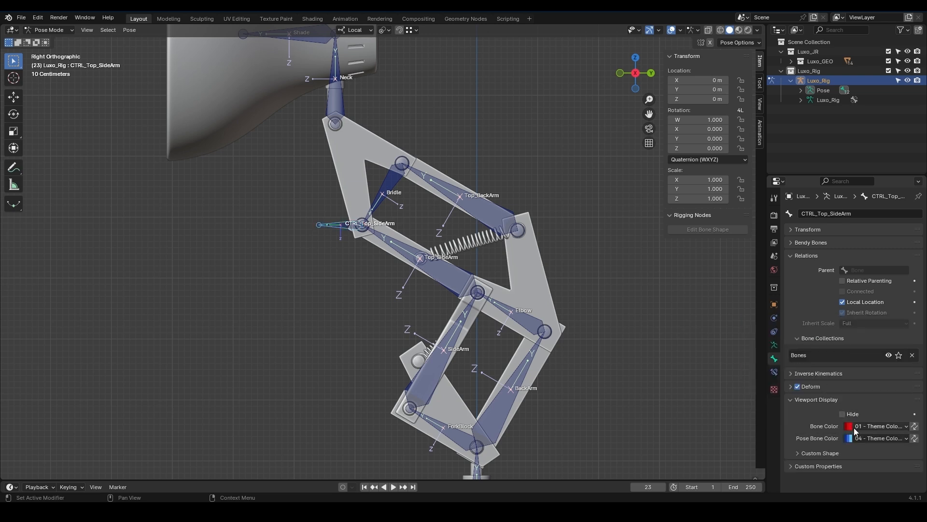
click(878, 437)
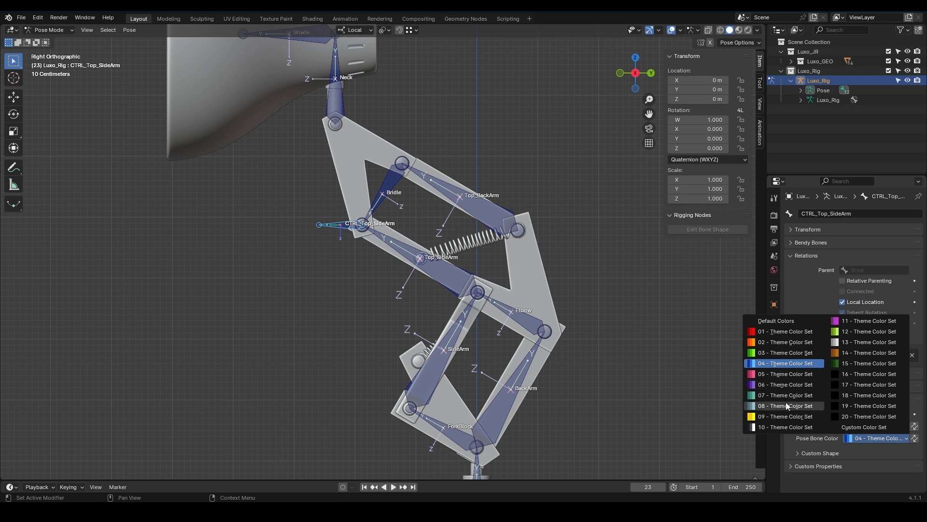
click(786, 342)
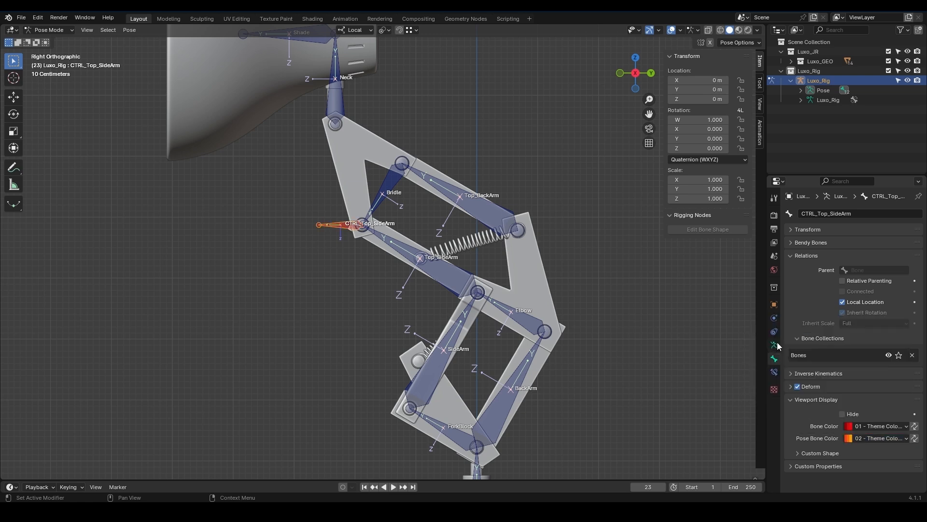
mouse_move(773, 344)
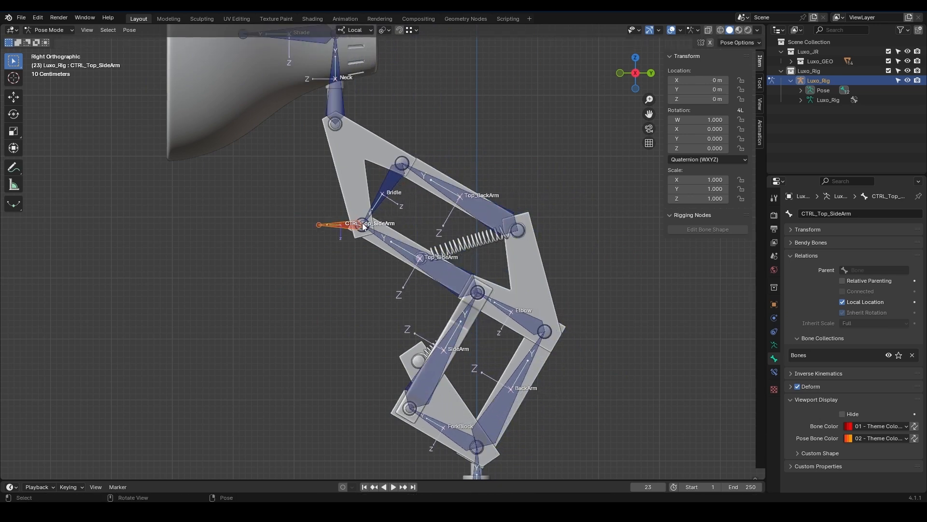
mouse_move(388, 248)
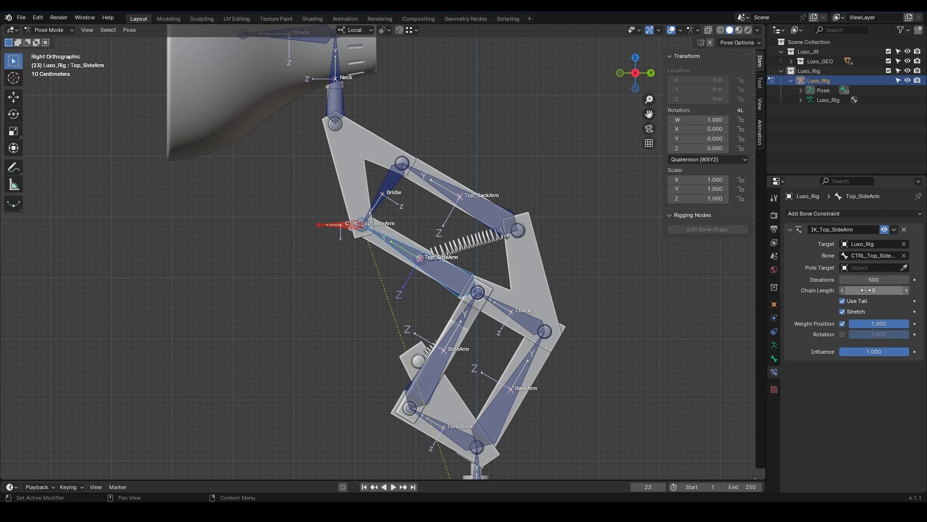
mouse_move(873, 290)
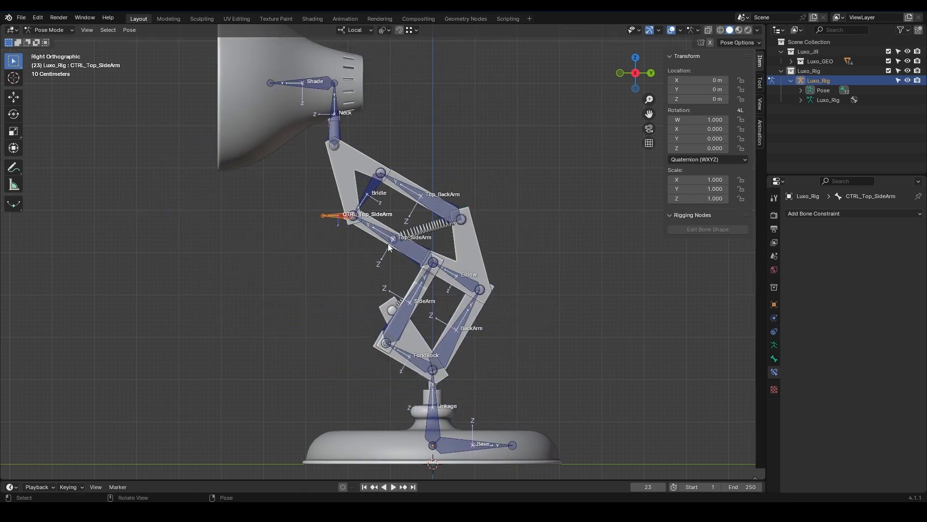
mouse_move(417, 368)
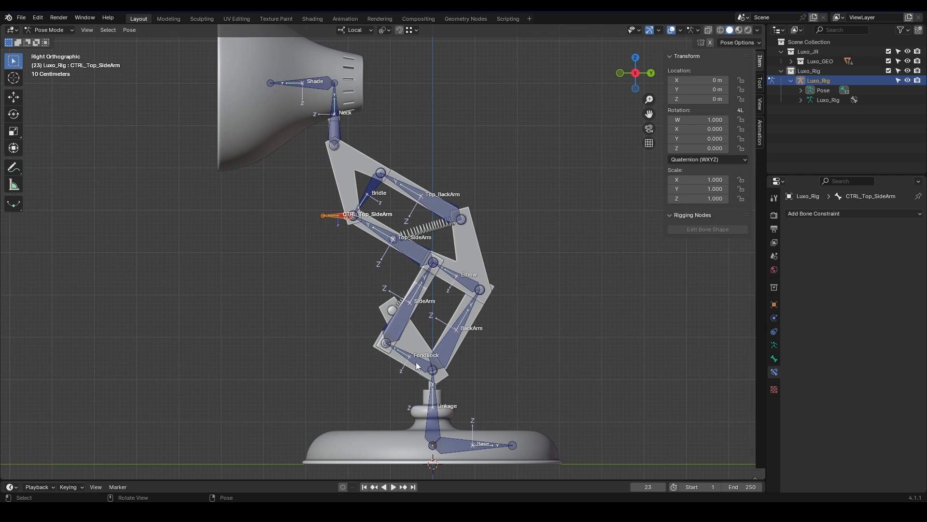
Step: Set the IK_Top_SideArm constraint's Chain Length to 3
click(415, 238)
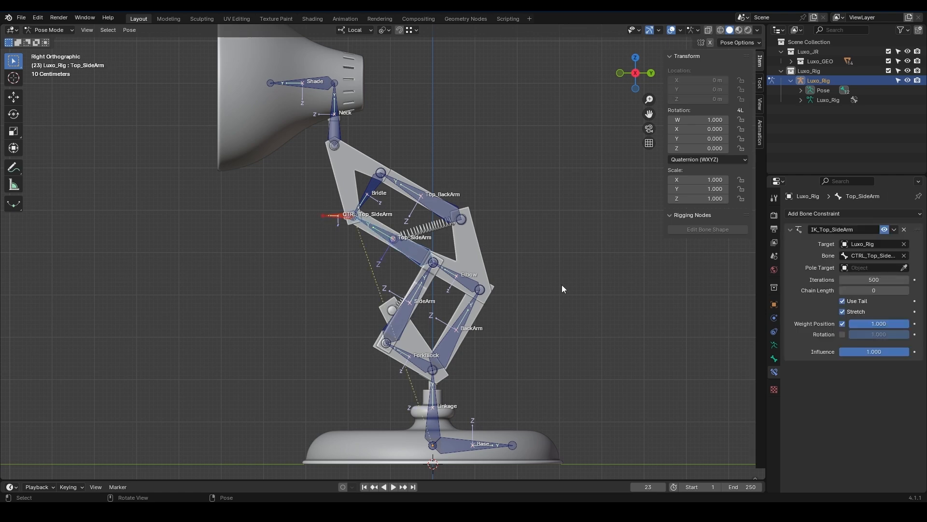
click(873, 290)
text(3)
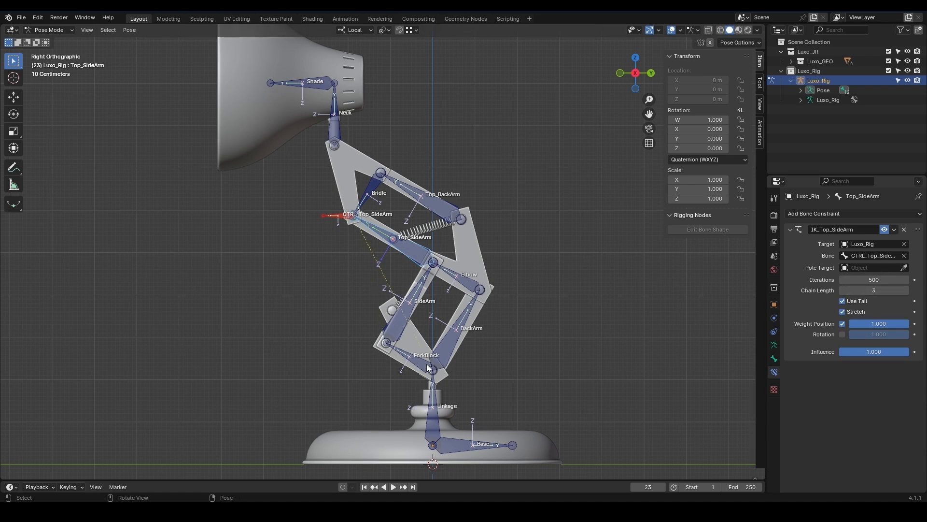
mouse_move(436, 375)
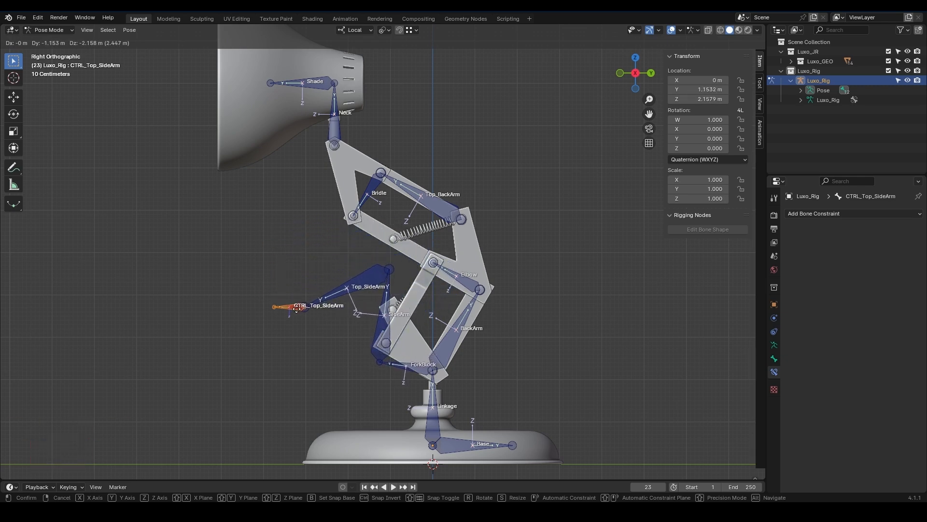
mouse_move(290, 312)
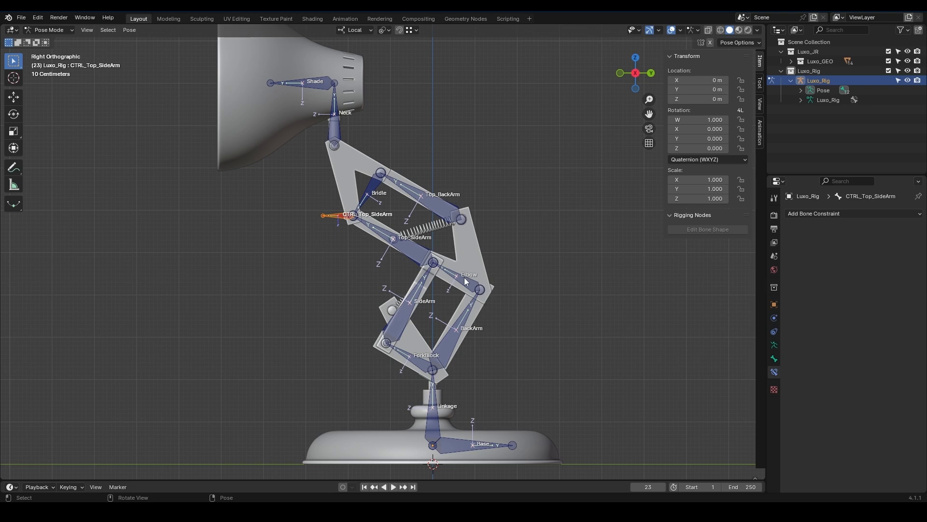
mouse_move(454, 336)
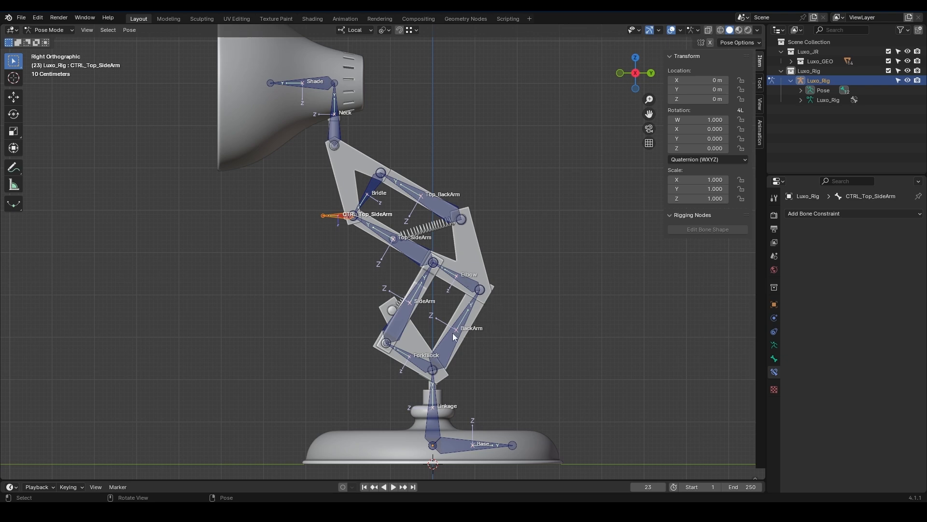
Step: Give Elbow an Inverse Kinematics constraint targeting Luxo_Rig's Top_SideArm bone with chain length 2
click(432, 262)
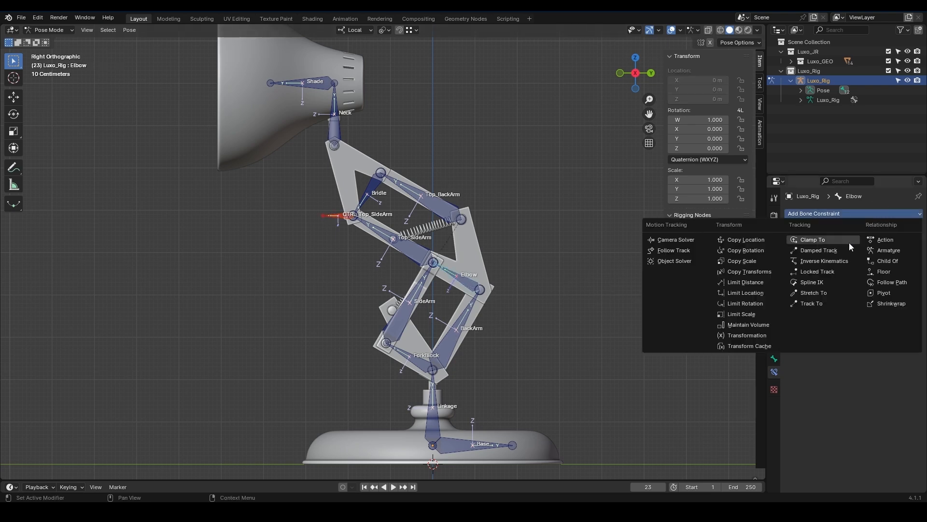
click(824, 260)
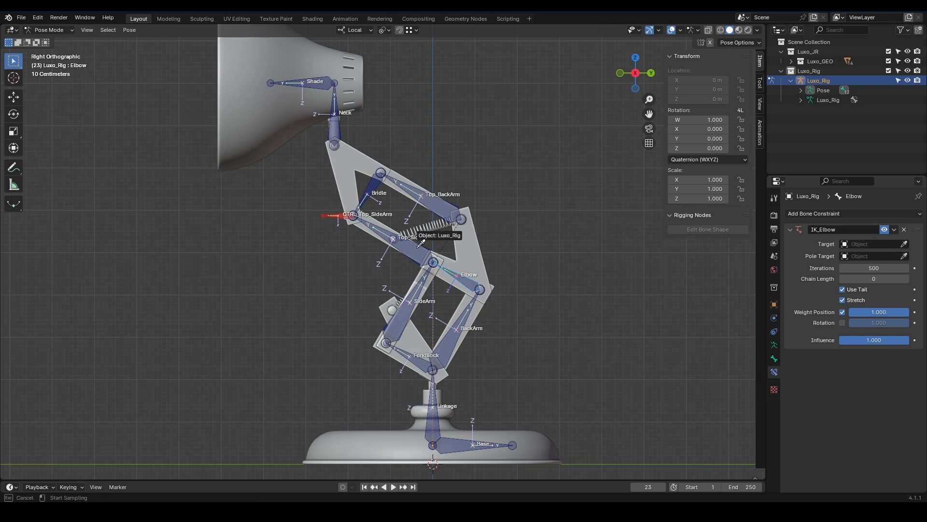
click(874, 243)
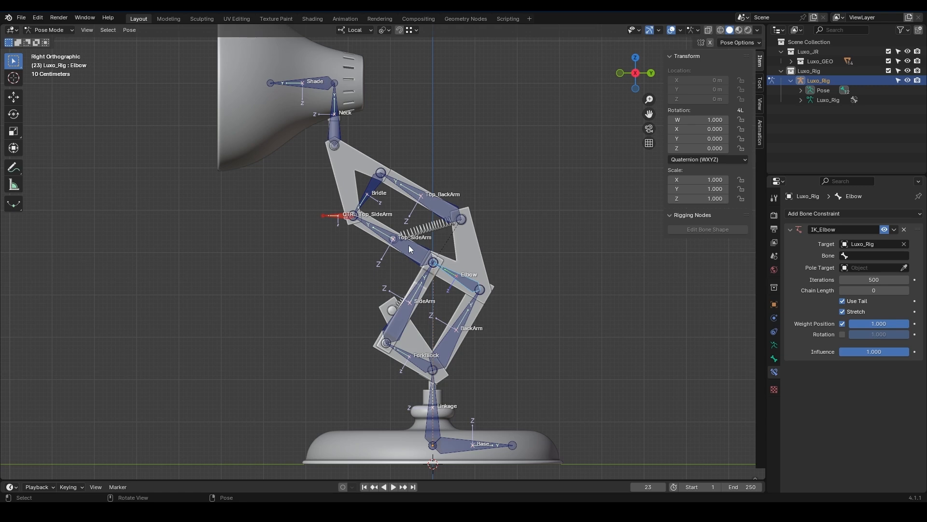
mouse_move(435, 264)
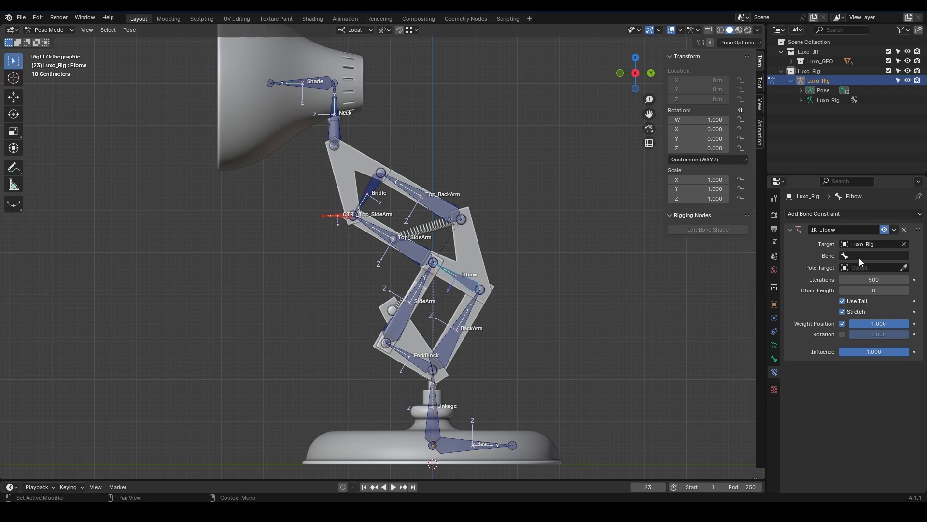
click(875, 255)
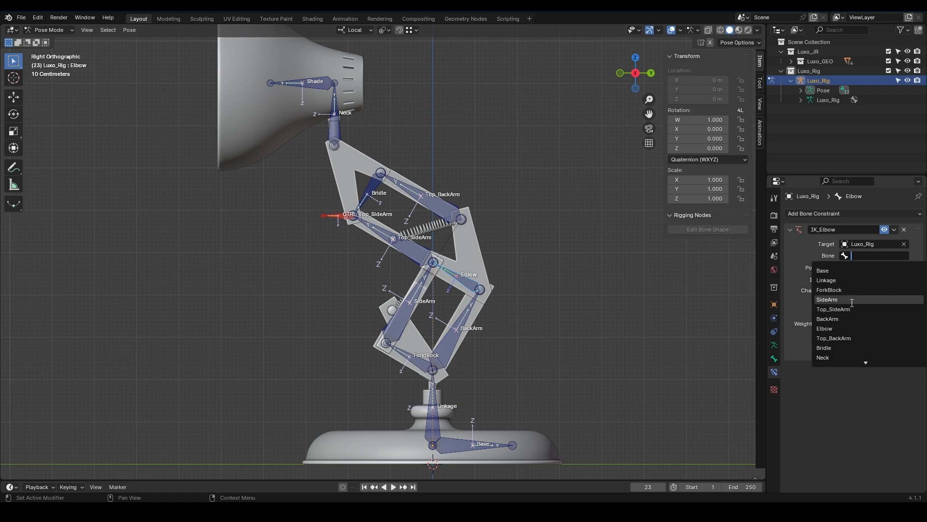
click(834, 309)
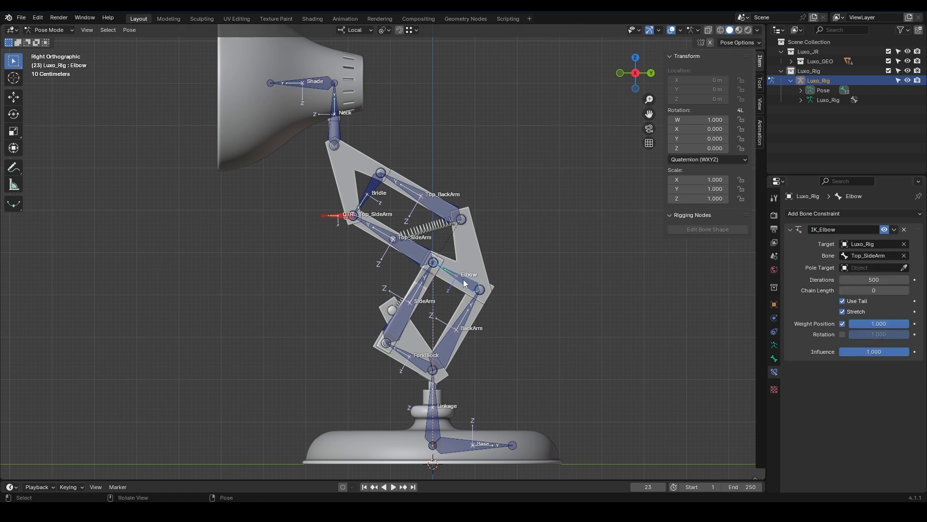
mouse_move(467, 327)
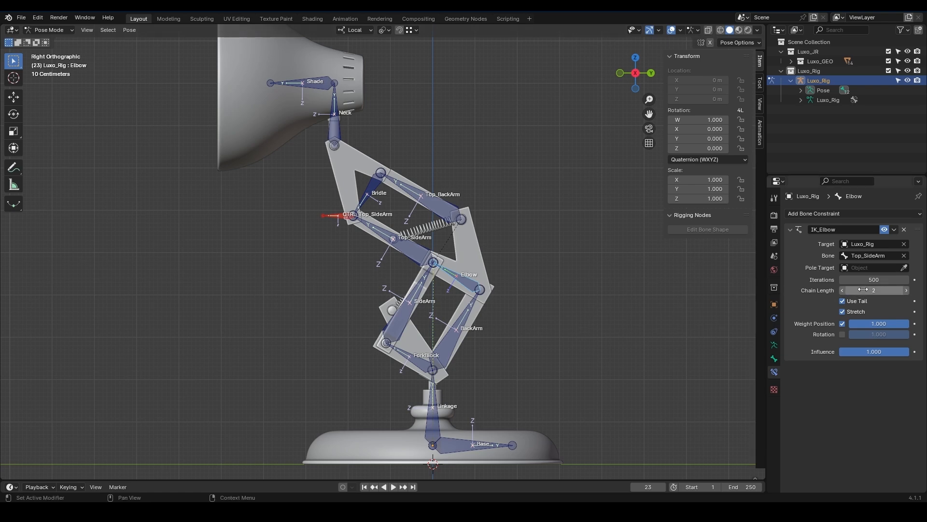
Step: Test-drag CTRL_Top_SideArm to check the Elbow IK chain, then cancel the move
click(330, 214)
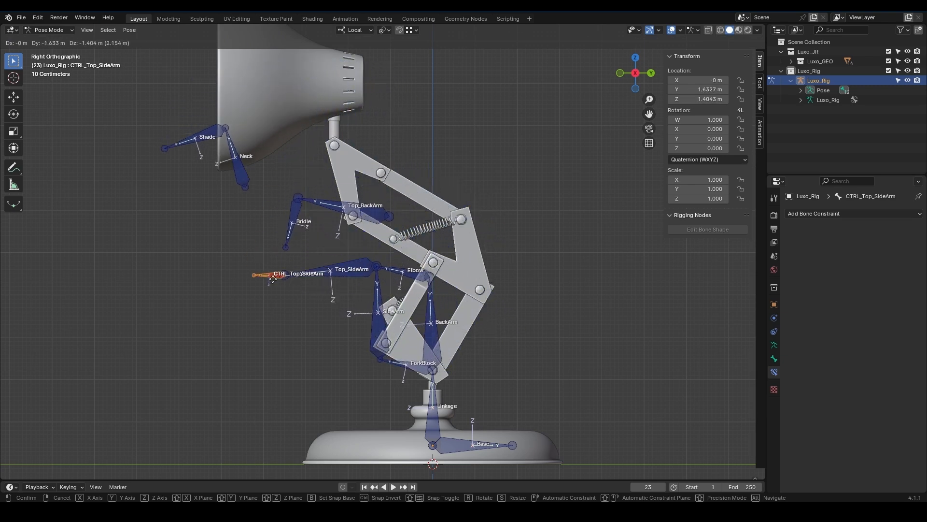
mouse_move(387, 277)
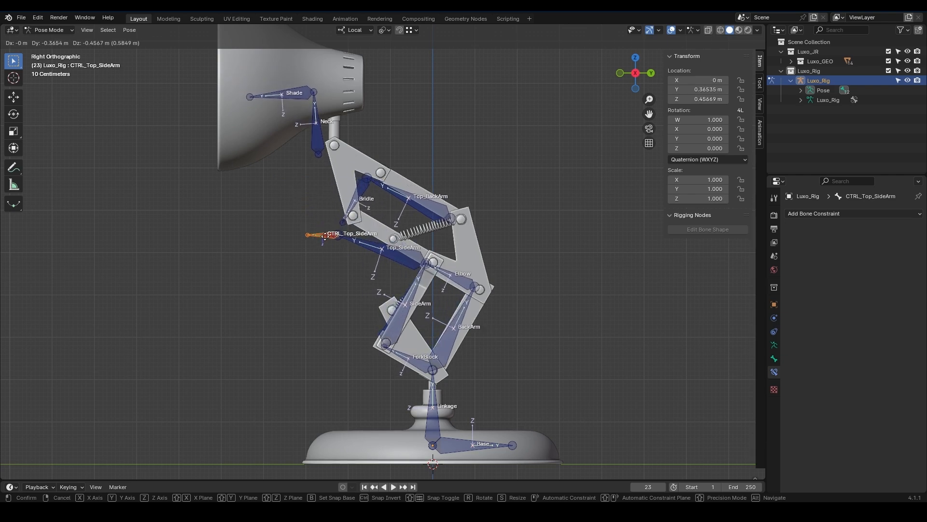
click(330, 247)
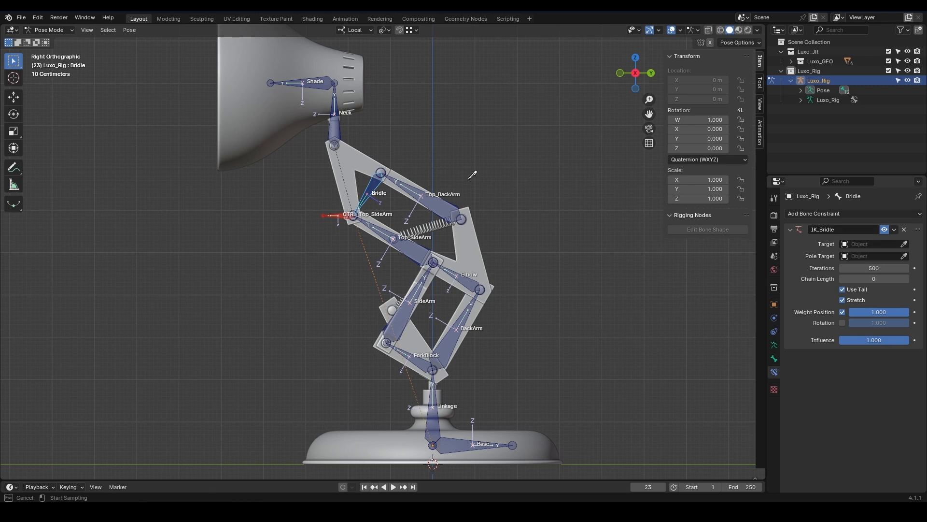
Step: Aim the IK_Bridle constraint at Luxo_Rig's CTRL_Top_SideArm bone and select that controller
click(873, 243)
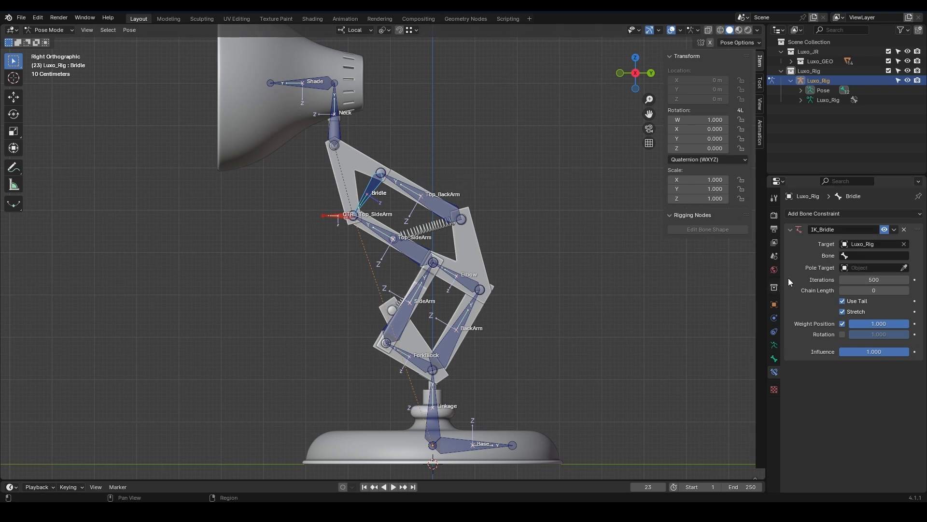
click(875, 255)
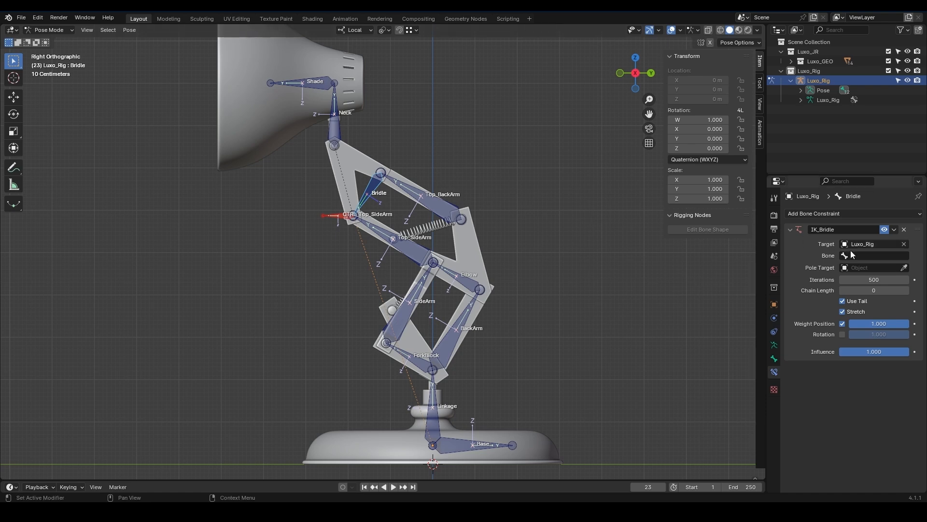
click(876, 255)
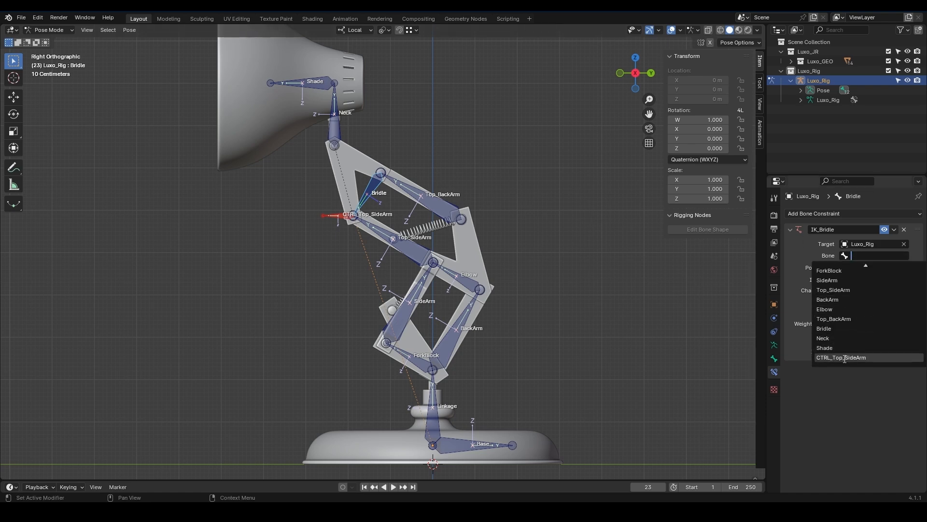
click(841, 357)
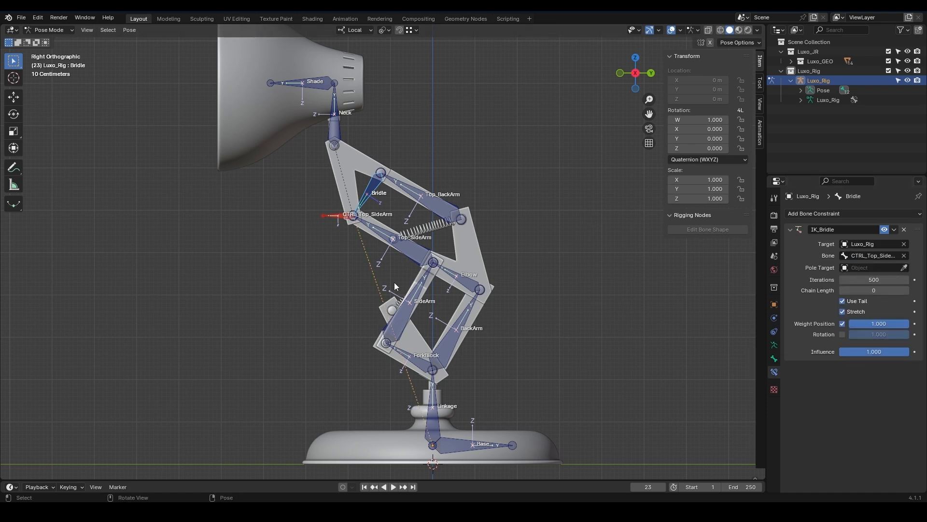
click(345, 218)
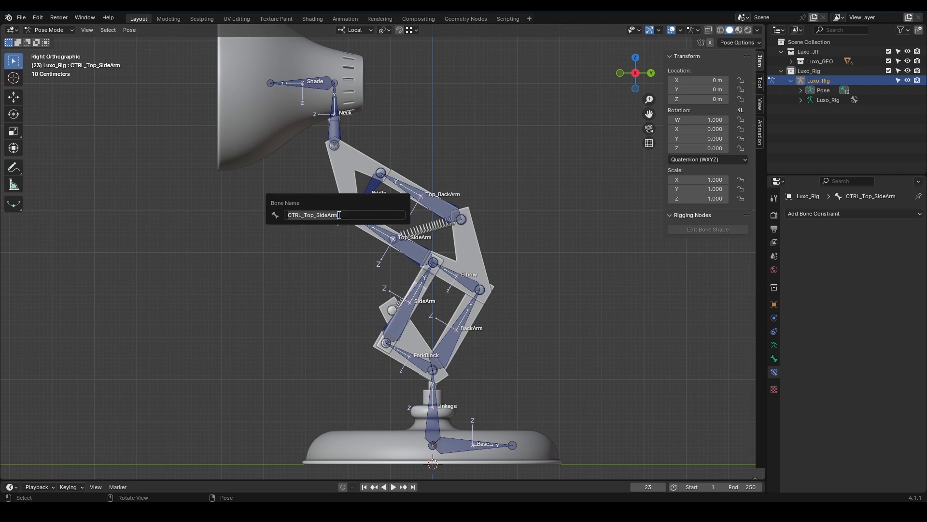
Step: Rename the CTRL_Top_SideArm controller bone to a name starting with IK
text(IK)
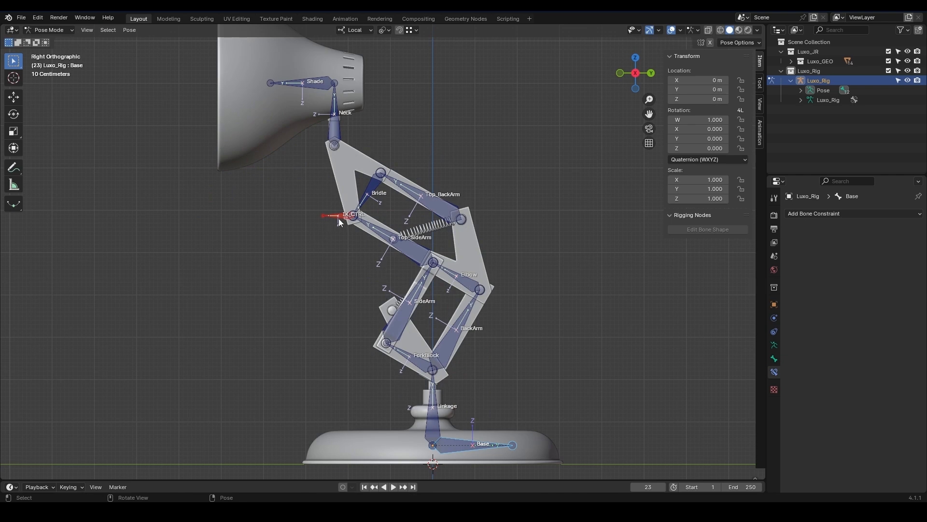
mouse_move(443, 429)
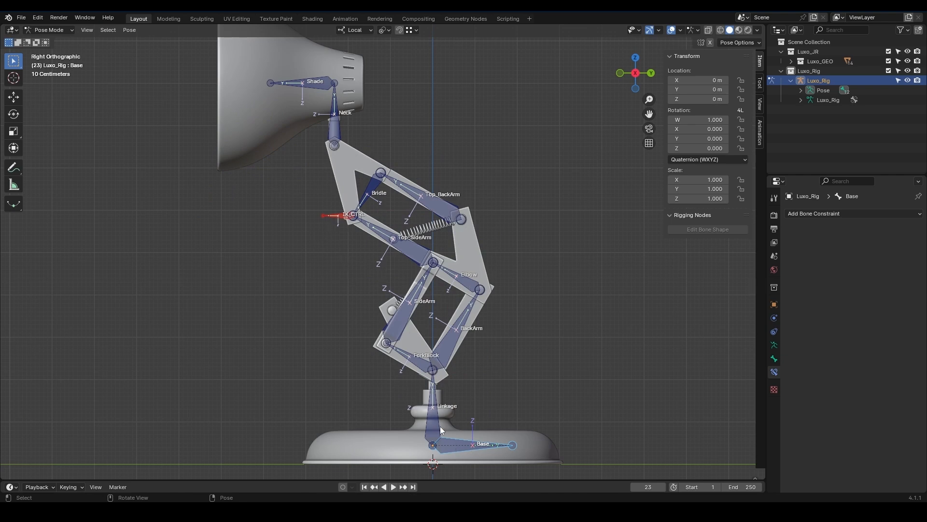
Step: Parent the IK_CTRL bone to Base with Keep Offset, then return to pose mode
click(48, 30)
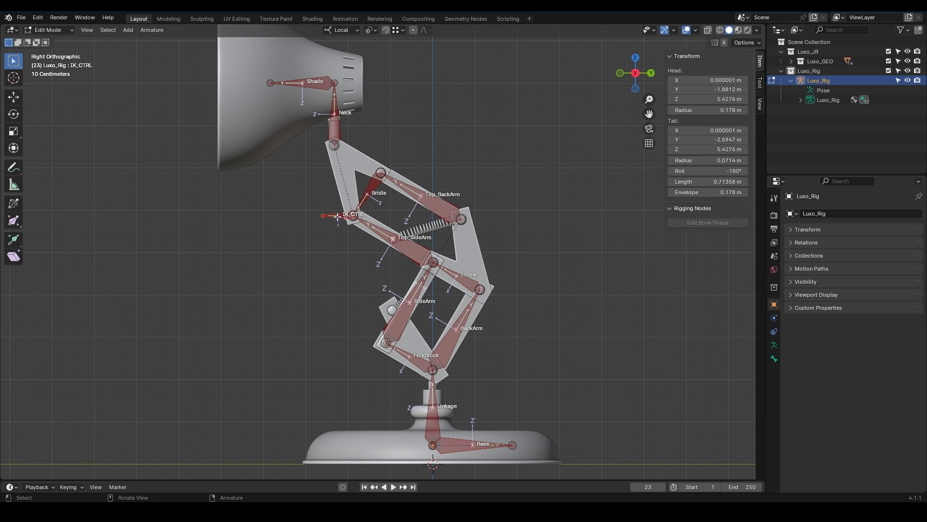
key(shift)
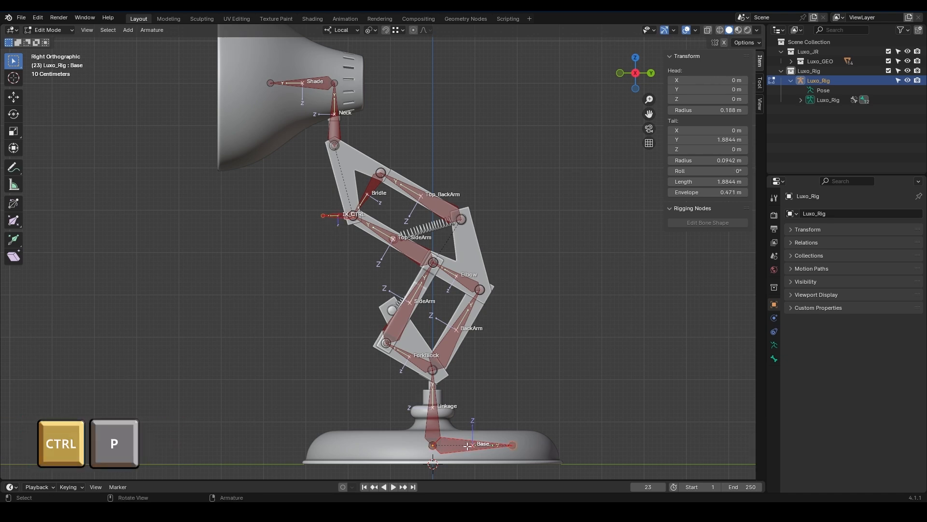
key(ctrl+p)
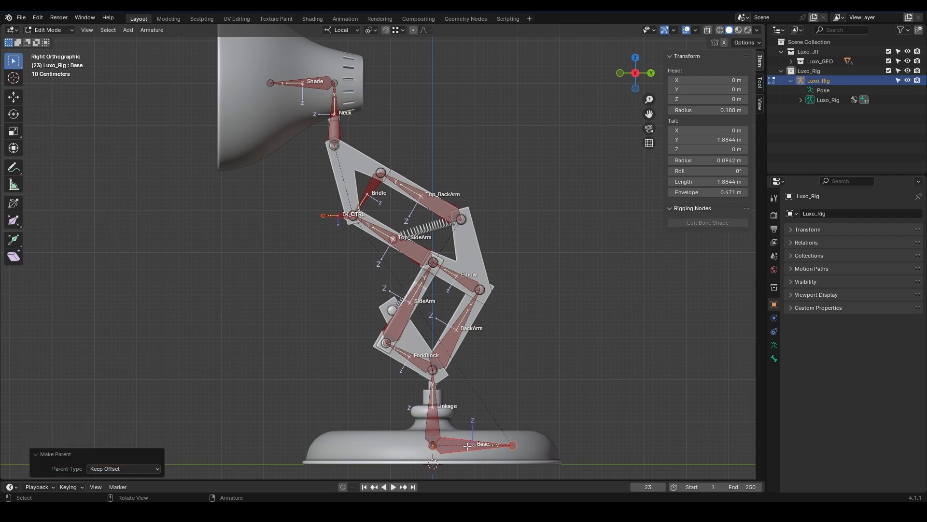
click(48, 30)
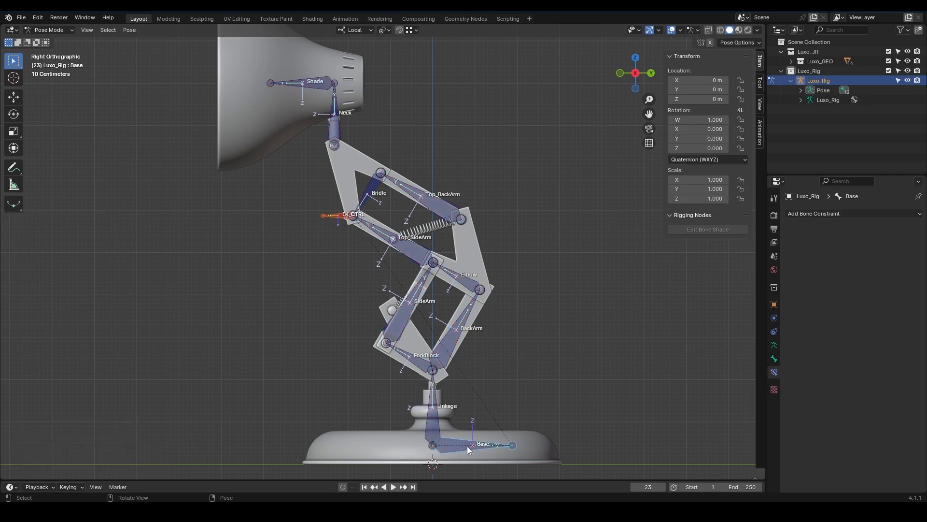
key(g)
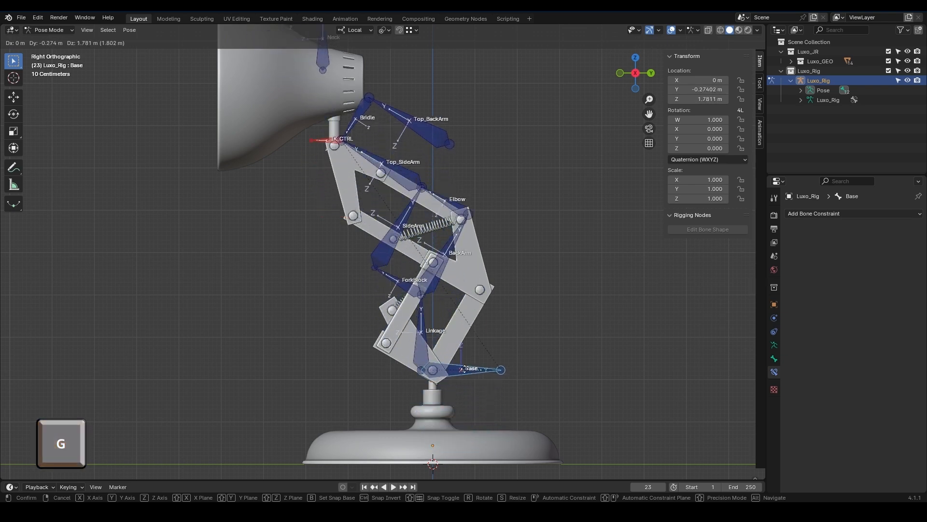
mouse_move(455, 405)
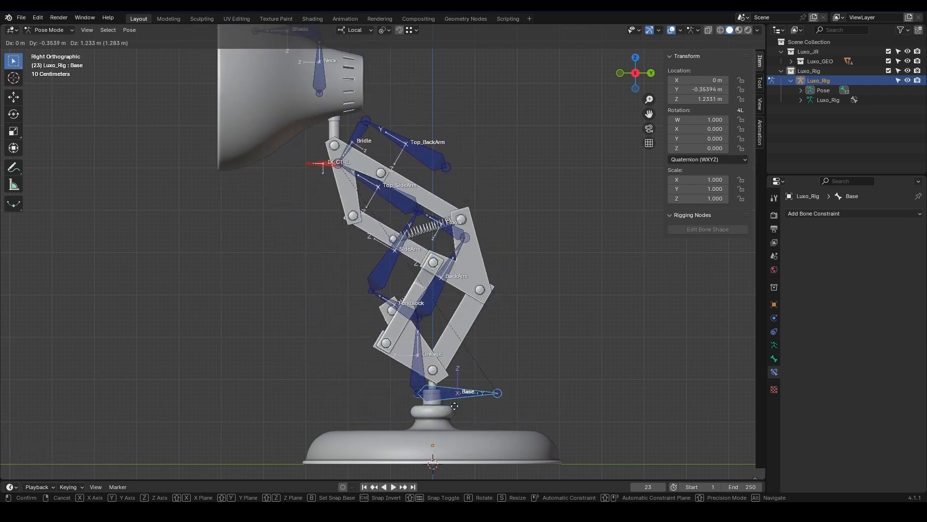
key(r)
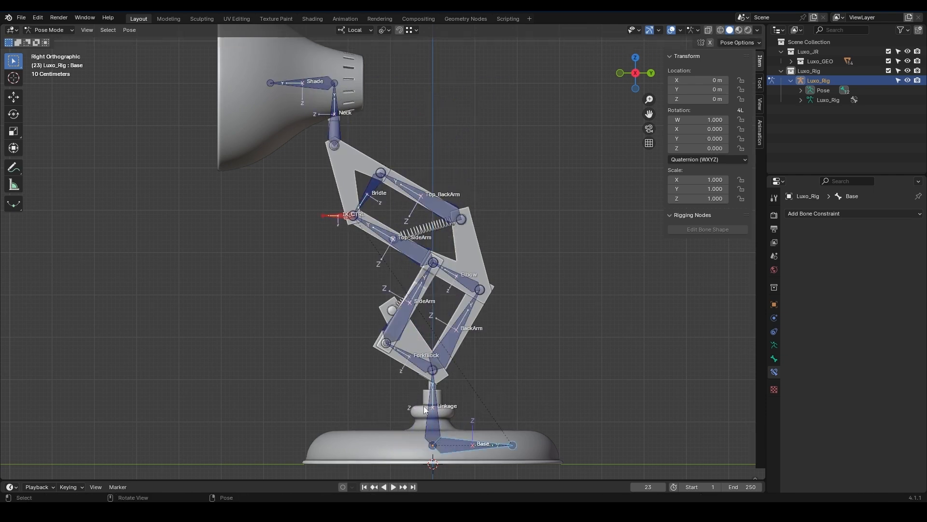
mouse_move(428, 412)
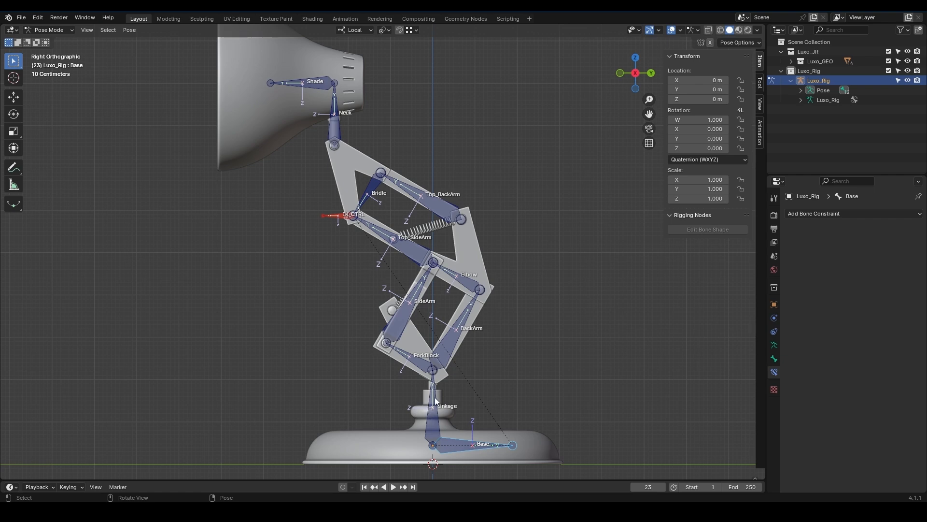
key(r)
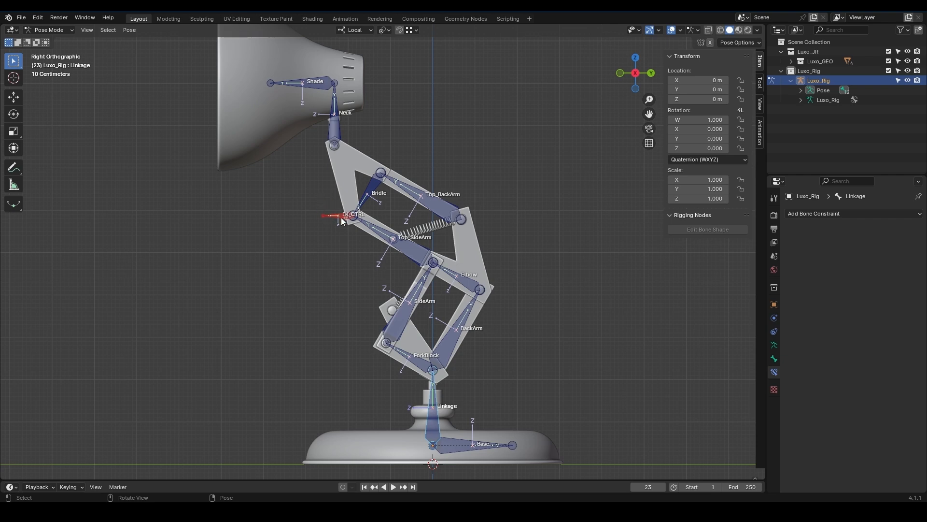
mouse_move(443, 420)
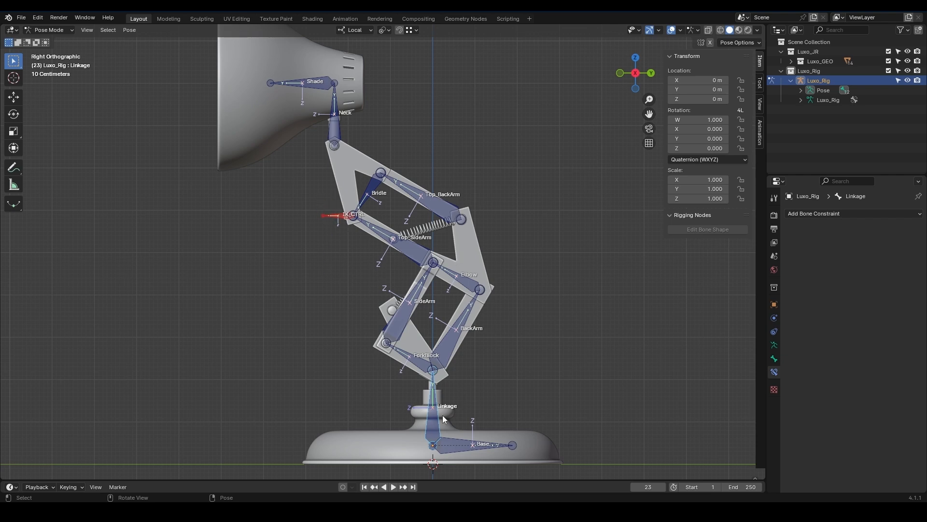
mouse_move(471, 450)
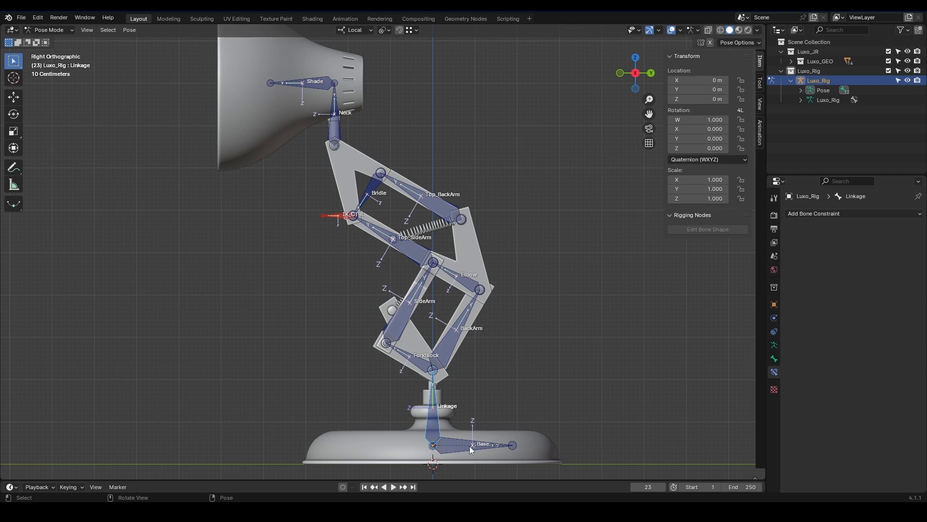
mouse_move(438, 402)
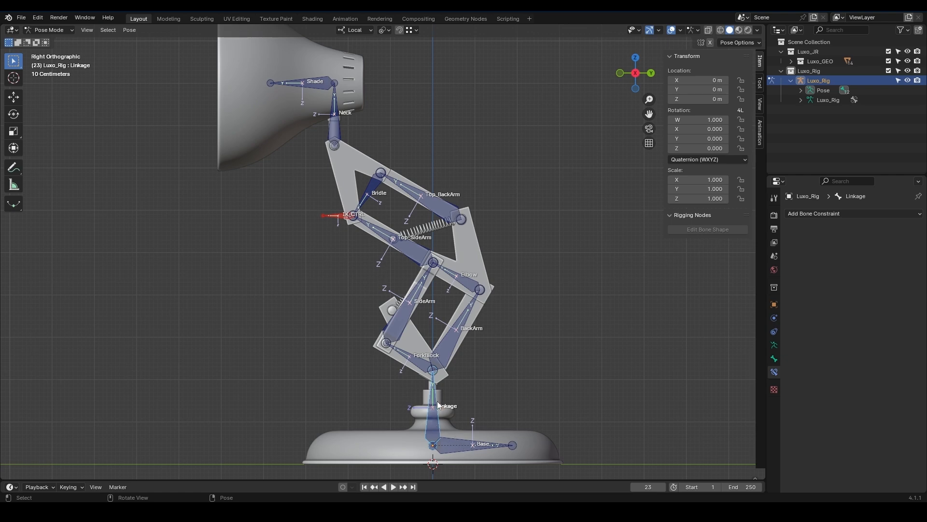
mouse_move(462, 429)
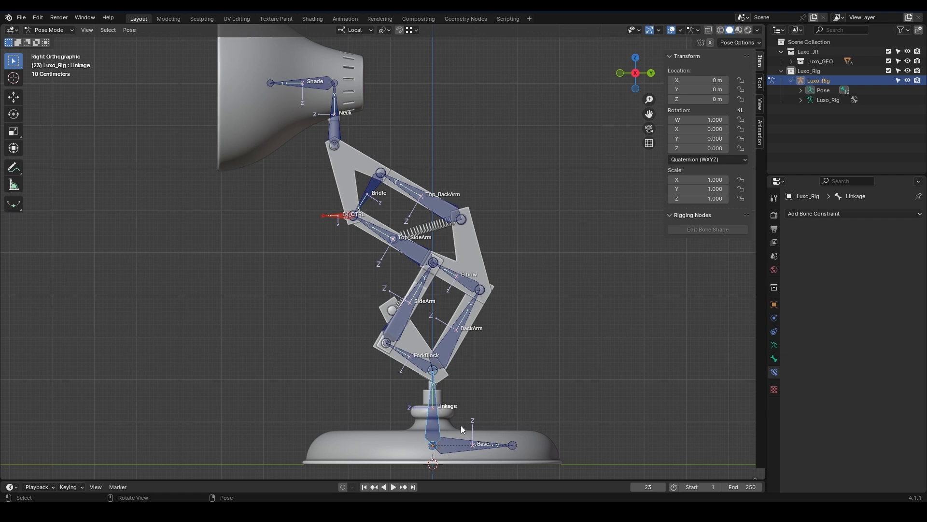
mouse_move(468, 448)
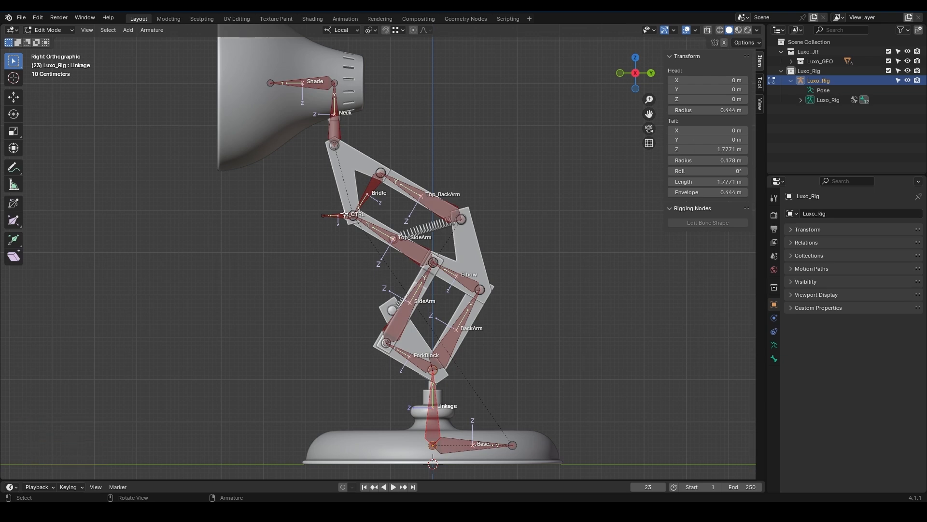
Step: Reparent IK_CTRL to the Linkage bone with Keep Offset and go back to posing
click(323, 214)
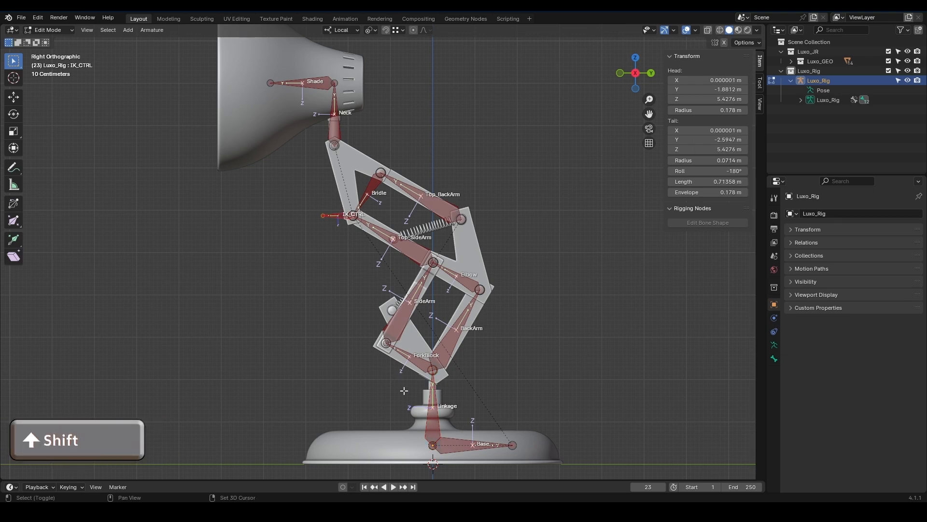
click(434, 406)
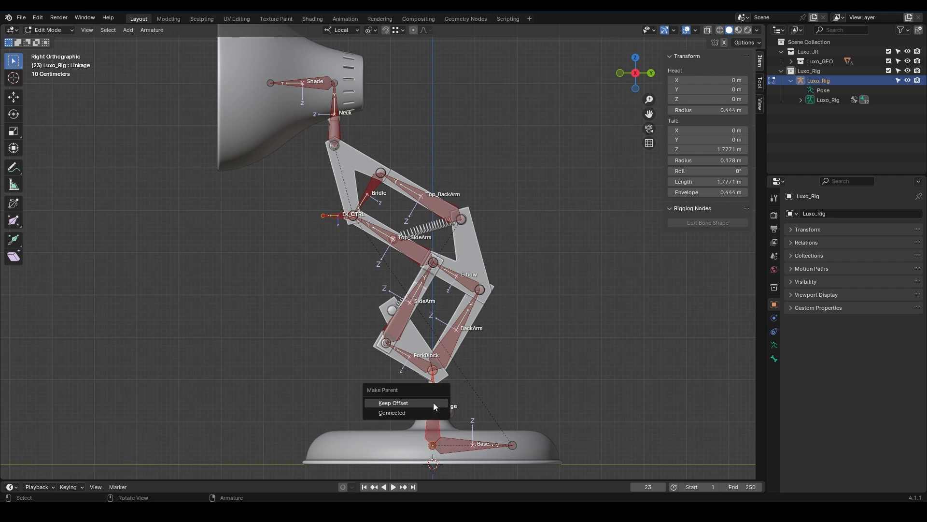
key(Tab)
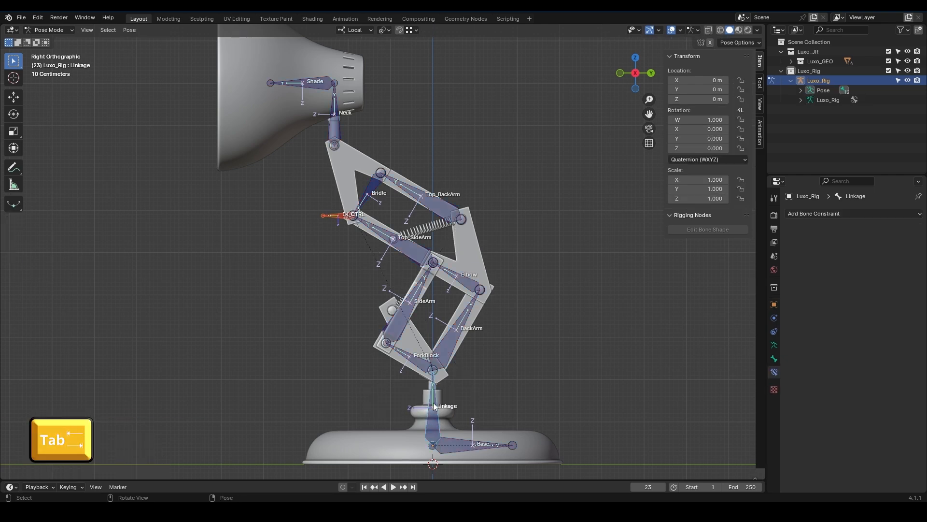
Step: Check the rig's pose around Linkage, then return to bone editing
key(r)
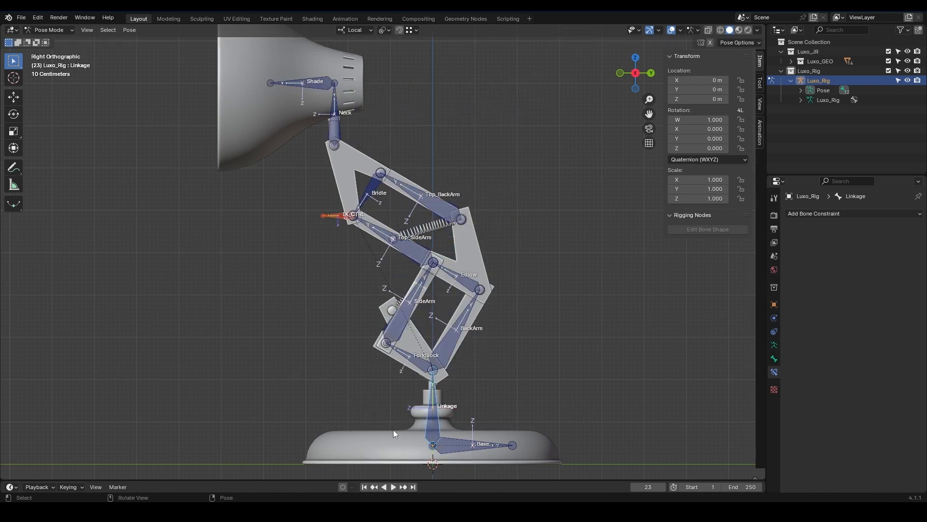
click(433, 377)
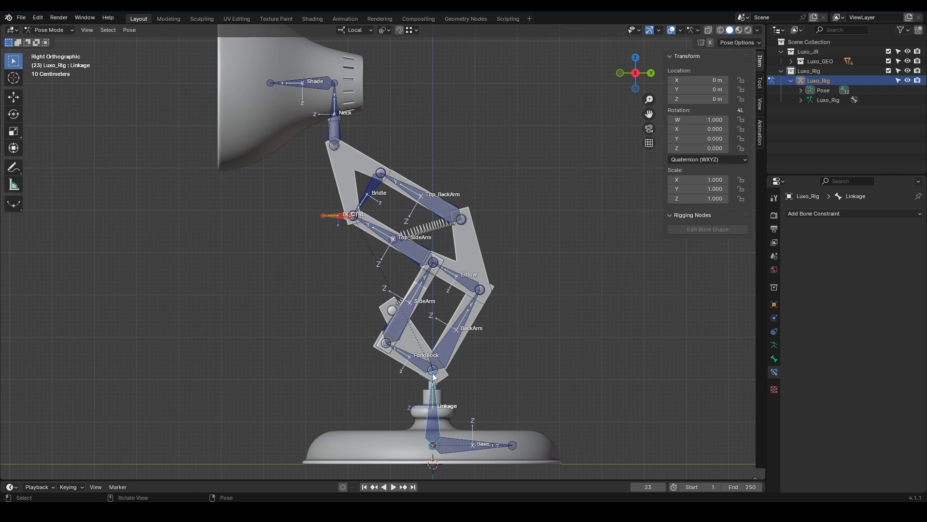
mouse_move(448, 298)
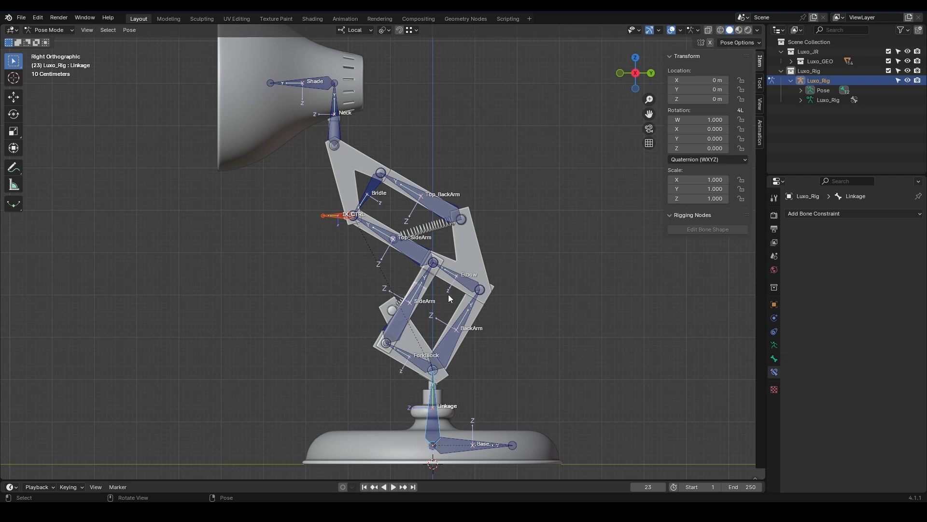
mouse_move(513, 353)
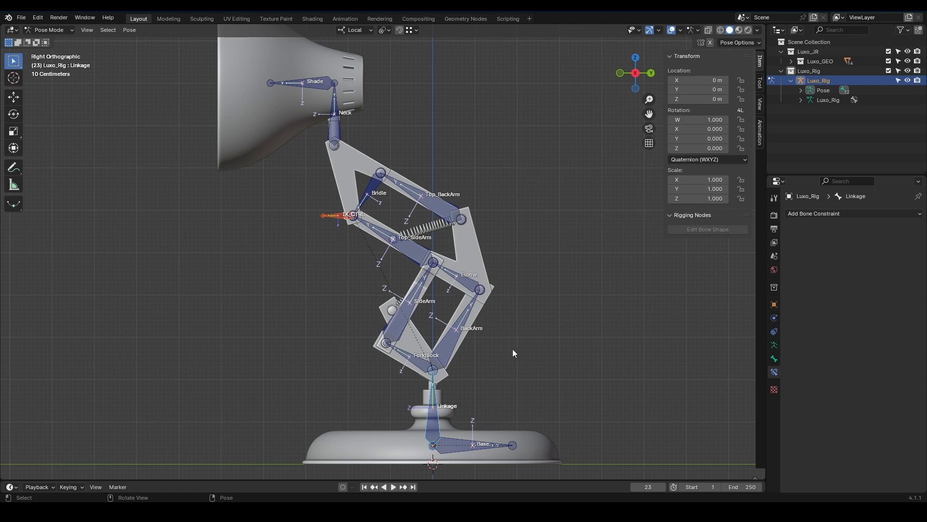
mouse_move(442, 329)
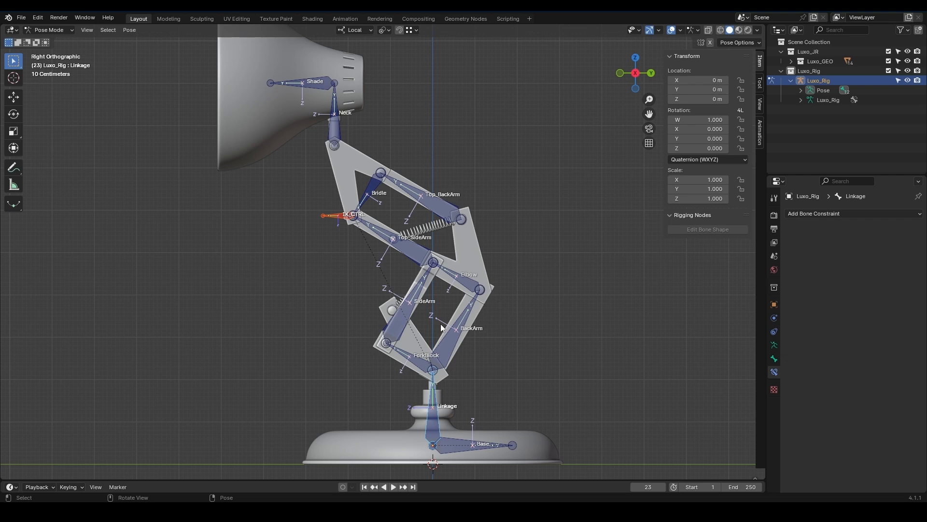
key(r)
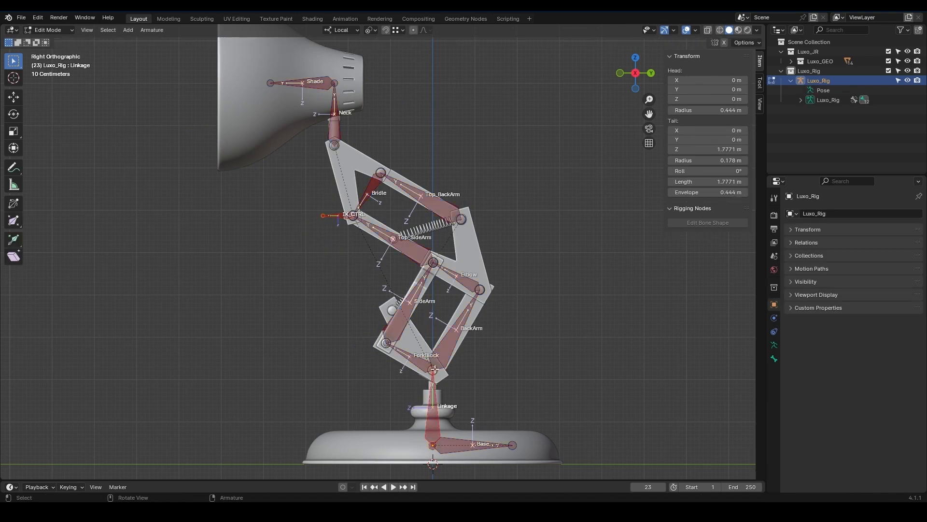
Step: Extrude a Top_Linkage bone from the Linkage tip, rename it Linkage, and switch to pose mode
key(E)
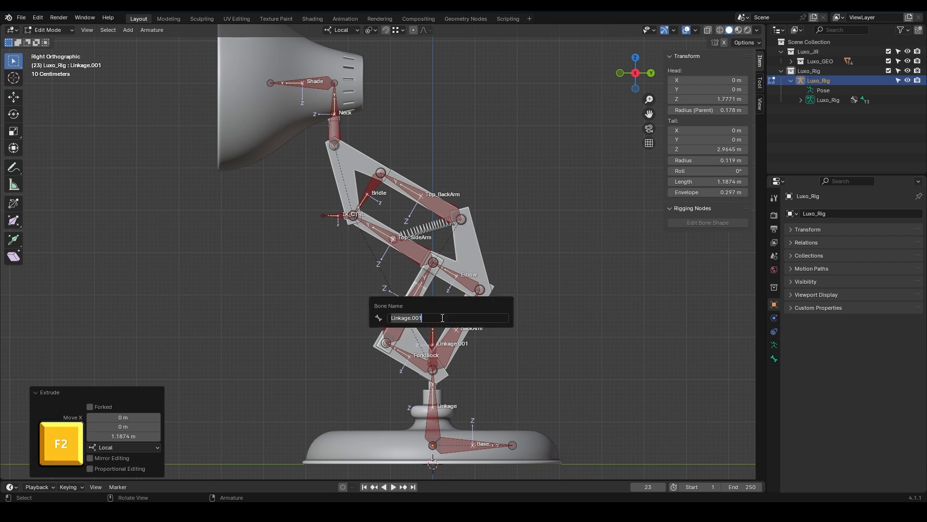
text(Top_Lin)
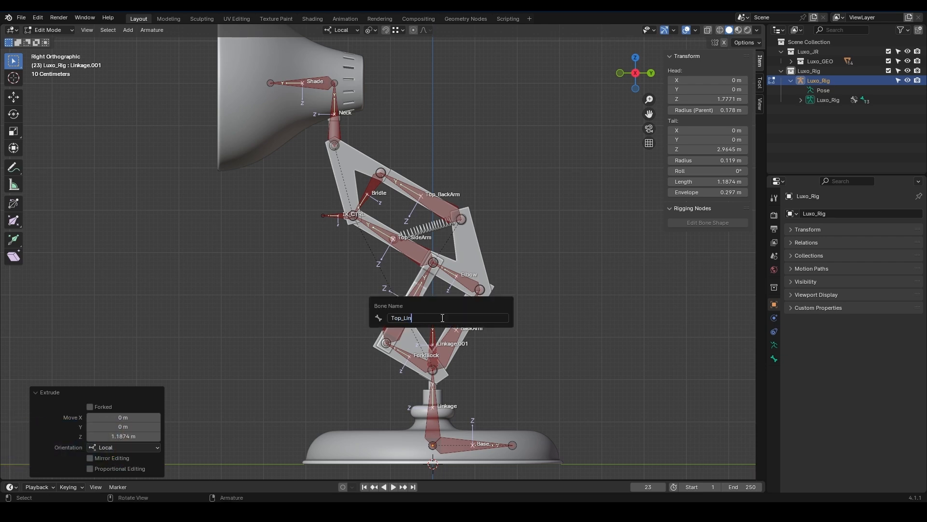
key(Return)
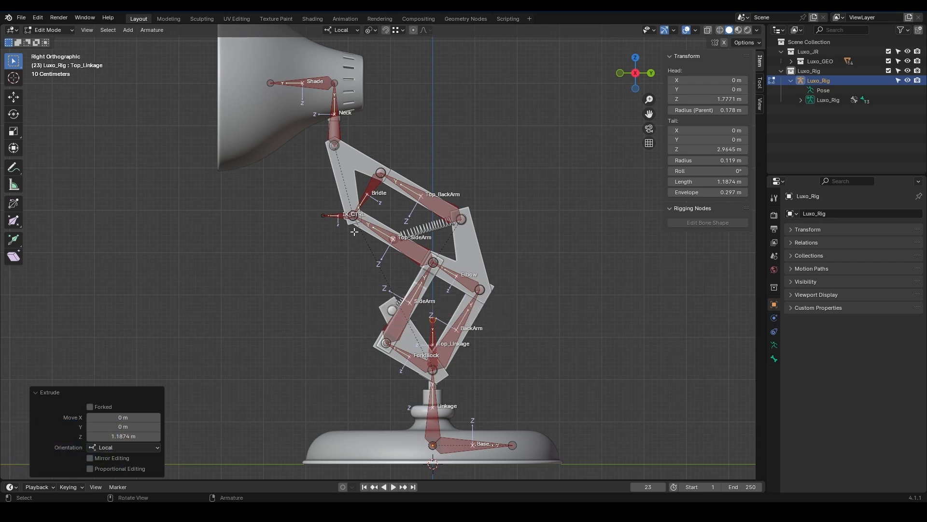
click(332, 214)
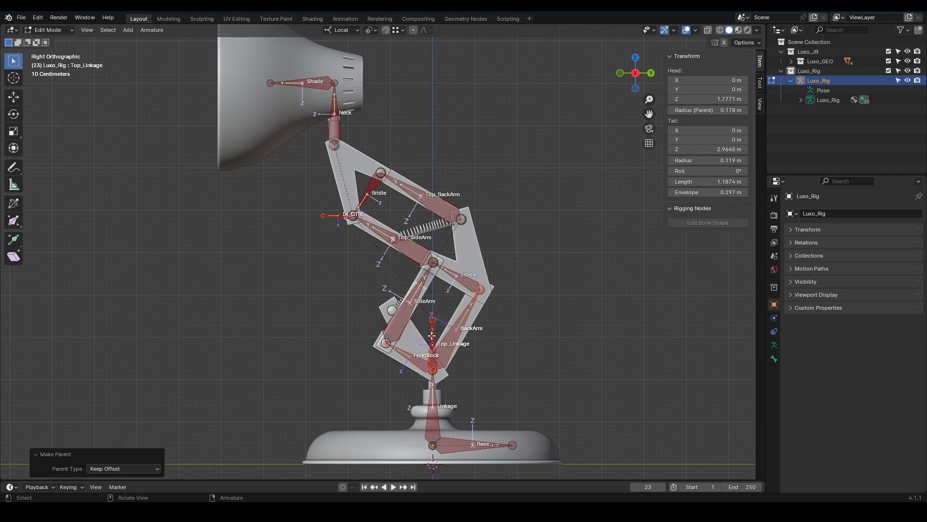
mouse_move(443, 370)
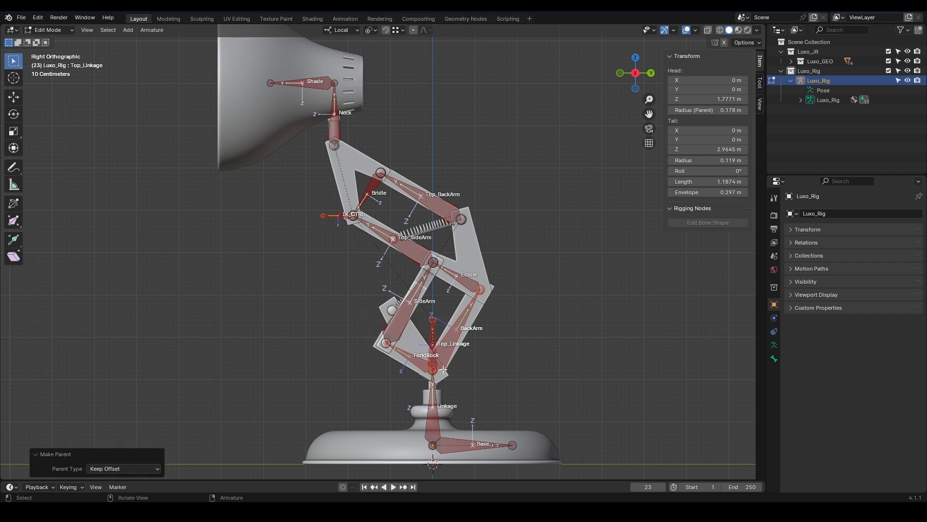
mouse_move(435, 414)
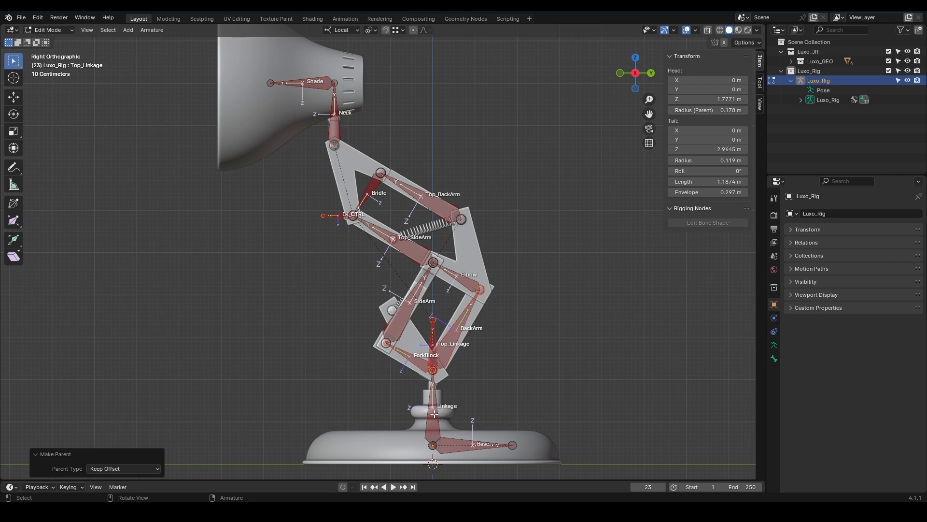
mouse_move(455, 335)
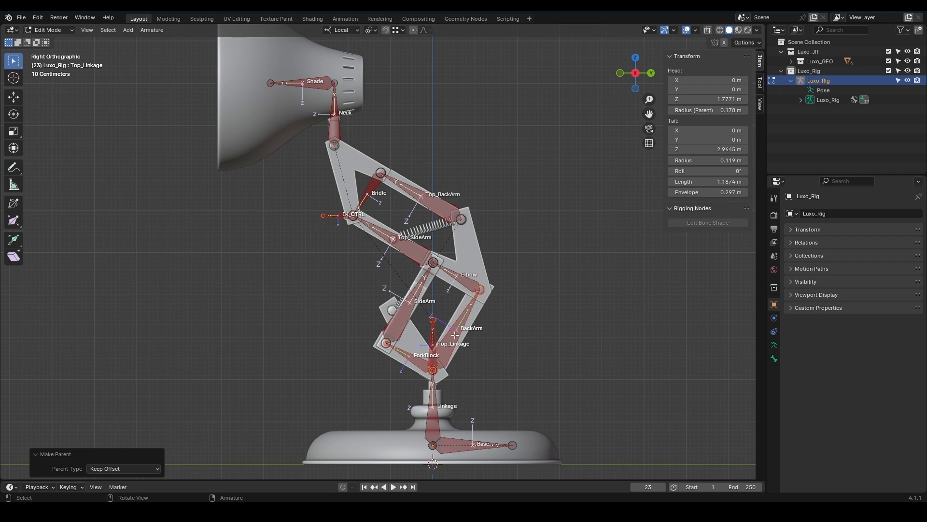
mouse_move(434, 414)
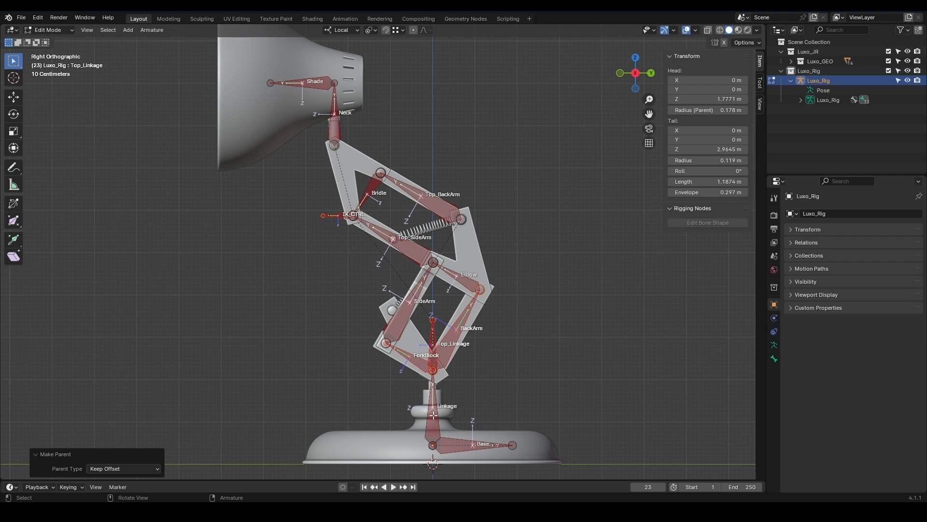
key(x)
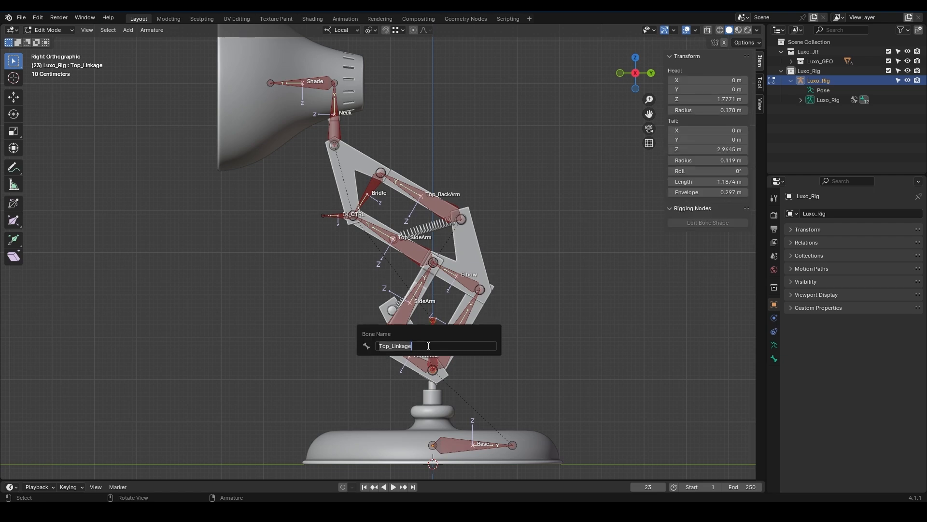
click(393, 346)
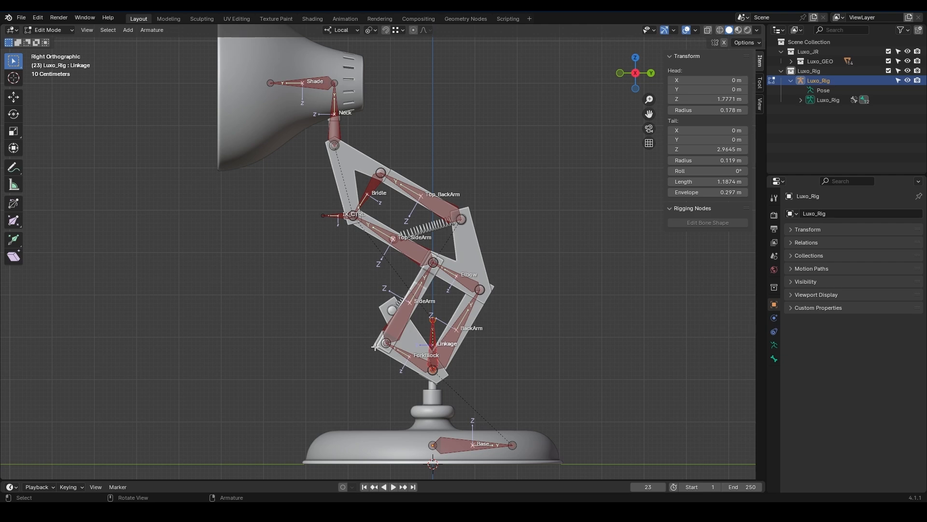
click(47, 30)
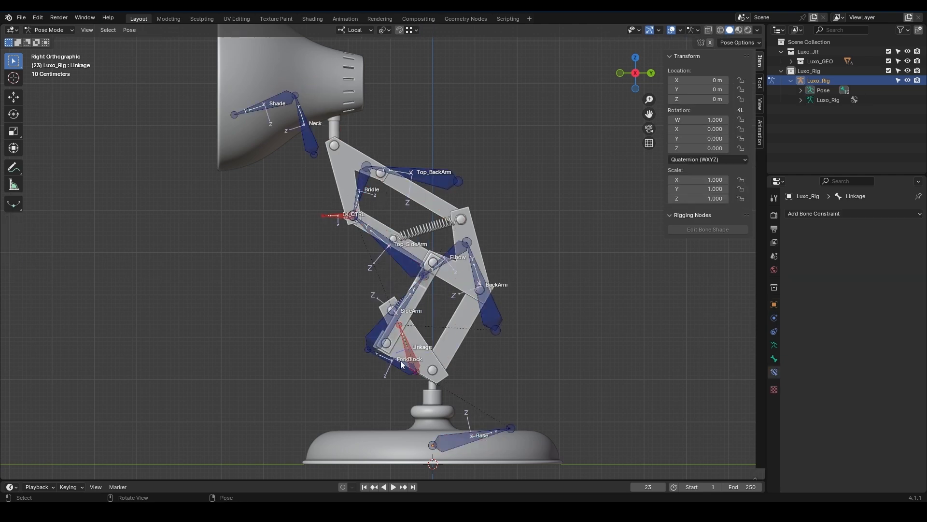
Step: Test the BackArm bone's pose and Location values, then go back to bone editing
click(332, 214)
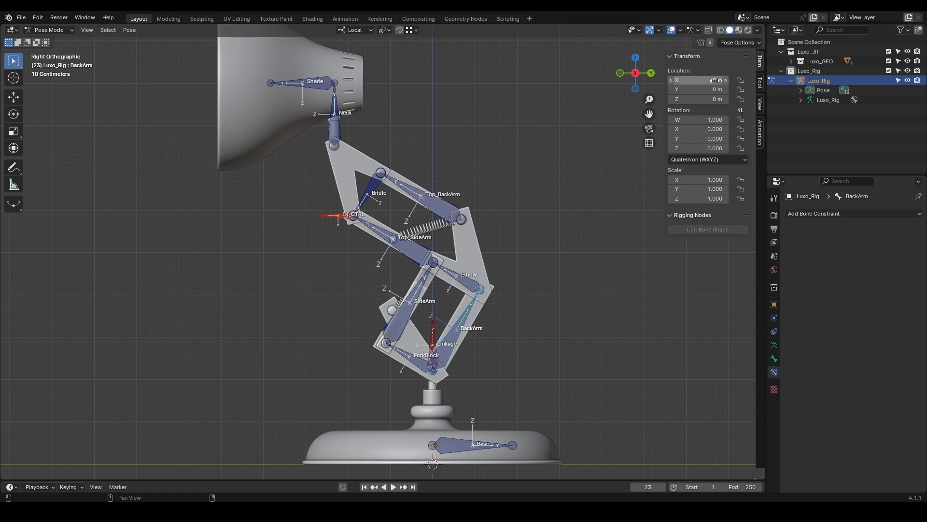
click(420, 301)
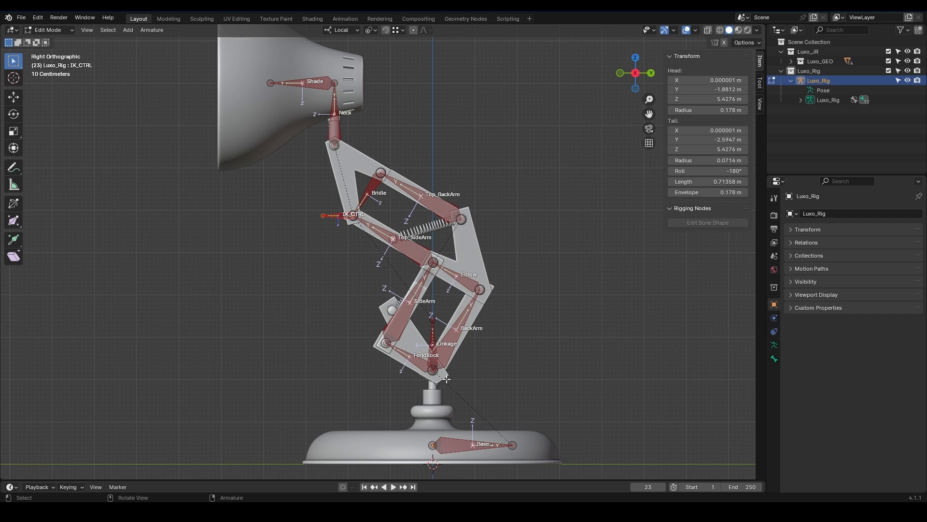
Step: Compare Roll on Base, BackArm, ForkBlock, SideArm and Elbow, then set IK_CTRL roll to 0°
click(474, 445)
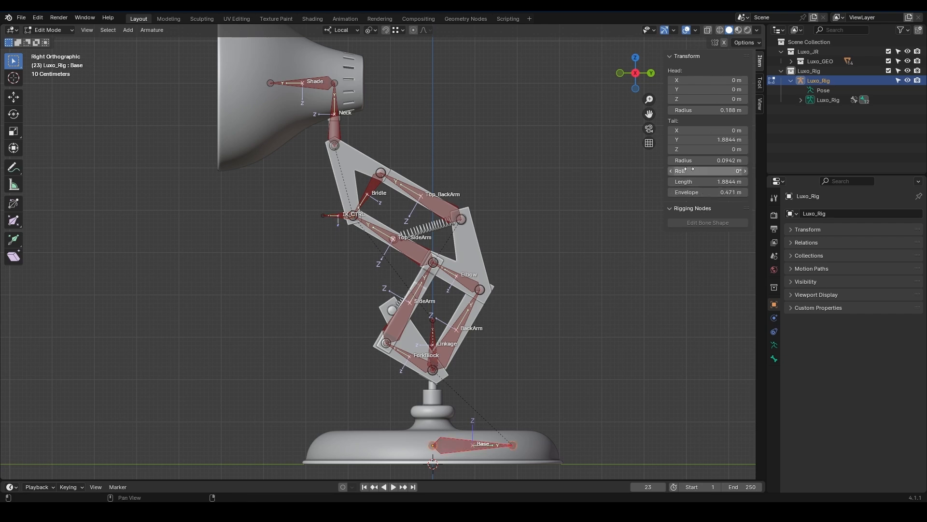
mouse_move(474, 336)
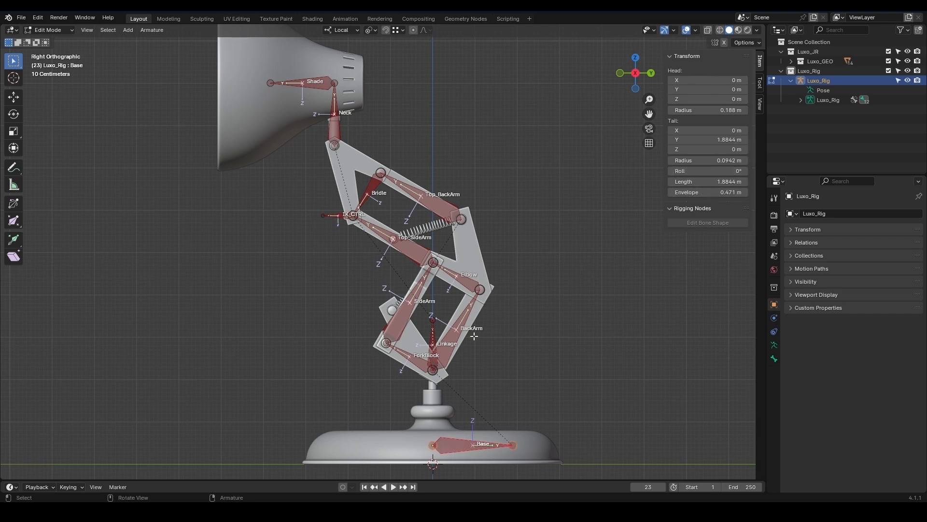
click(479, 290)
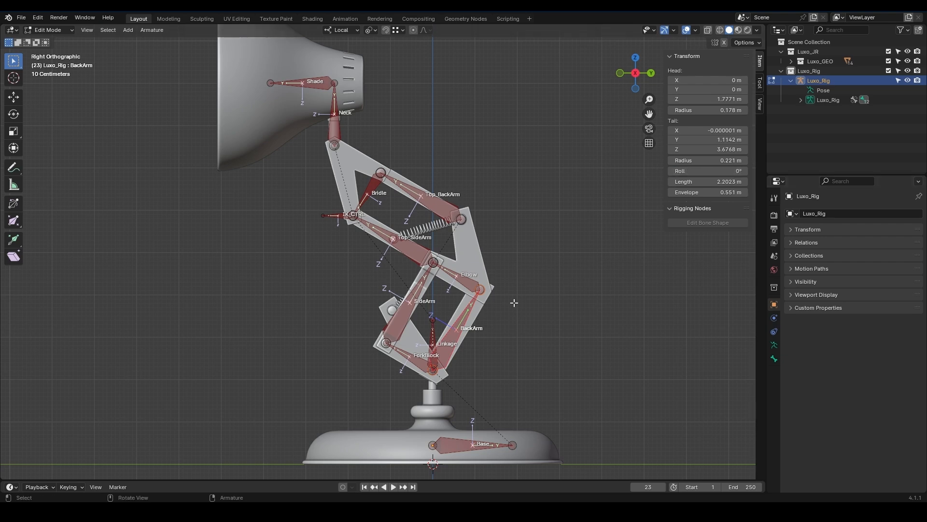
click(433, 370)
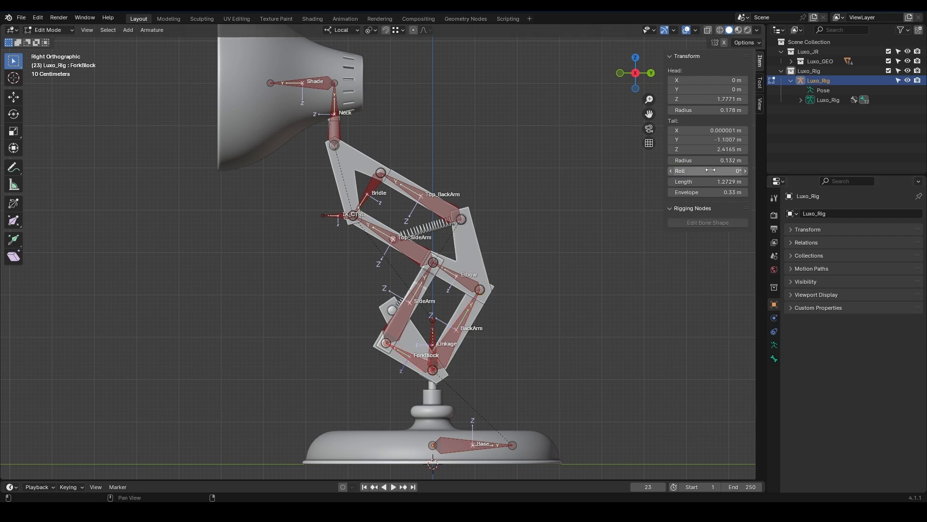
click(397, 303)
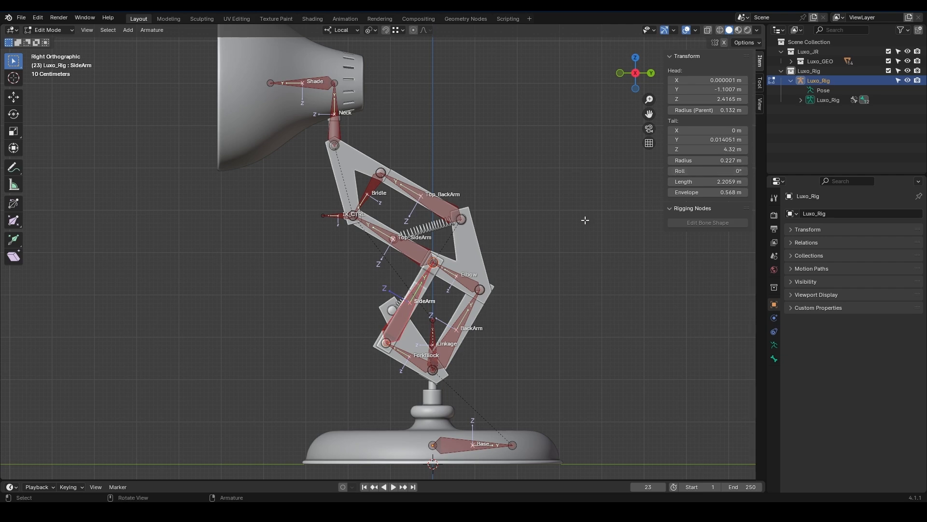
click(432, 260)
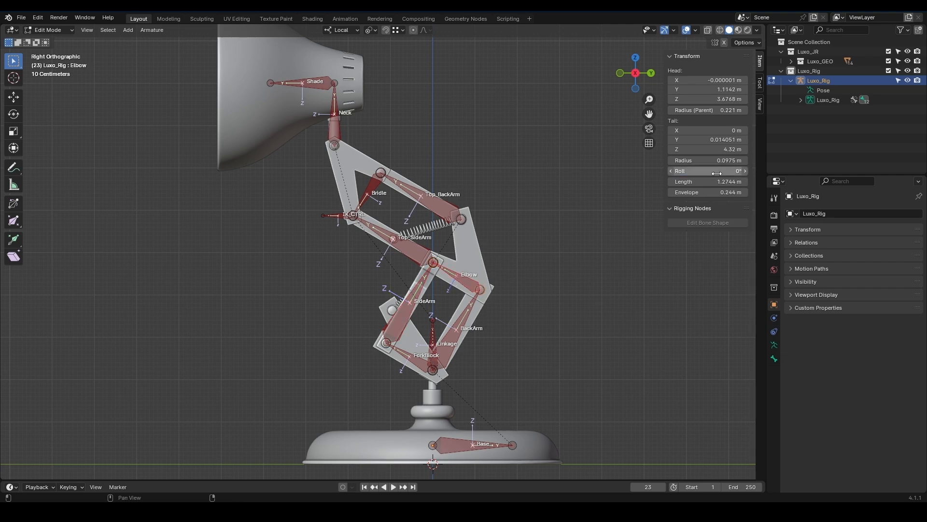
click(414, 236)
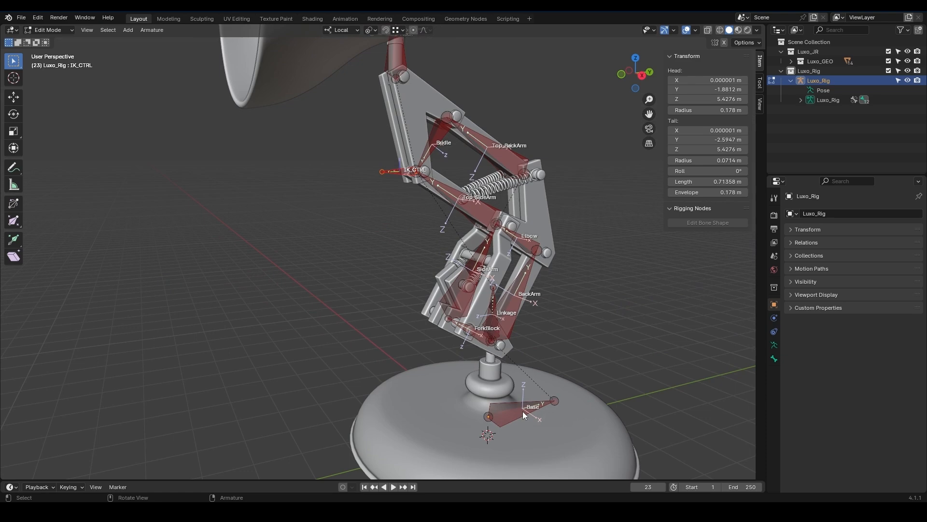
mouse_move(525, 408)
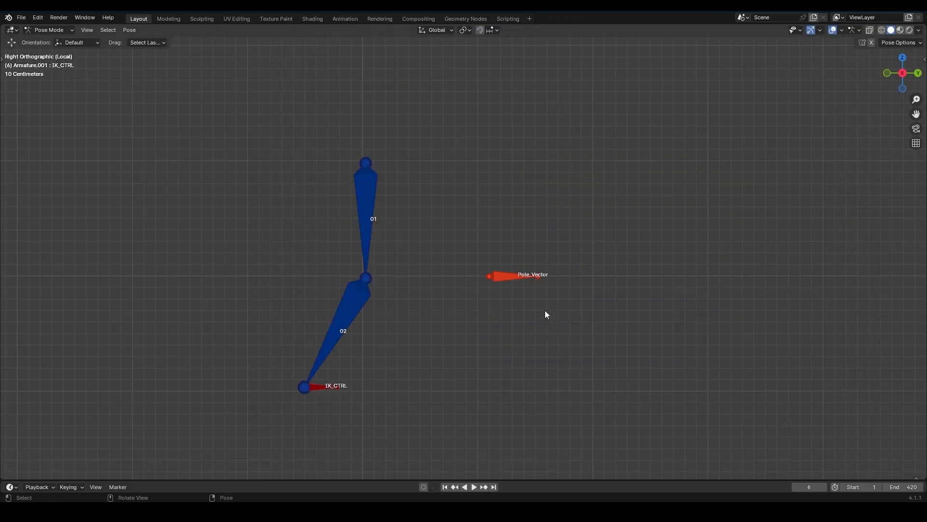
mouse_move(546, 354)
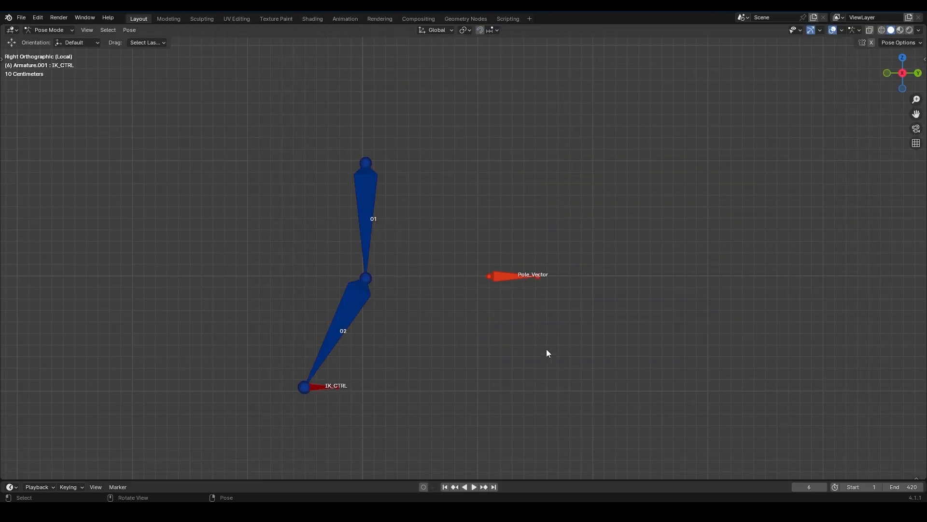
Step: Hide the Luxo_GEO mesh so only the rig's bones remain visible
click(303, 387)
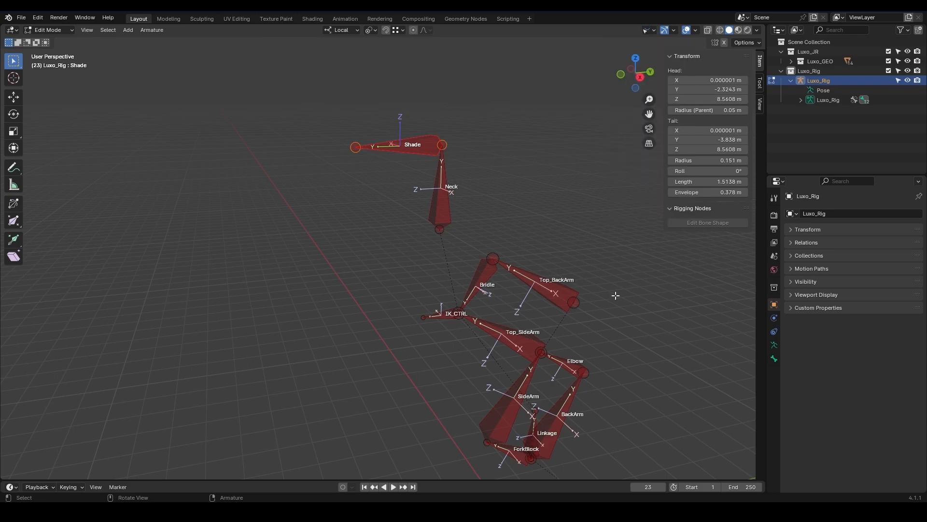
Step: Extrude a bone from SideArm, clear its parent and name it Pole_Target
key(g)
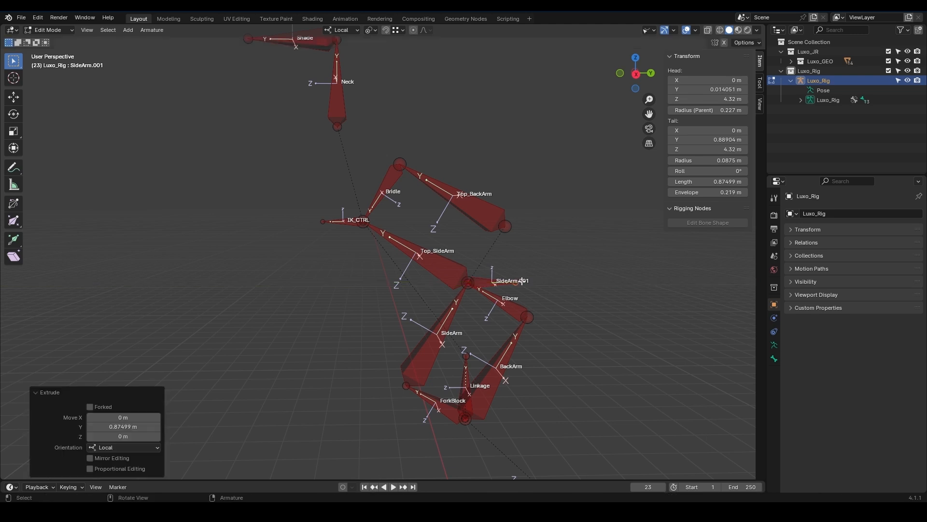
key(alt+p)
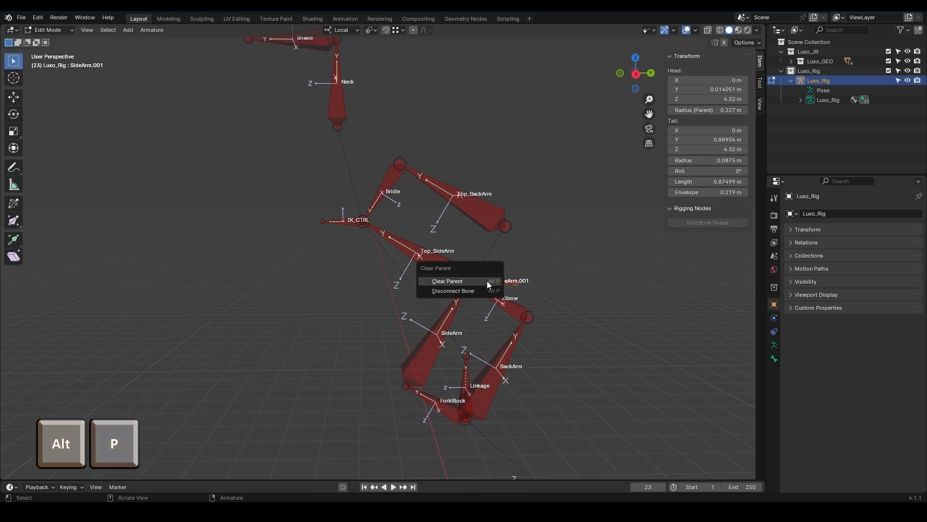
click(448, 282)
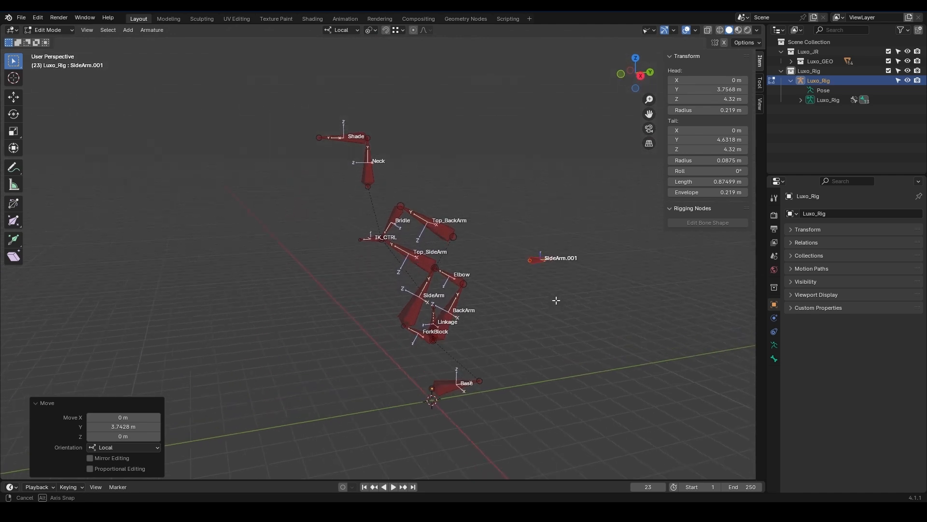
text(Pole_Target)
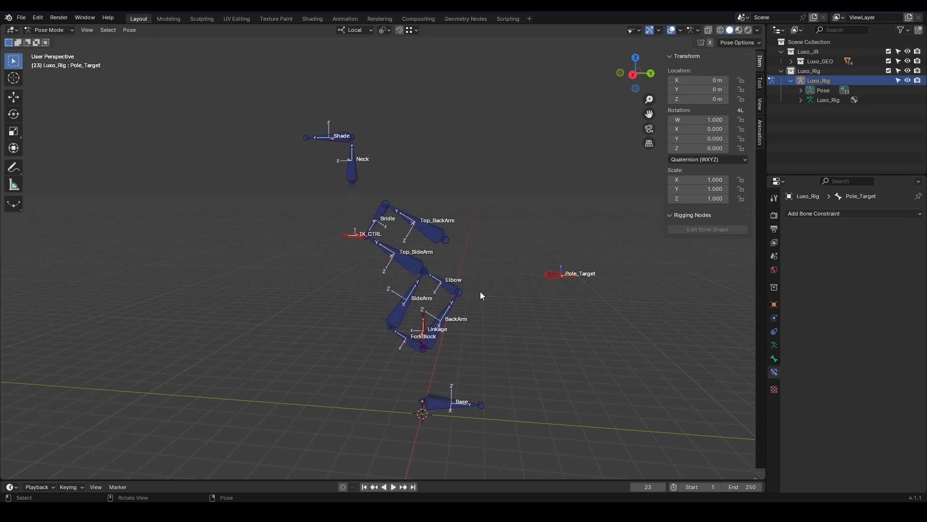
Step: Set Elbow's IK constraint pole target to Luxo_Rig with bone Pole_Target
click(443, 287)
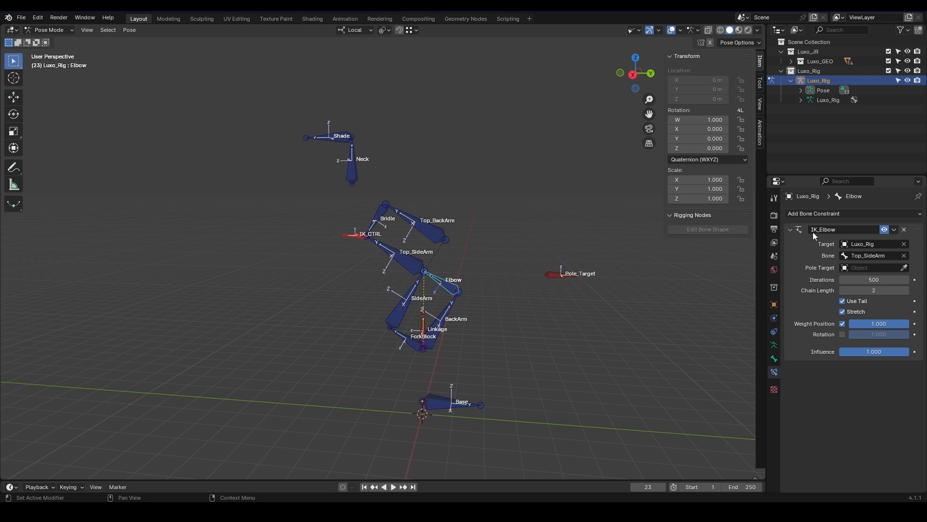
mouse_move(864, 273)
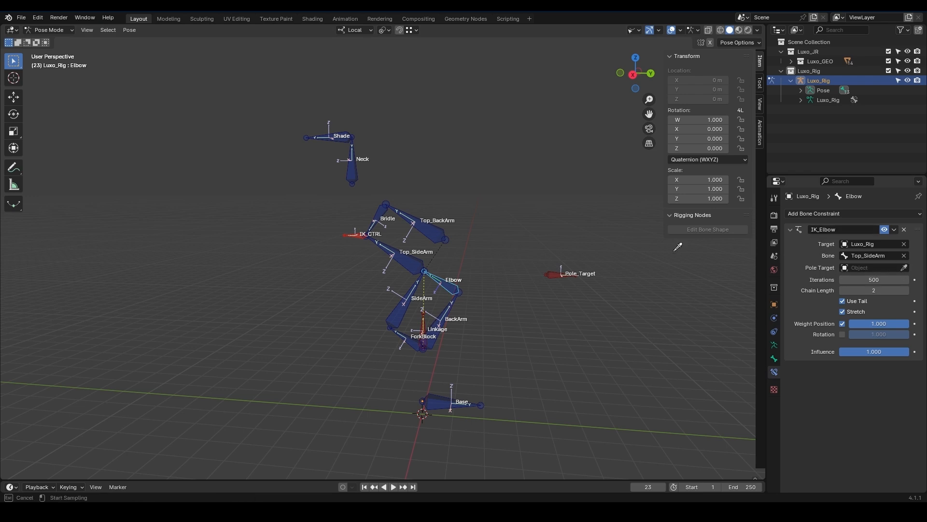
click(873, 278)
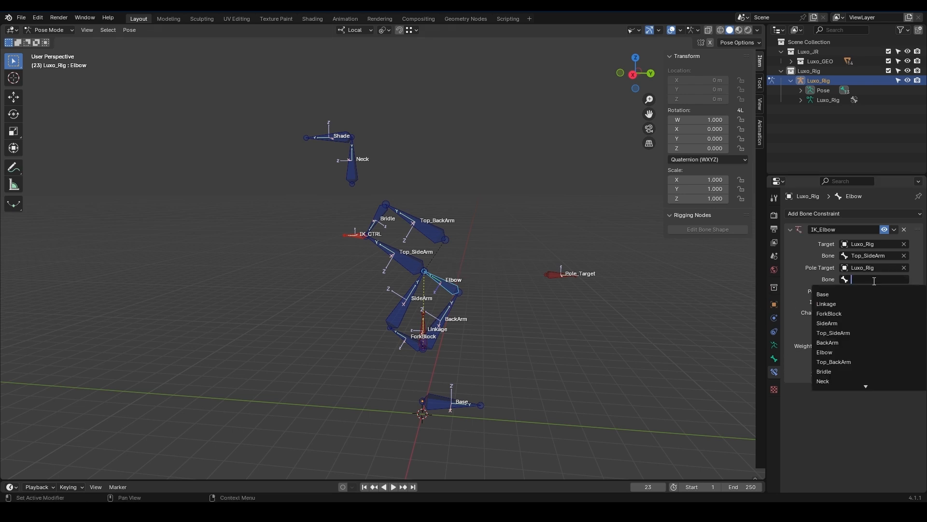
scroll(down, 3)
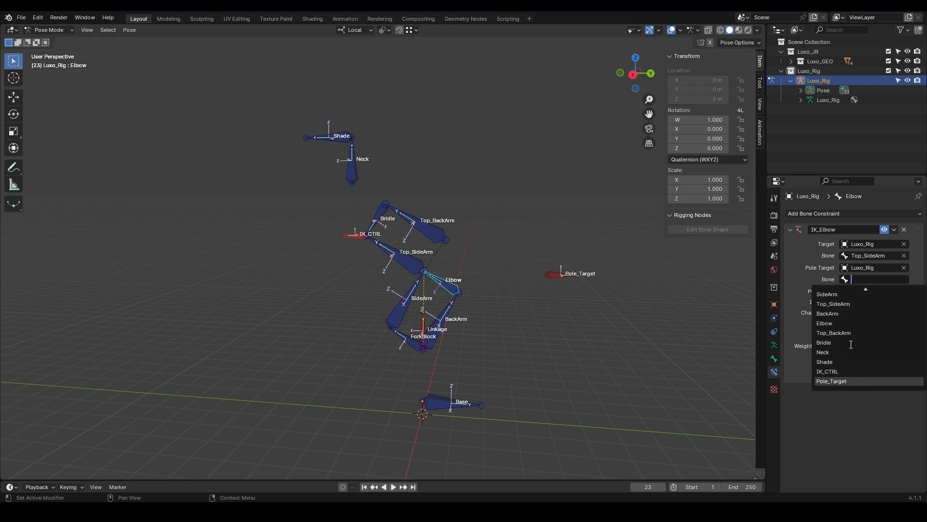
click(831, 381)
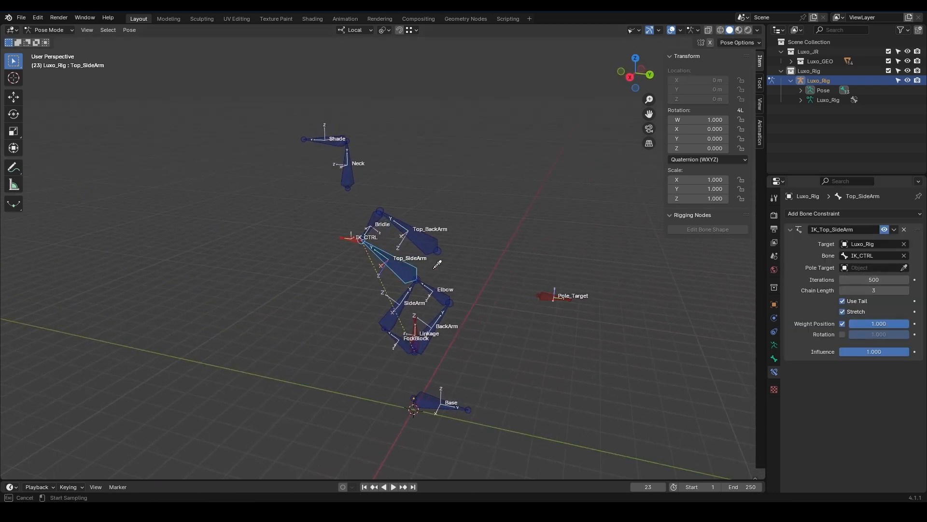
Step: Set IK_Top_SideArm's pole target to Luxo_Rig / Pole_Target and move Pole_Target to test
click(872, 268)
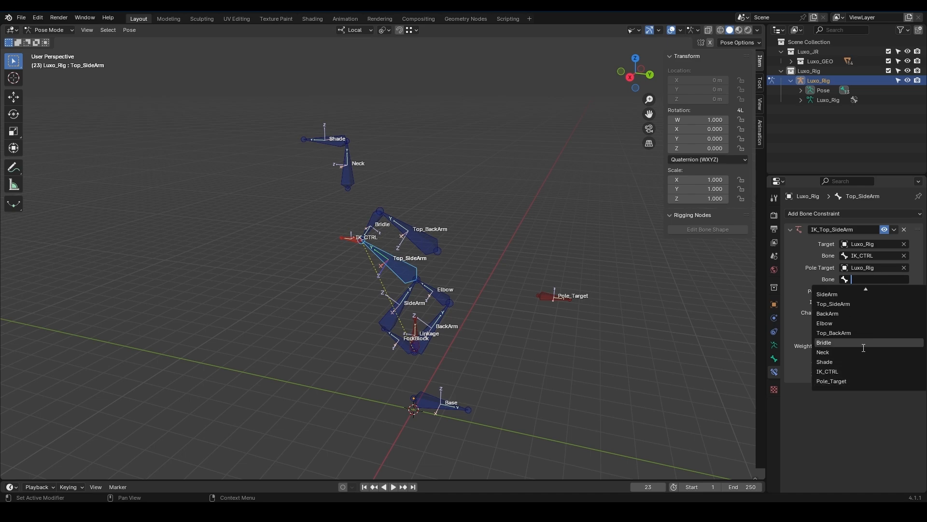
click(832, 381)
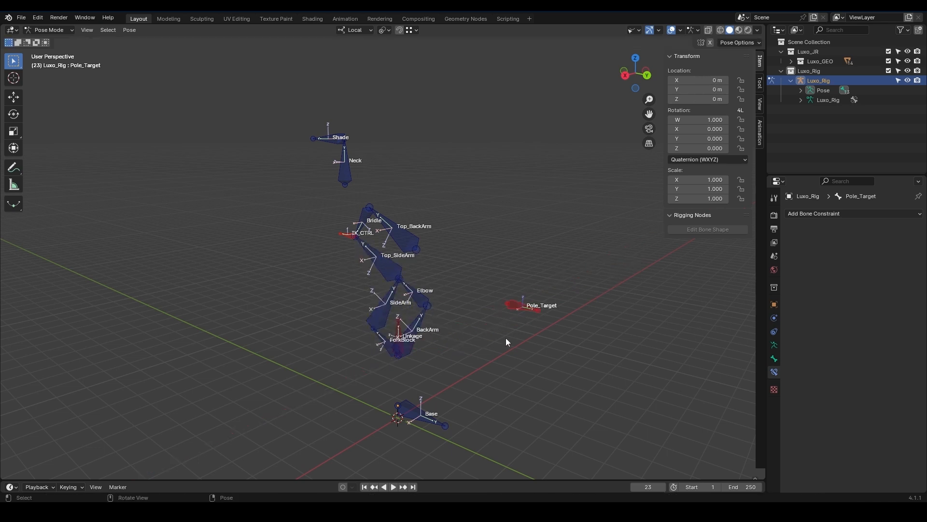
key(g)
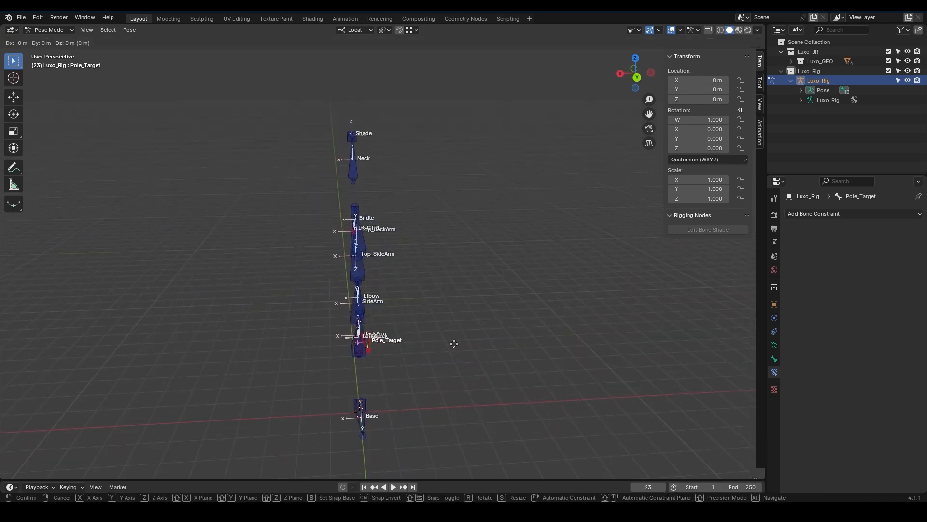
mouse_move(325, 331)
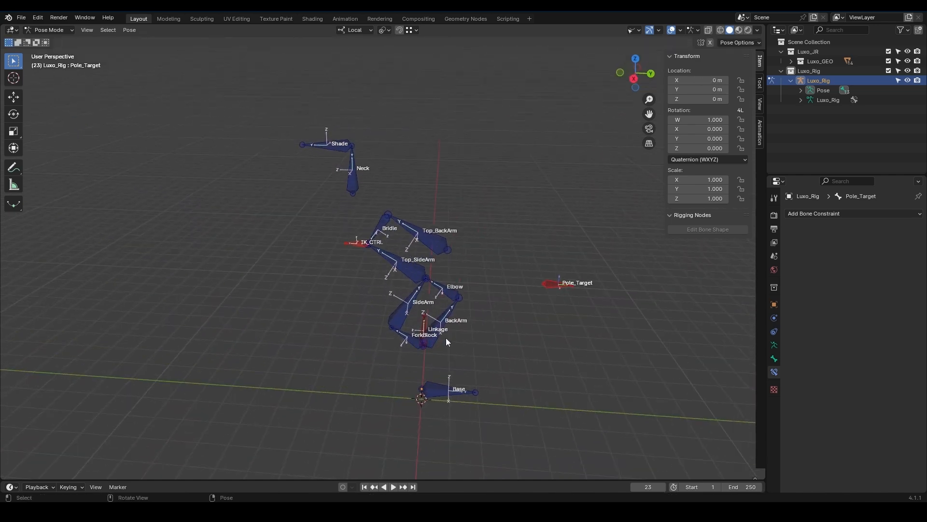
click(875, 438)
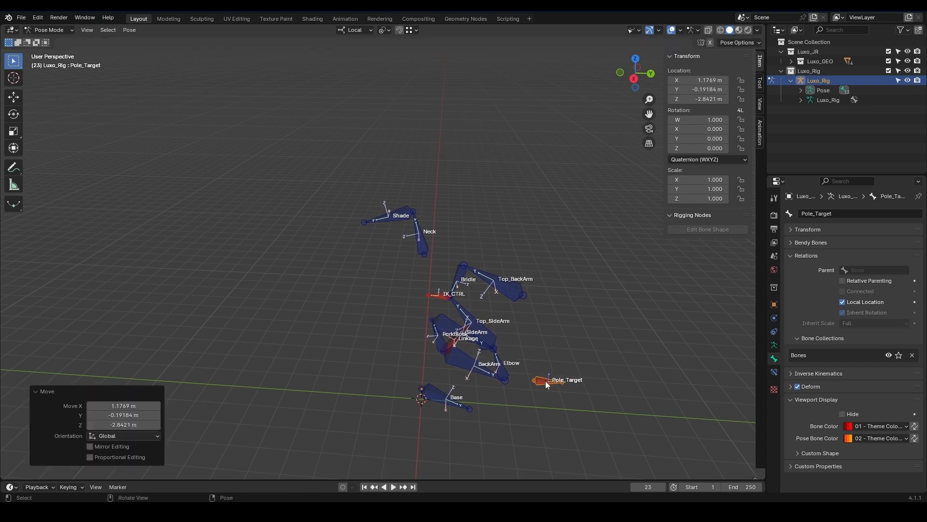
mouse_move(487, 397)
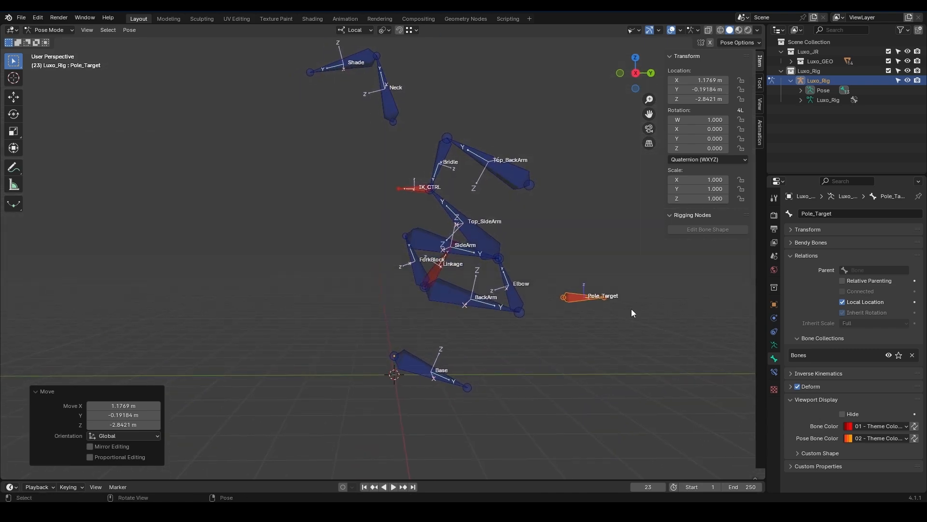
Step: Bring up the Add Bone Constraint list for the Pole_Target bone
click(822, 212)
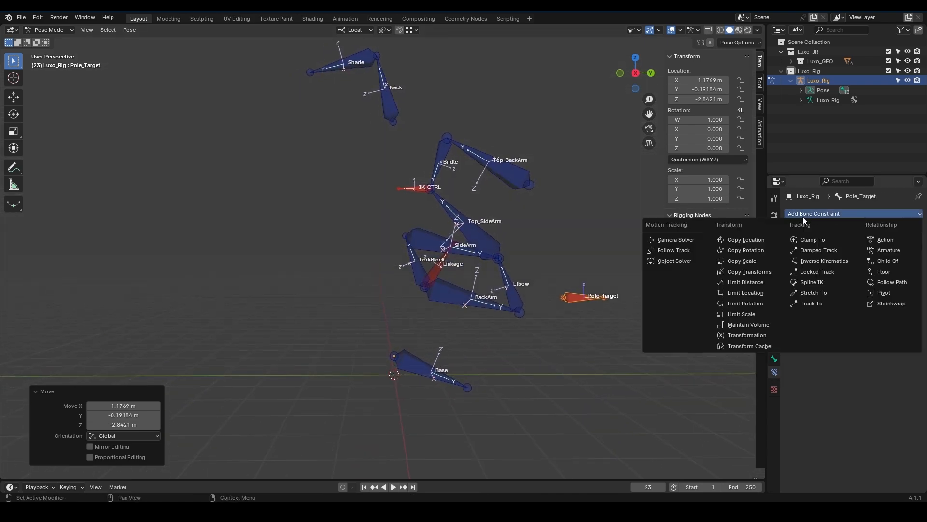
mouse_move(749, 271)
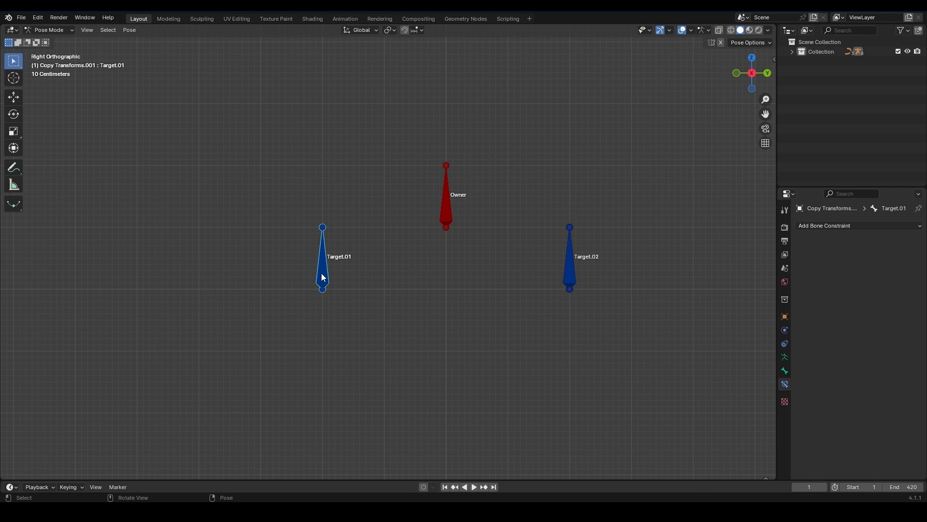
Step: Return to the Luxo rig, select the arm and enter bone editing
key(r)
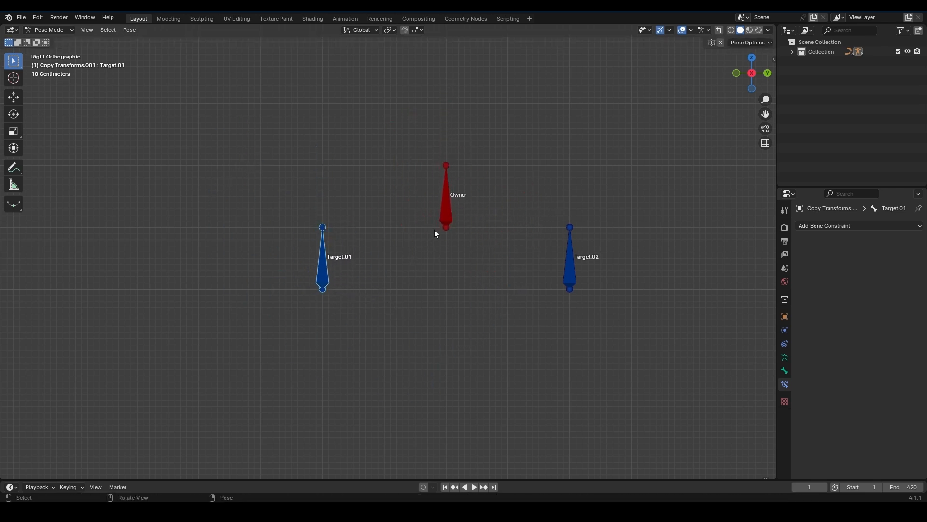
click(447, 201)
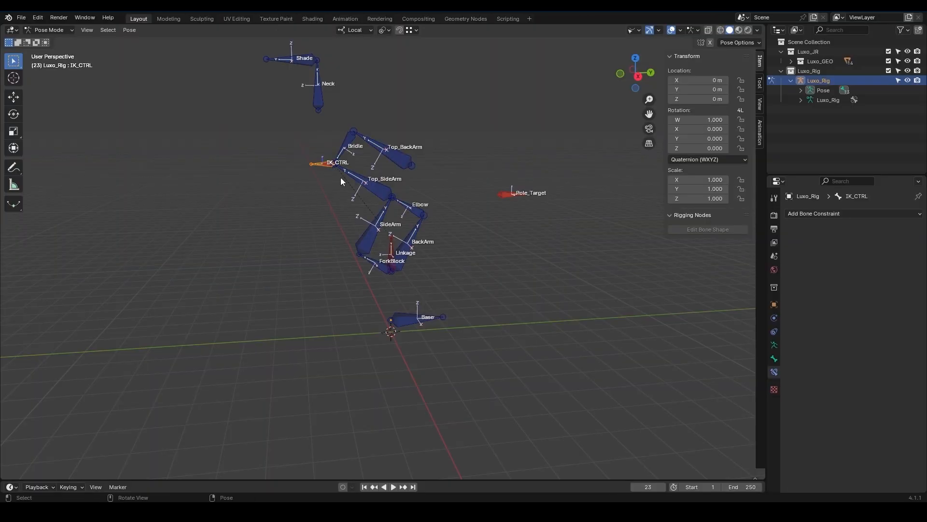
mouse_move(357, 268)
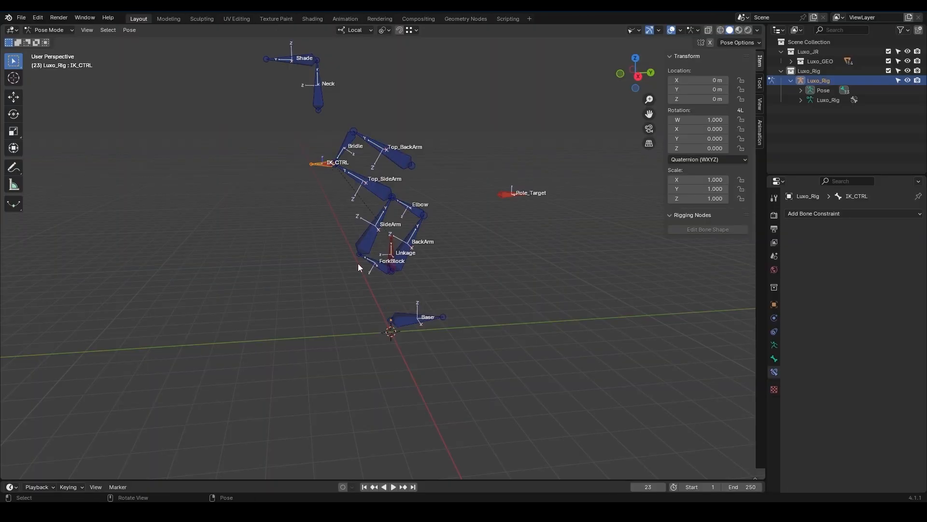
mouse_move(350, 242)
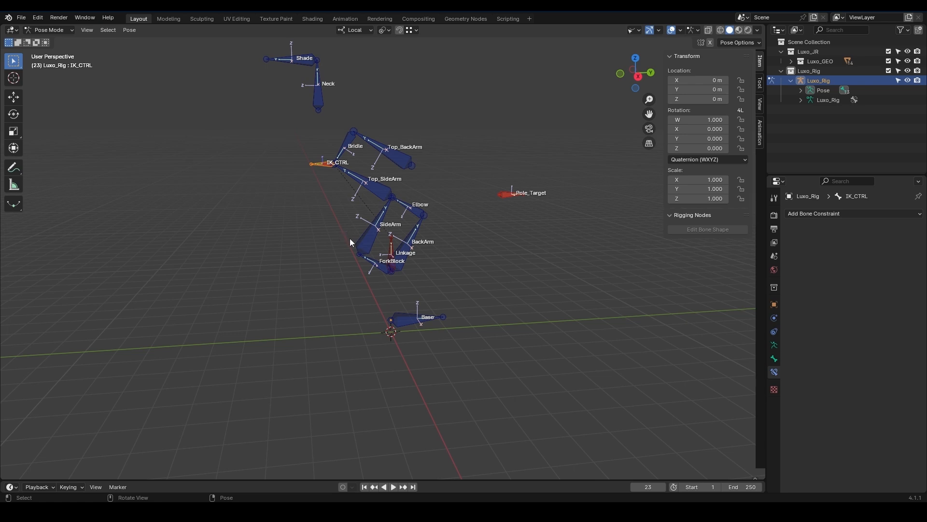
mouse_move(382, 233)
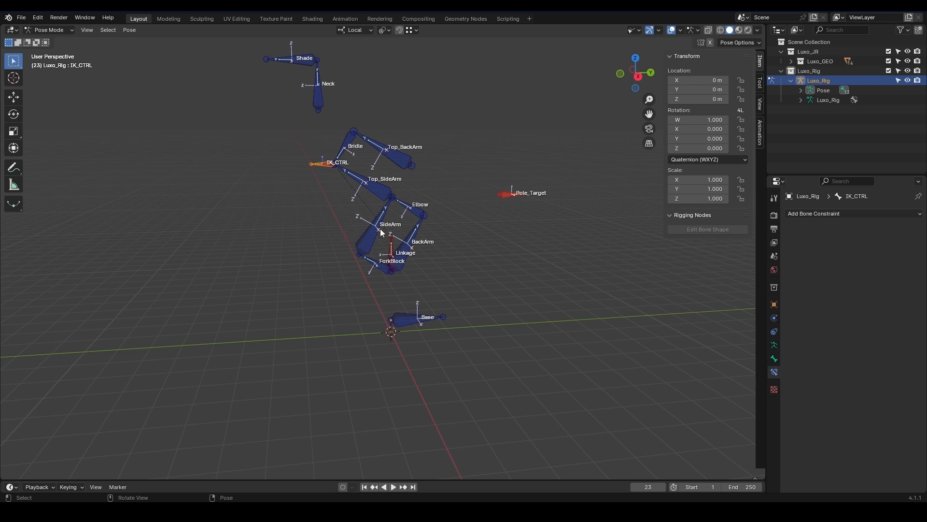
mouse_move(339, 231)
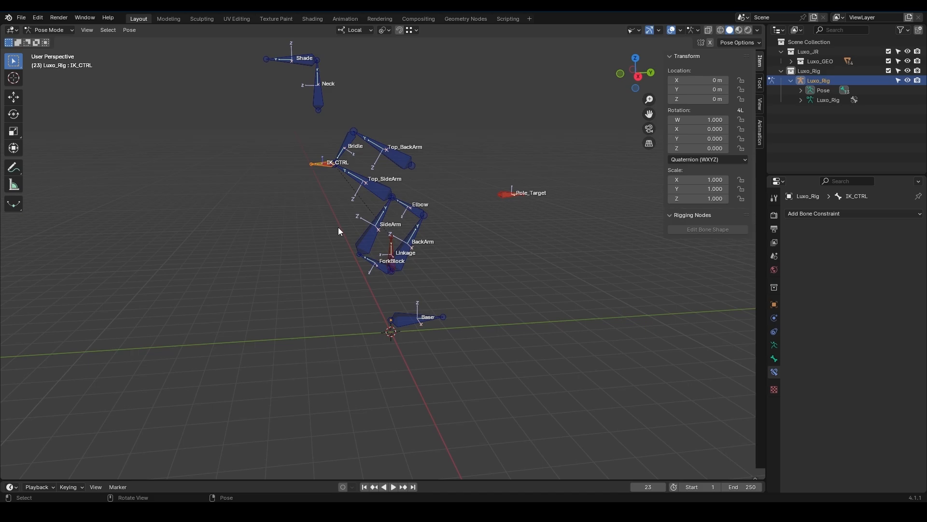
key(Tab)
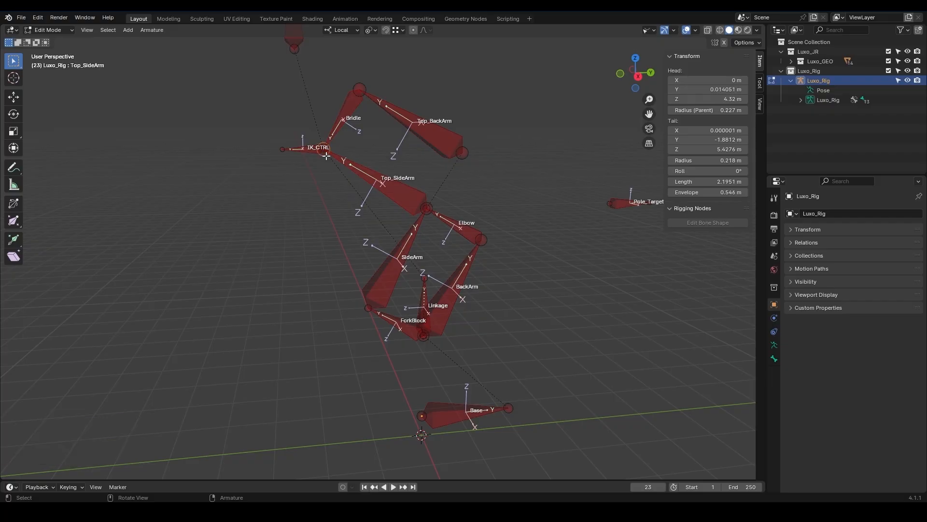
Step: Extrude a small control bone from Top_SideArm and duplicate it at the Base and middle
key(E)
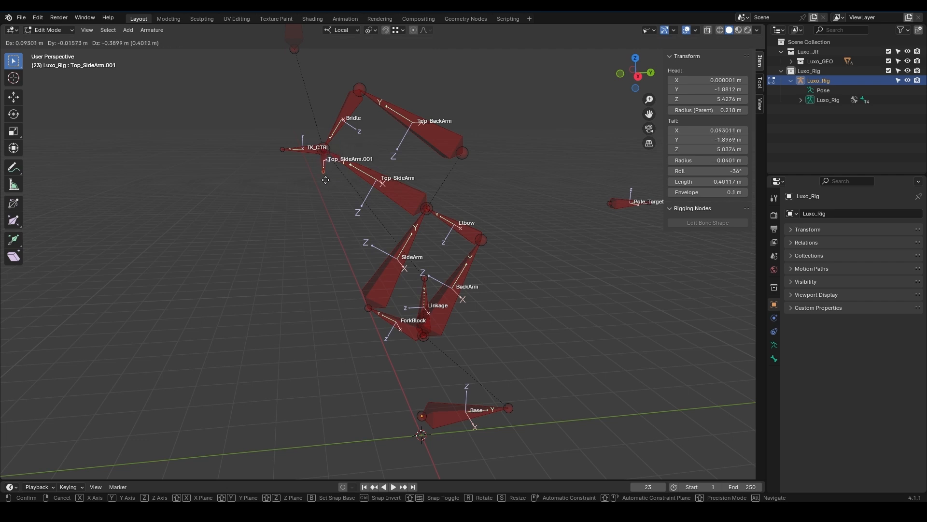
key(z)
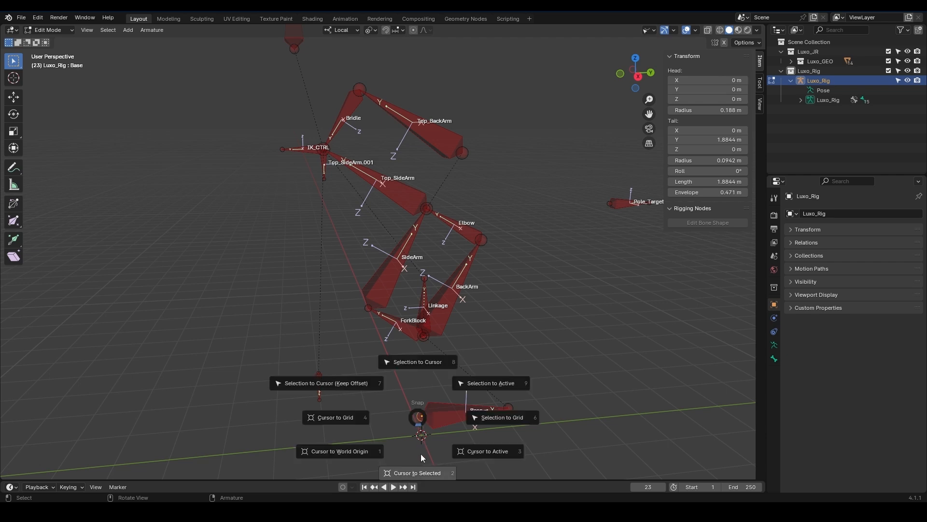
click(417, 472)
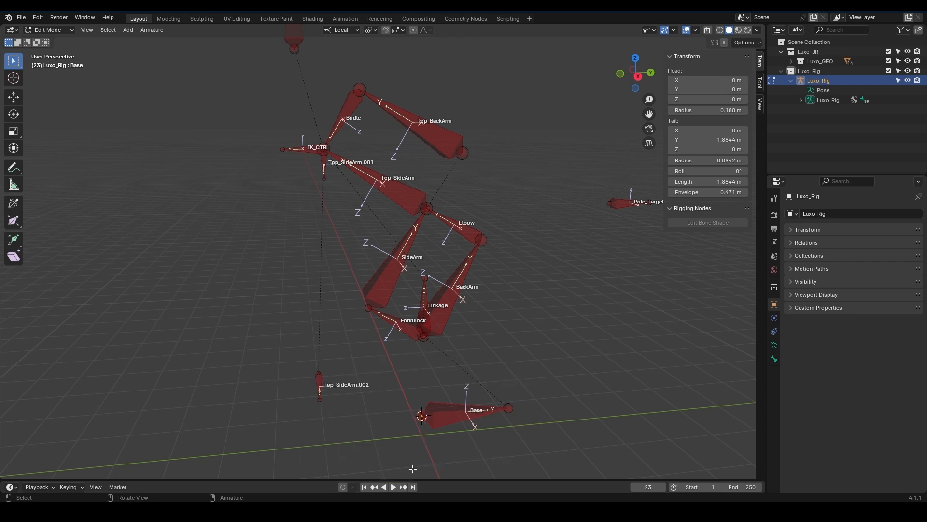
click(319, 384)
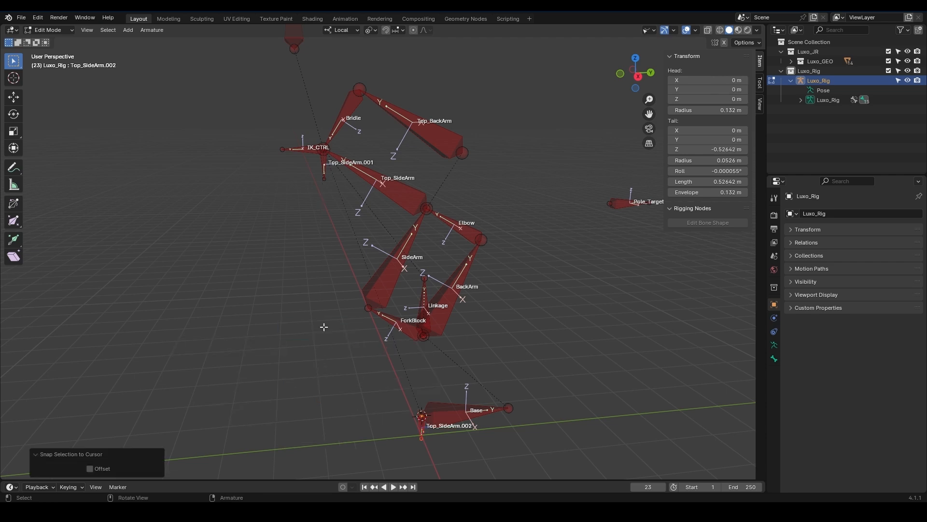
mouse_move(418, 425)
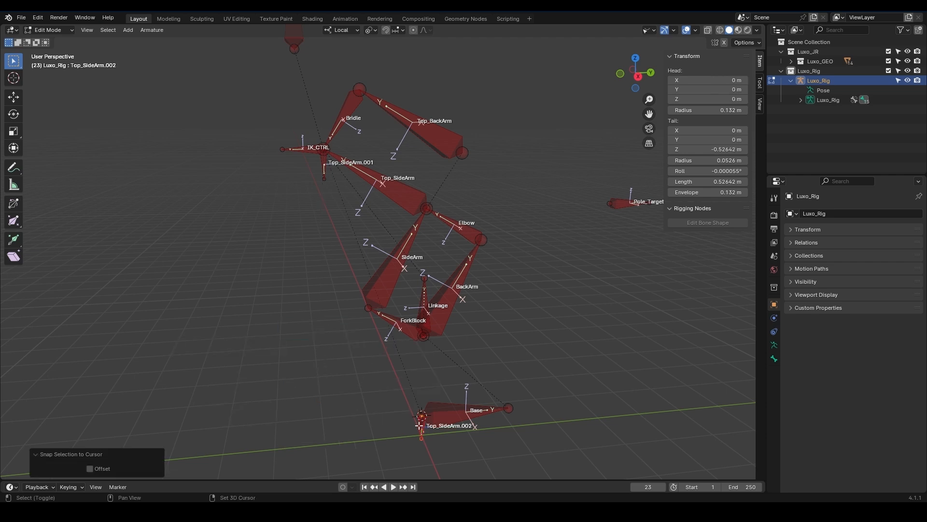
key(g)
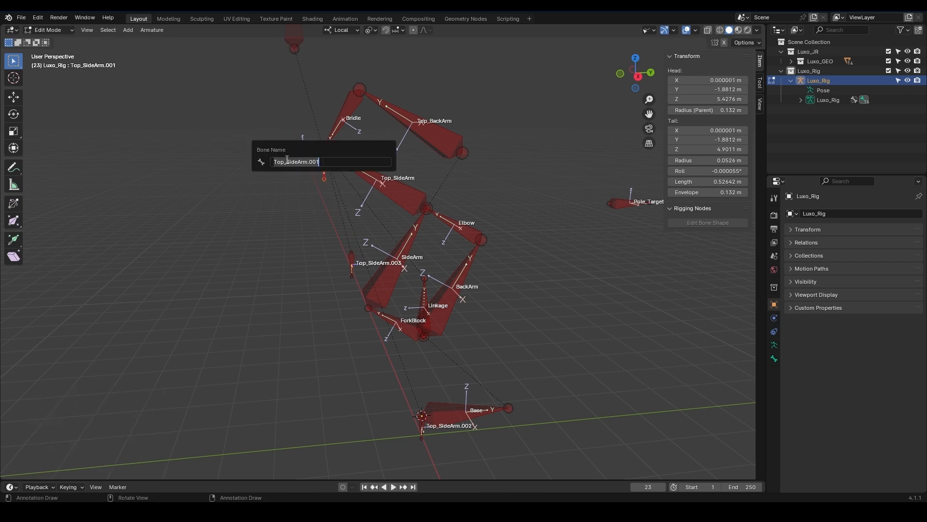
Step: Rename the new bones Top_PT_CTRL, Mid_PT_CTRL and Bottom_PT_CTRL and return to posing
text(Top_PT_)
text(Mi_PT_CTRL)
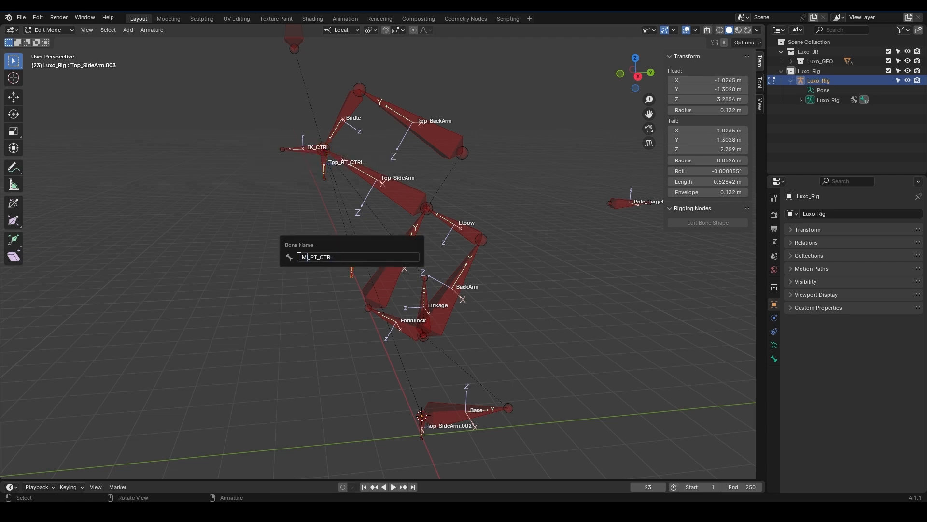
key(Return)
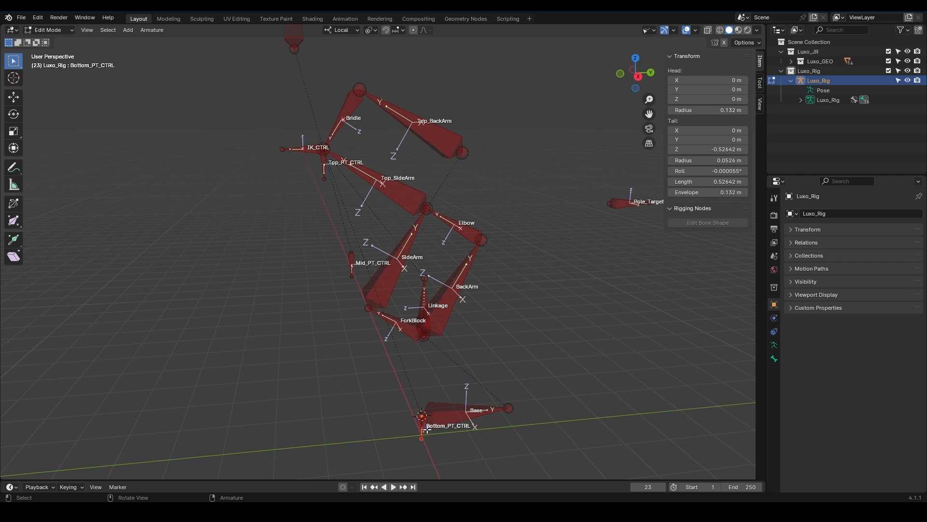
click(47, 30)
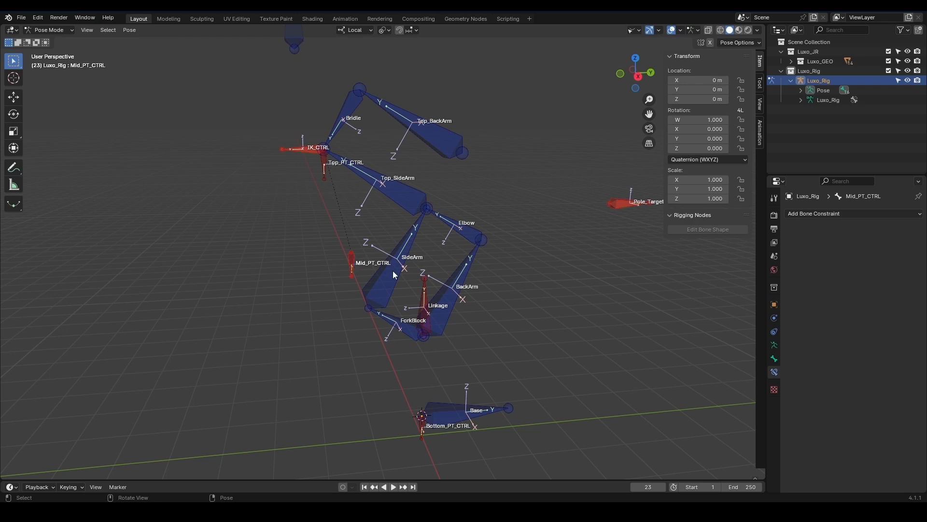
Step: Add a Copy Transforms constraint on Mid_PT_CTRL targeting Luxo_Rig's Top_PT_CTRL
click(852, 213)
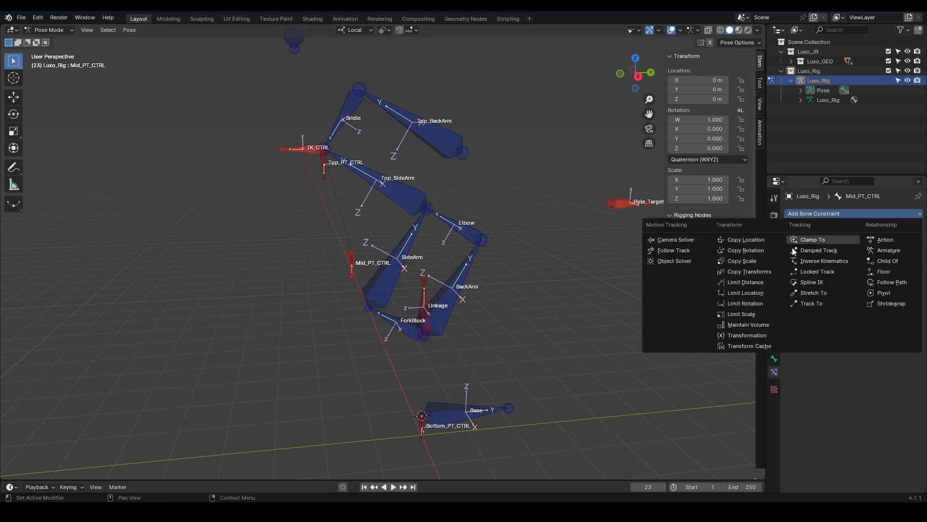
click(747, 271)
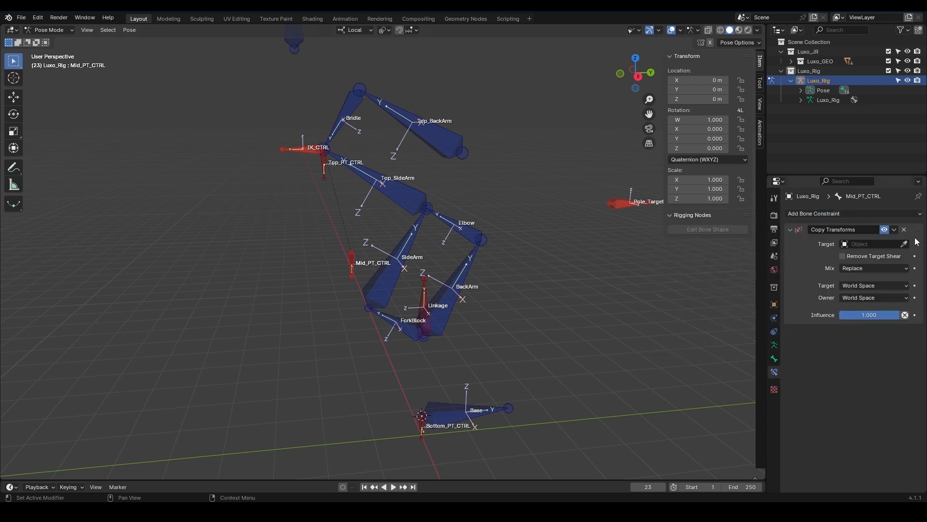
click(904, 243)
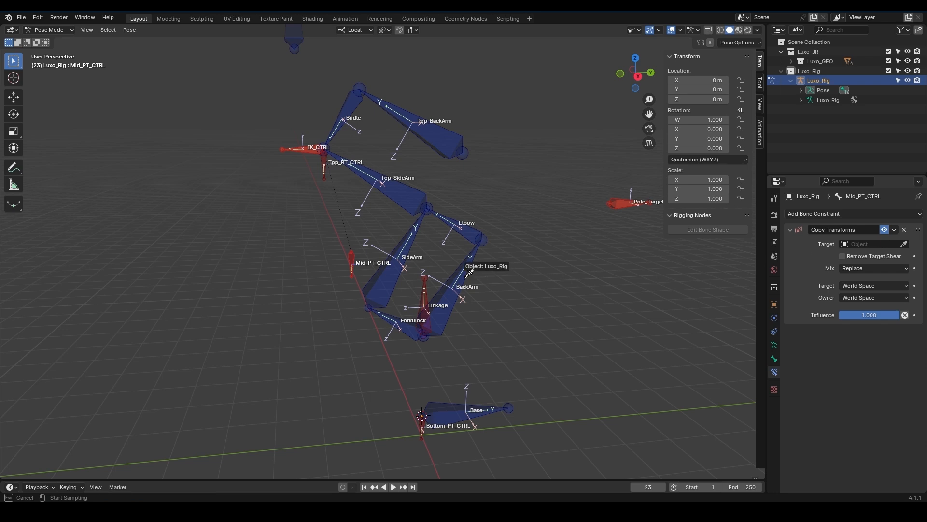
click(874, 244)
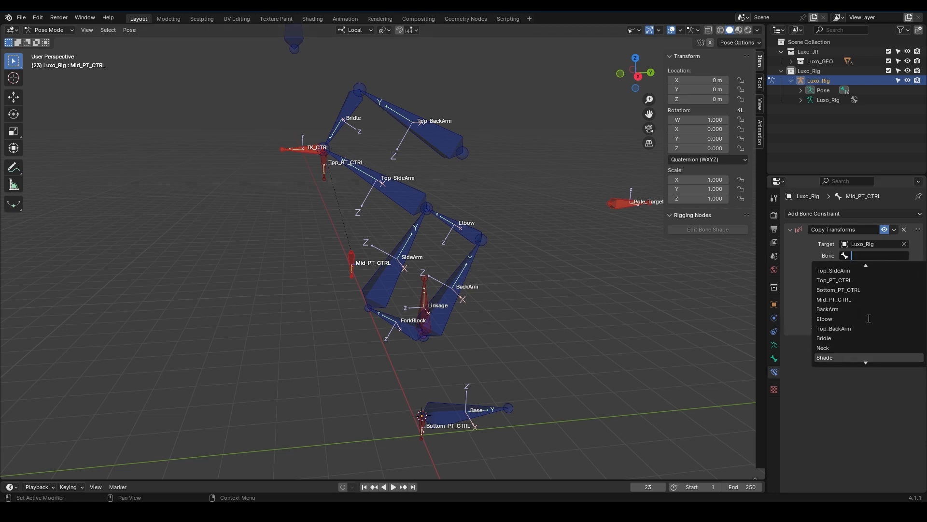
click(834, 280)
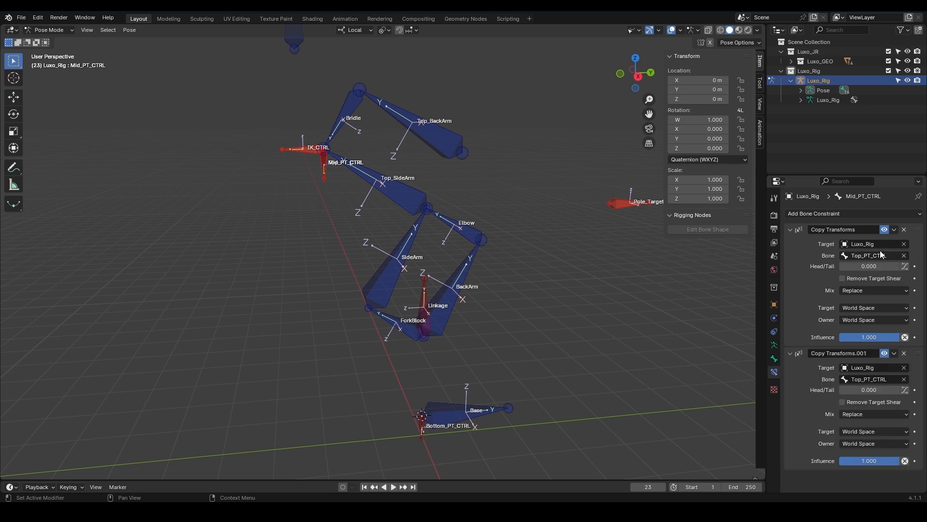
mouse_move(904, 378)
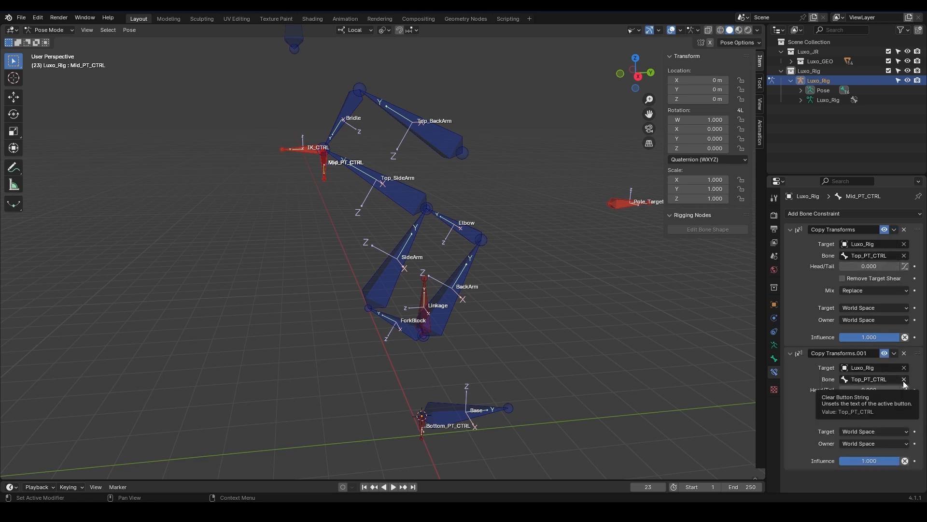
Step: Retarget the second Copy Transforms to Bottom_PT_CTRL at 0.500 influence and rename the constraints
click(870, 378)
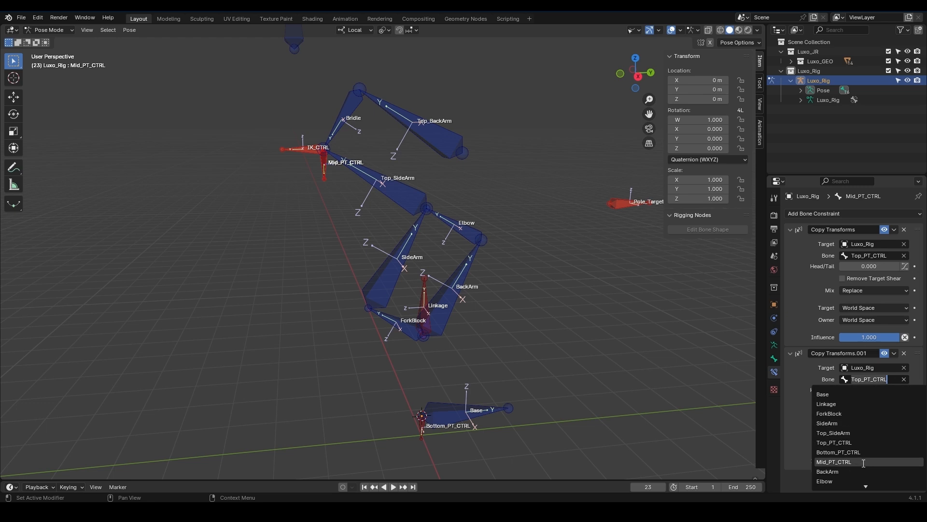
click(839, 452)
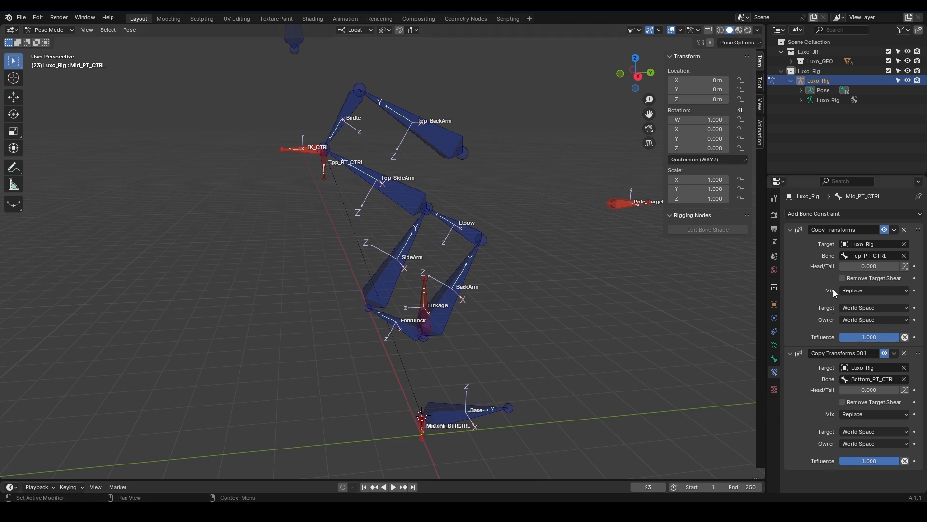
mouse_move(843, 375)
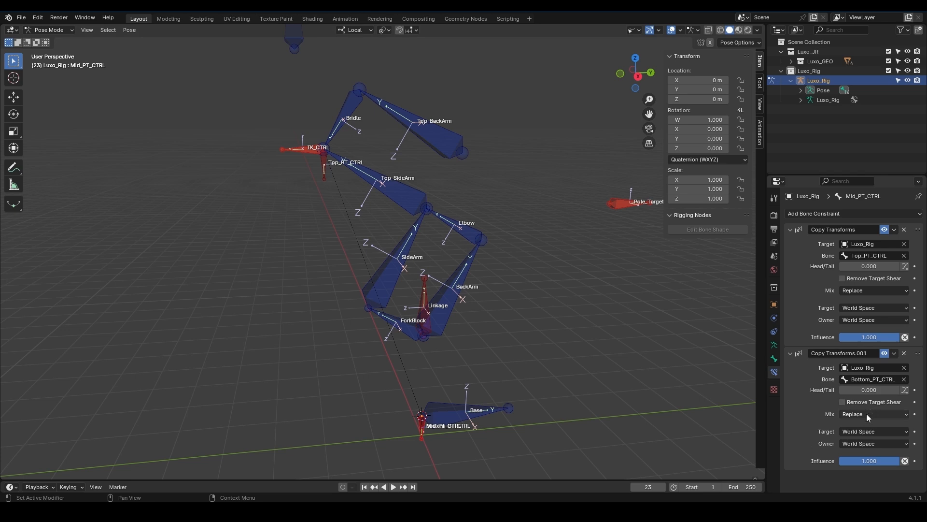
double_click(869, 461)
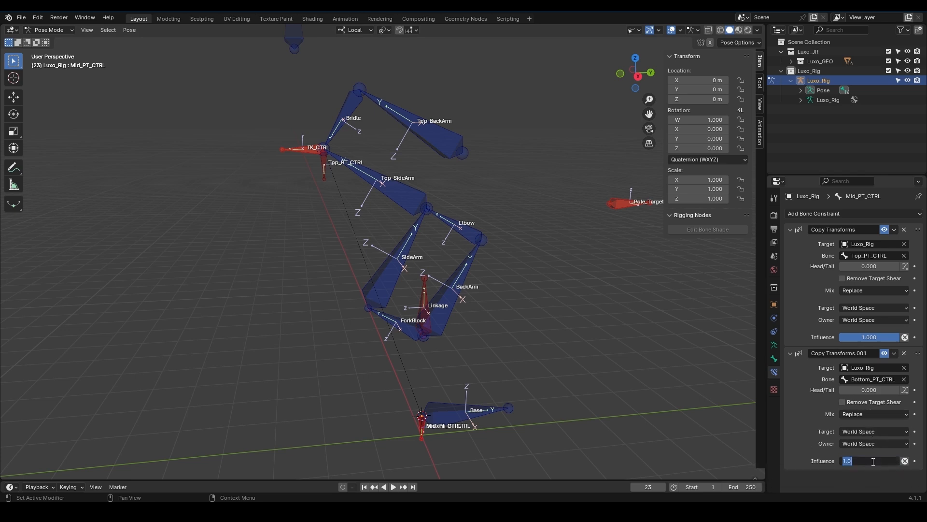
text(0.500)
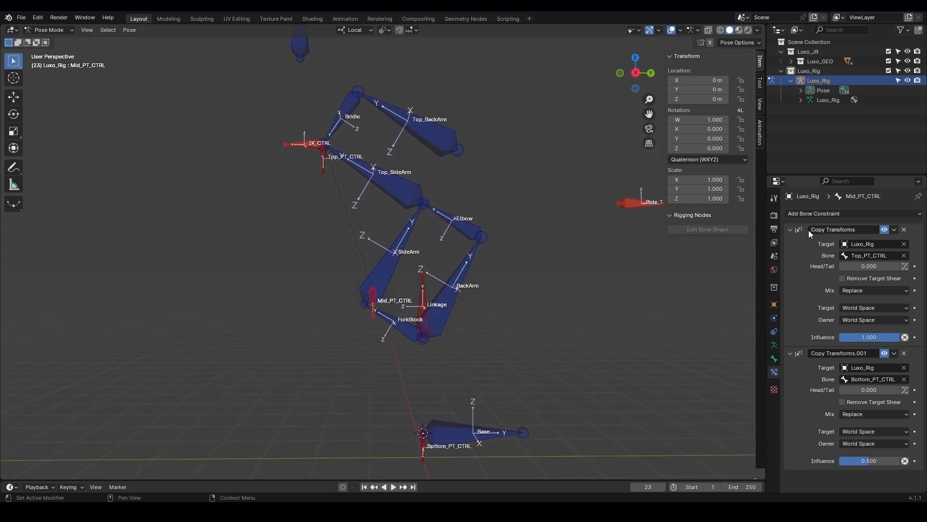
double_click(846, 230)
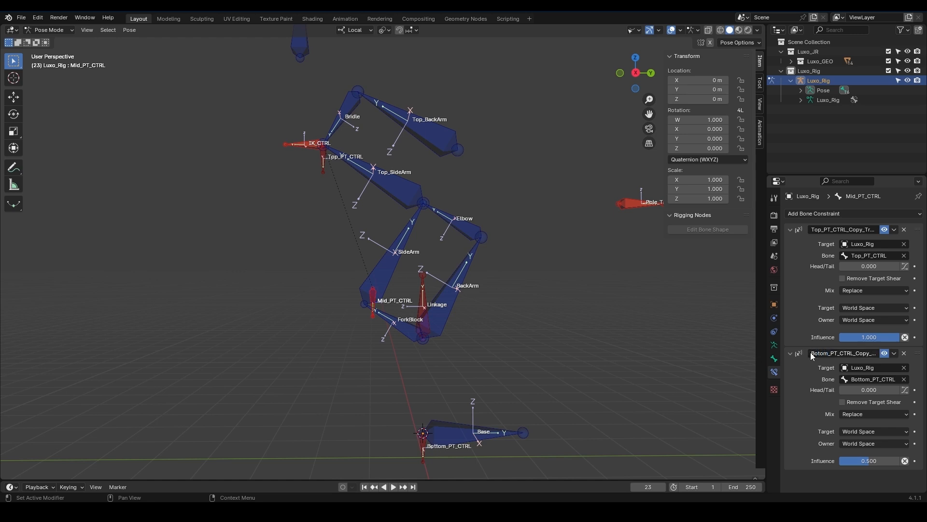
Step: Select the IK_CTRL bone in the viewport
click(305, 144)
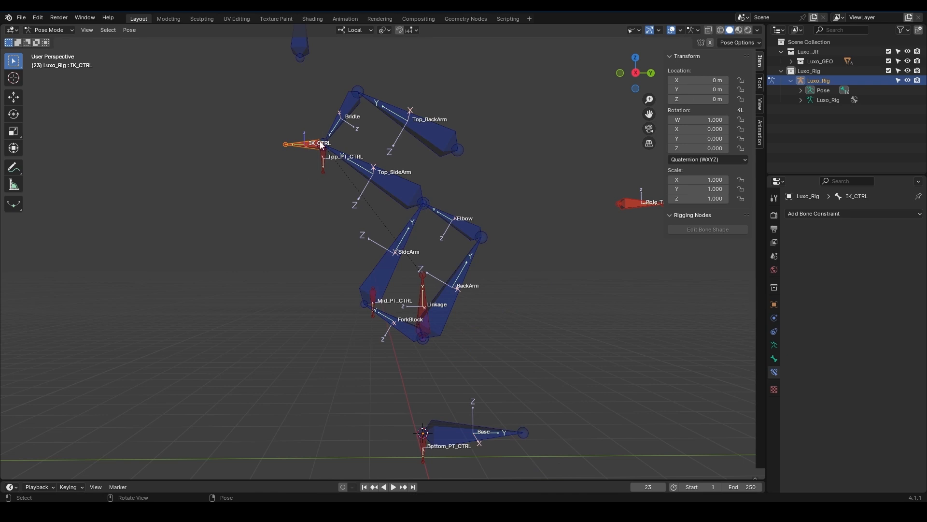
mouse_move(321, 163)
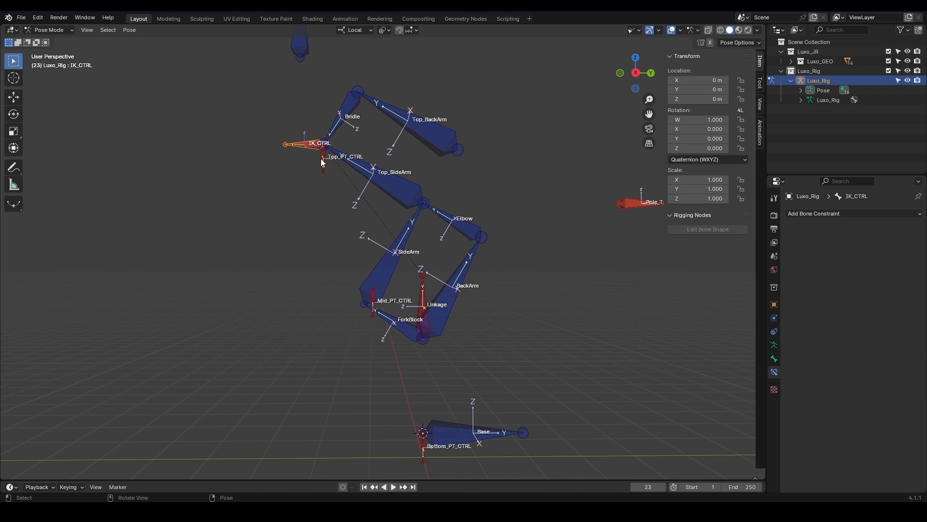
Step: In Edit Mode, parent Mid_PT_CTRL to the Linkage bone with Keep Offset
click(50, 30)
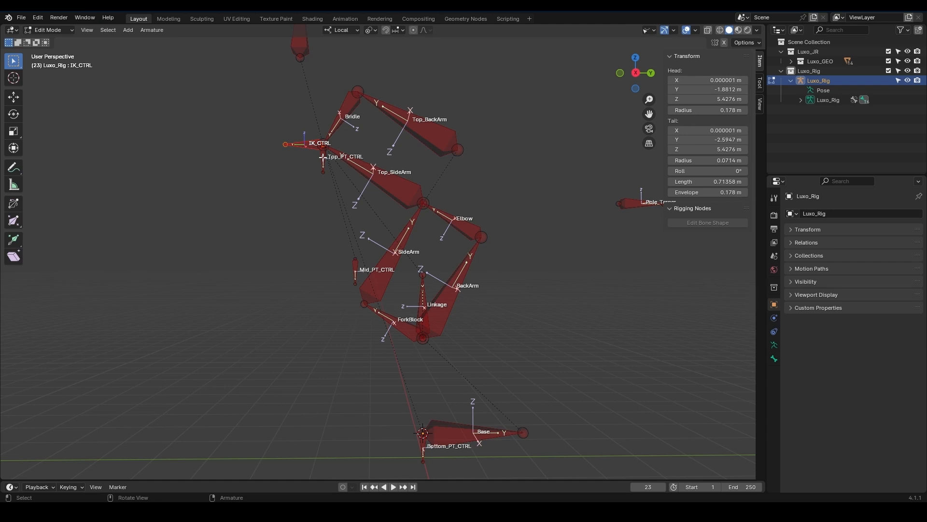
click(355, 275)
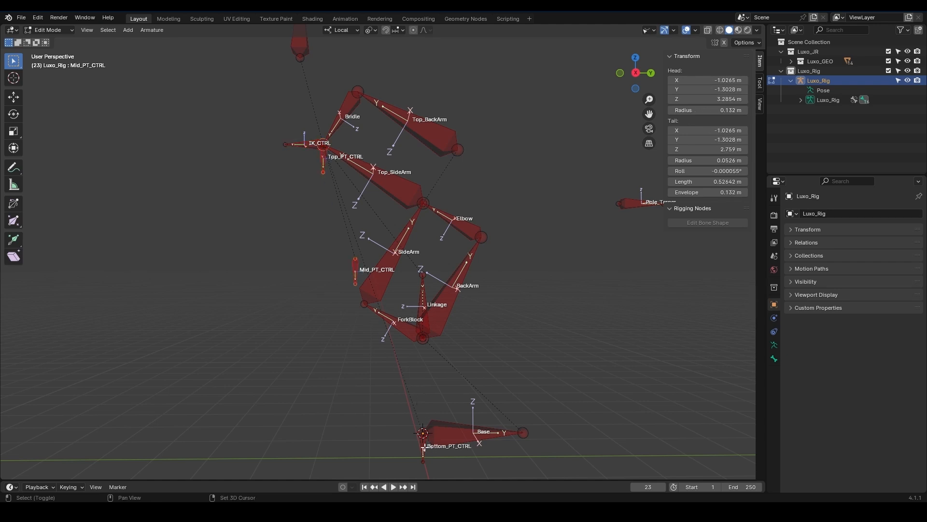
click(423, 296)
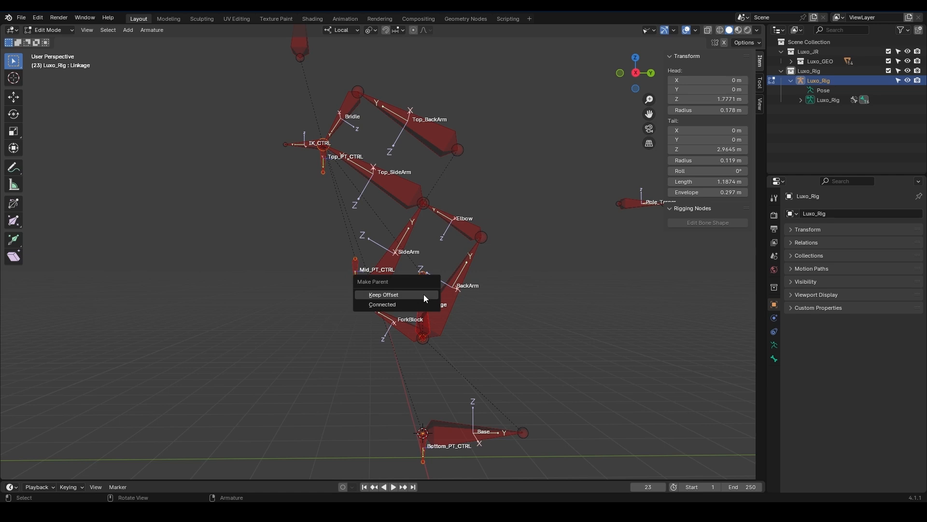
click(383, 295)
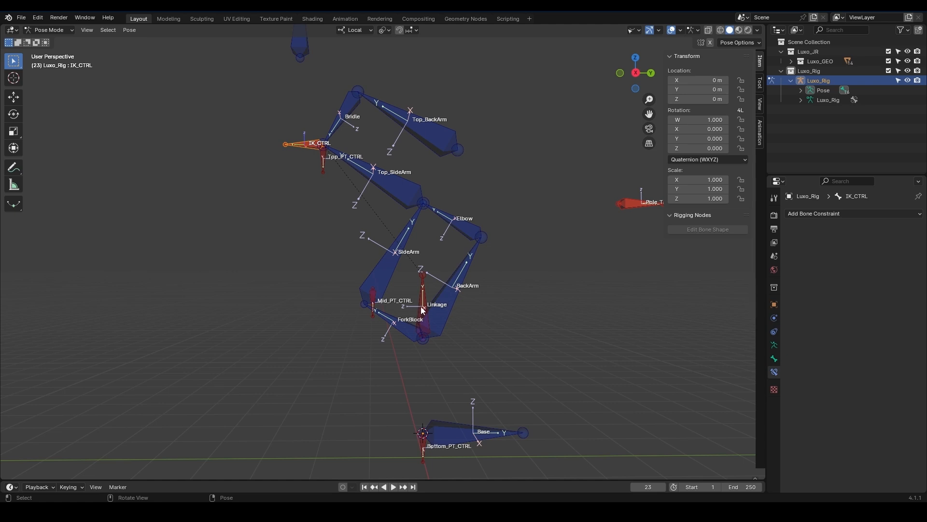
mouse_move(313, 147)
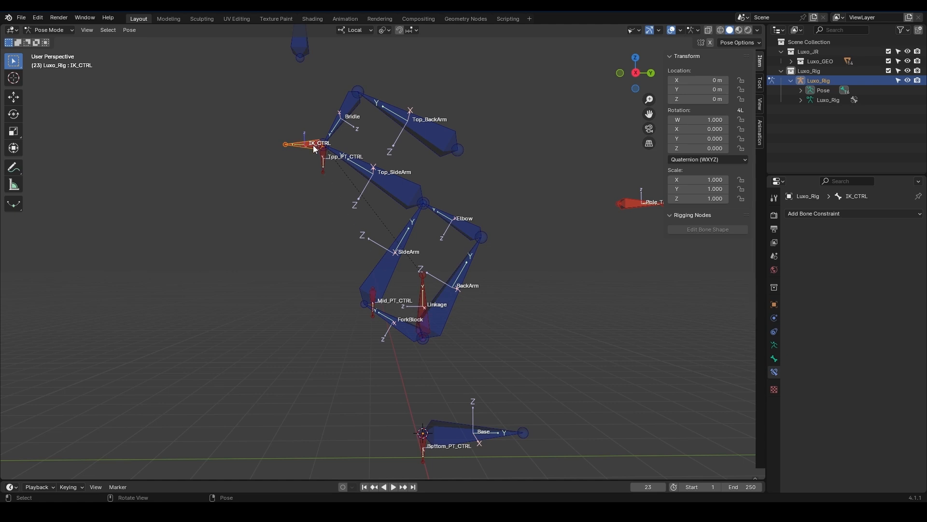
mouse_move(326, 168)
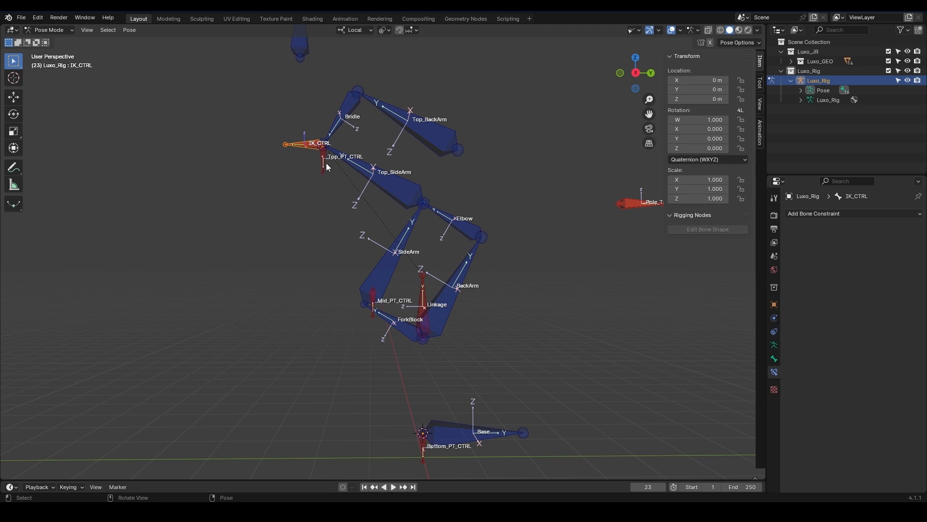
Step: Give Top_PT_CTRL a Copy Location constraint targeting Luxo_Rig bone IK_CTRL
click(324, 165)
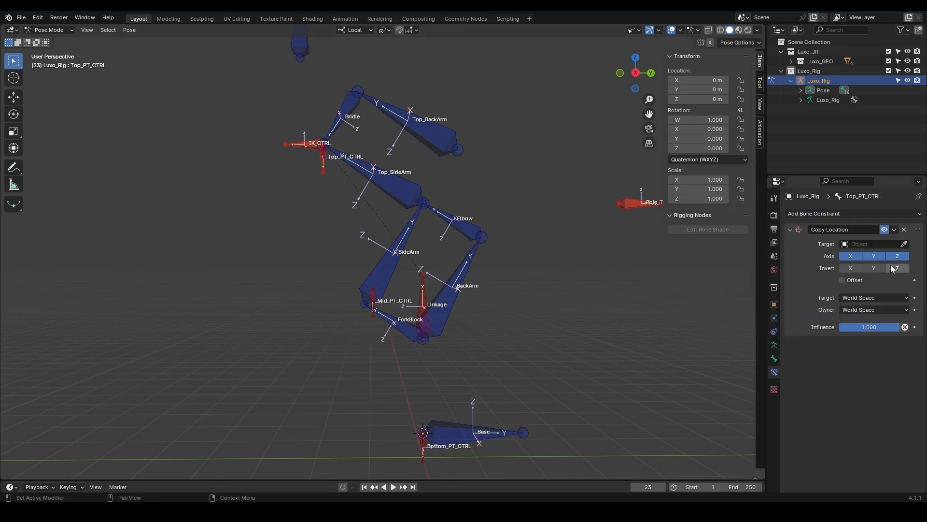
click(870, 244)
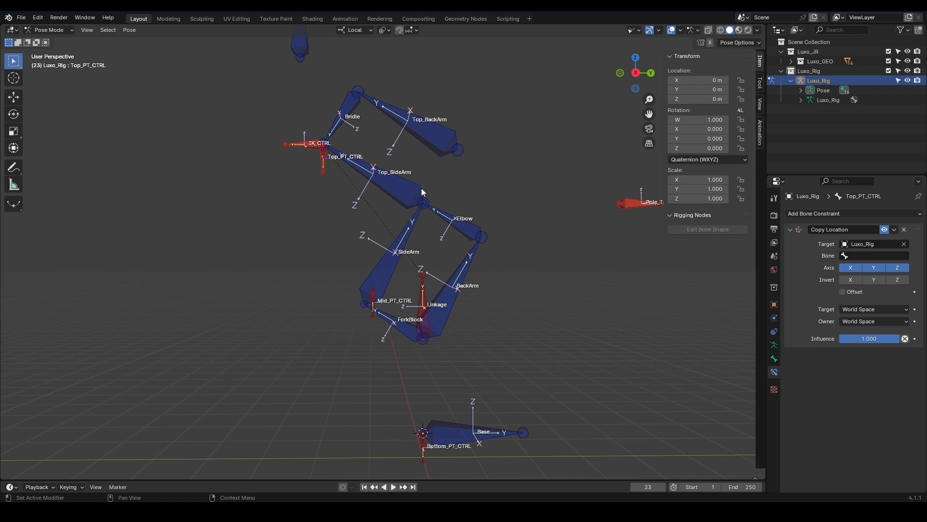
click(875, 255)
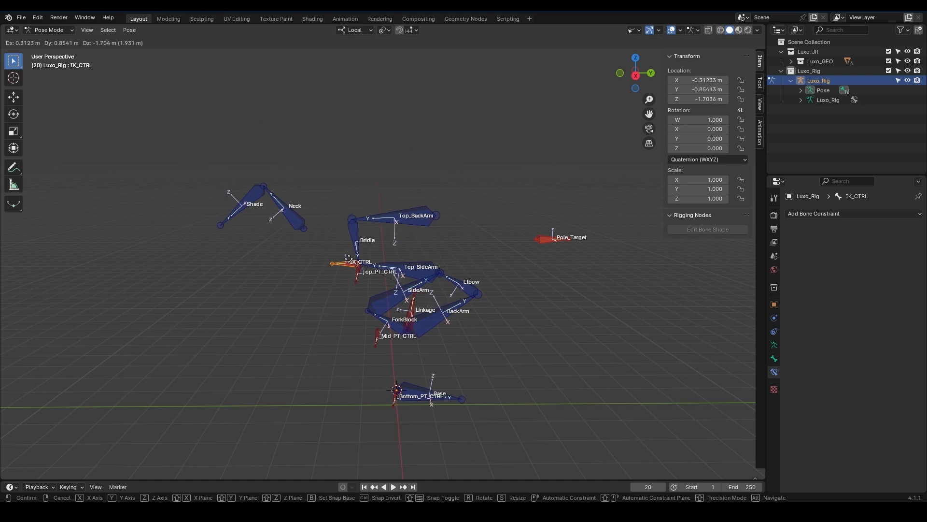
mouse_move(370, 203)
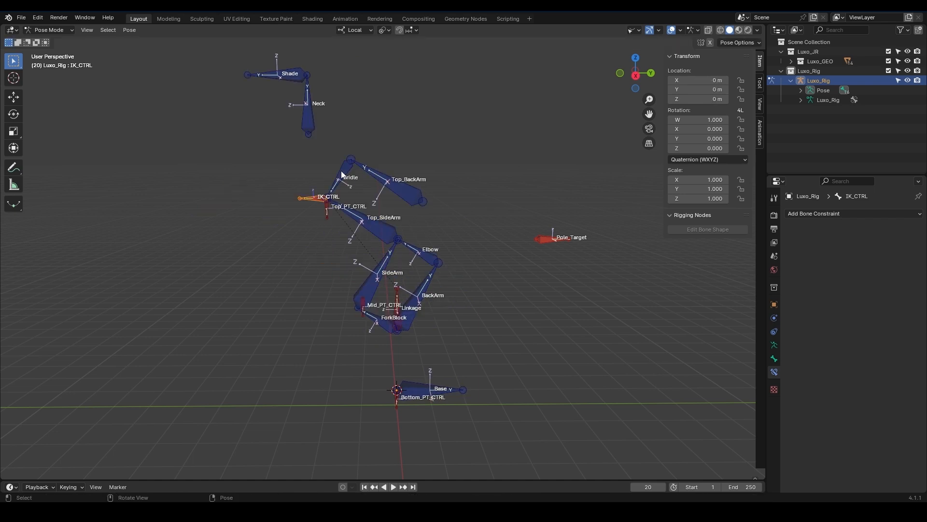
Step: Check Bridle's IK constraint, then in Edit Mode parent Pole_Target to Mid_PT_CTRL with Keep Offset
click(343, 168)
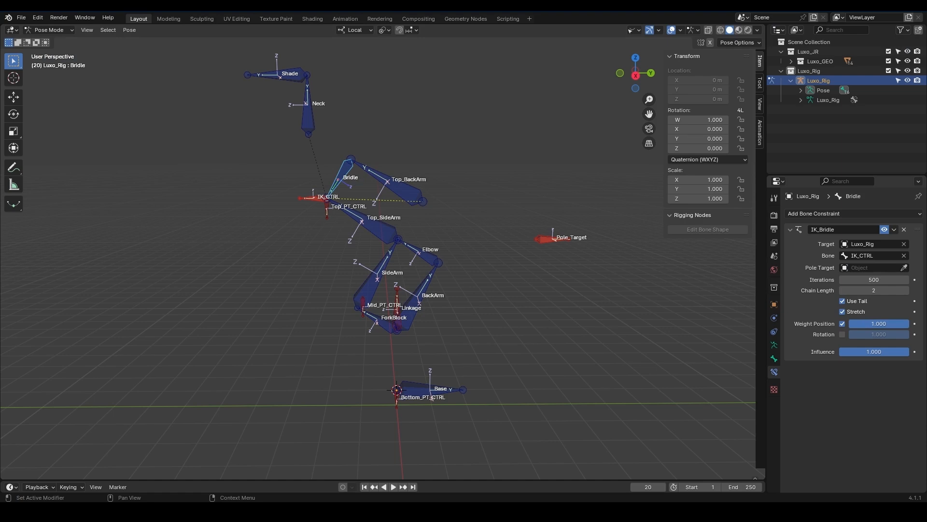
click(48, 30)
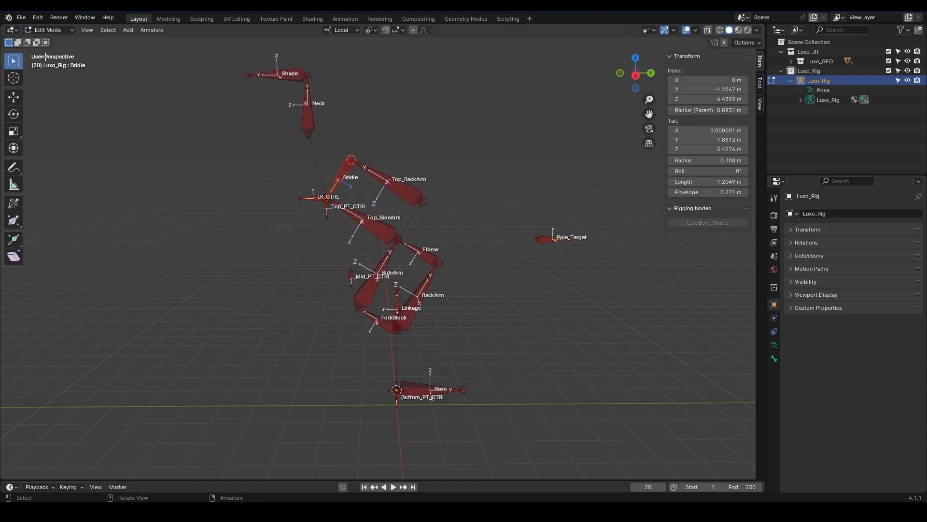
click(552, 237)
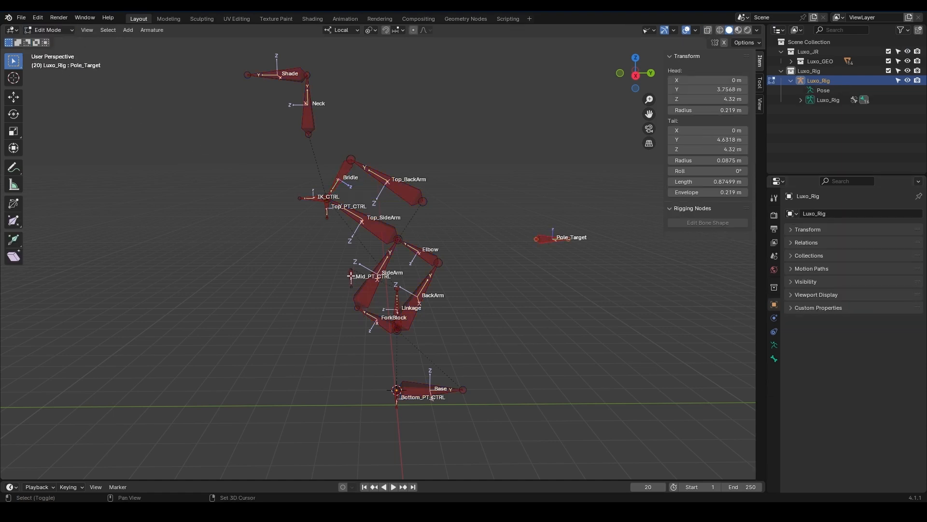
click(349, 270)
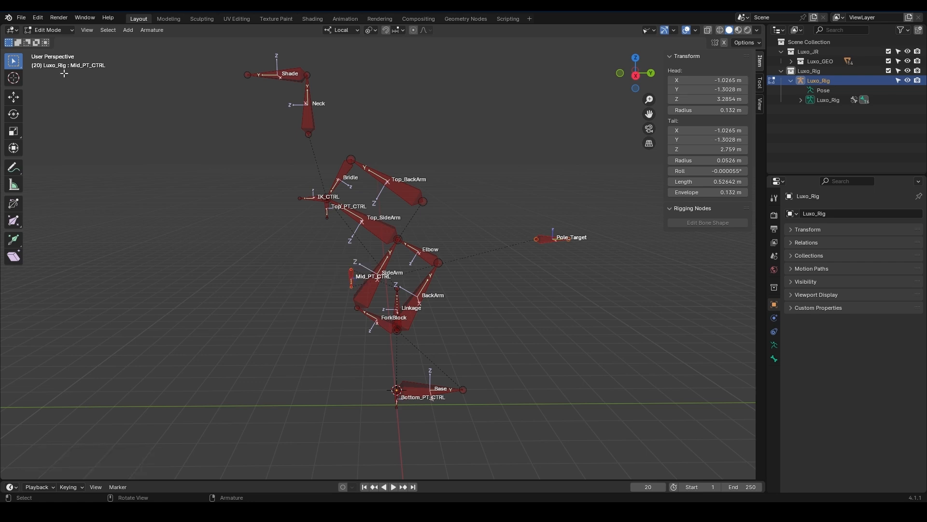
Step: Back in Pose Mode, select IK_CTRL and trial-move it, cancelling the move
click(48, 30)
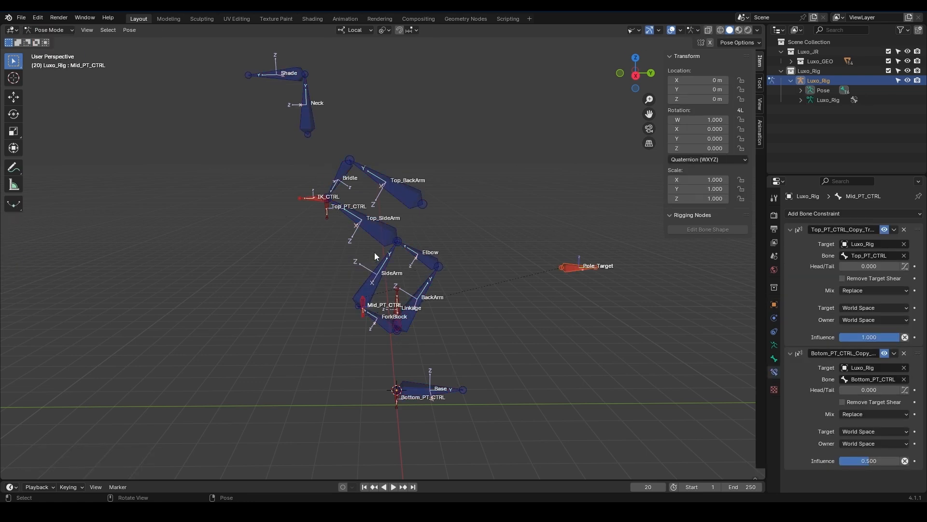
click(307, 196)
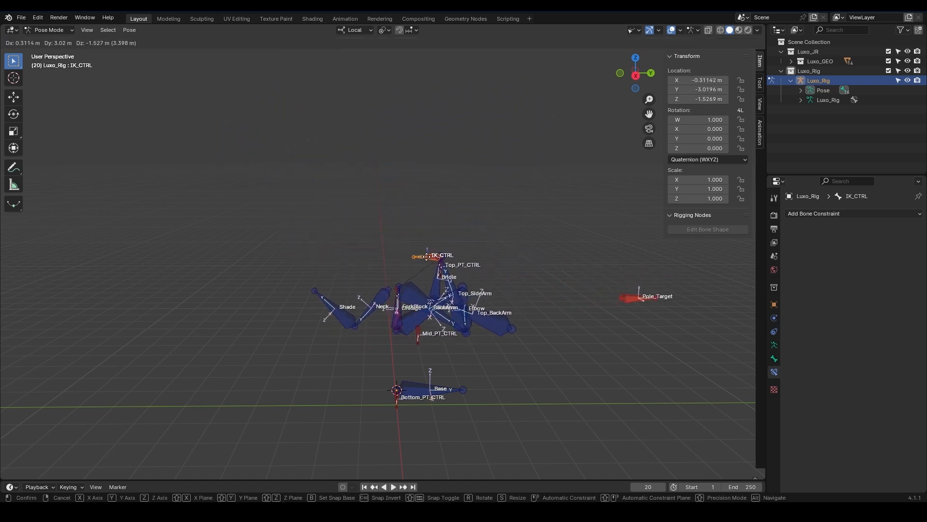
mouse_move(437, 242)
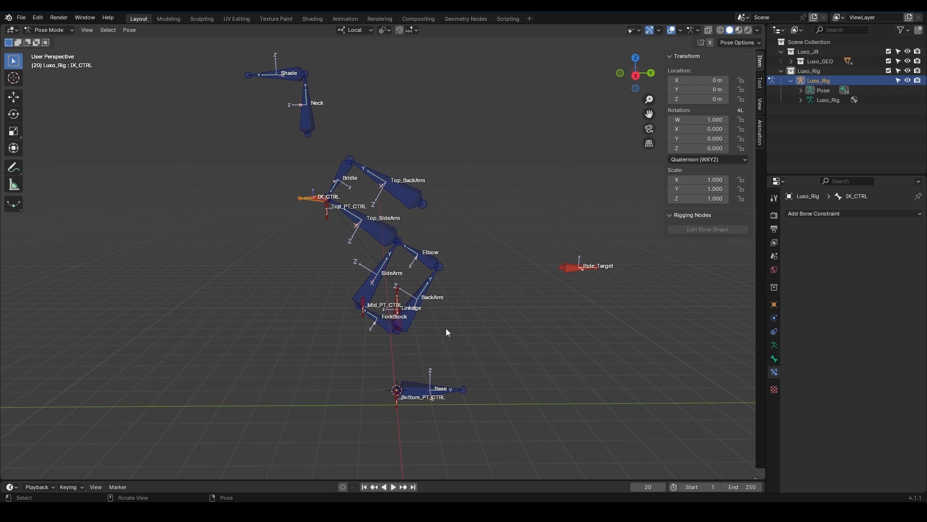
mouse_move(535, 266)
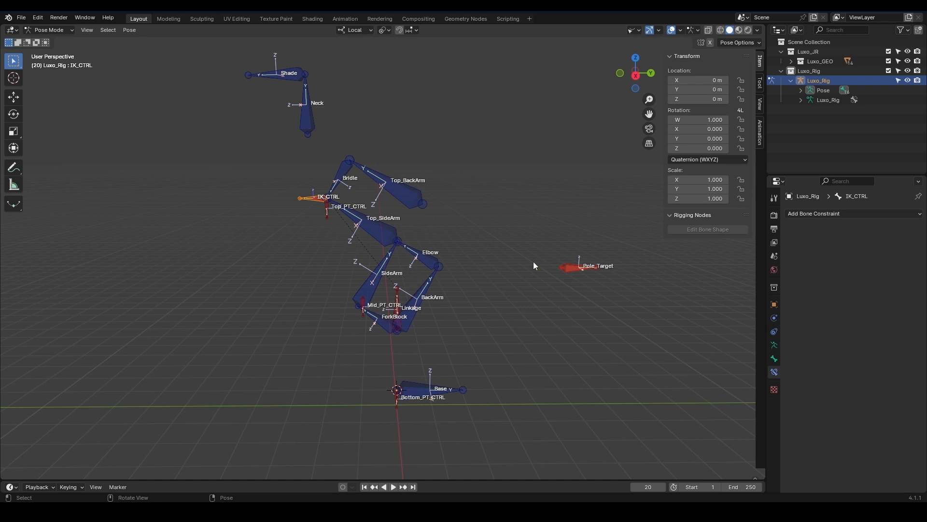
mouse_move(288, 287)
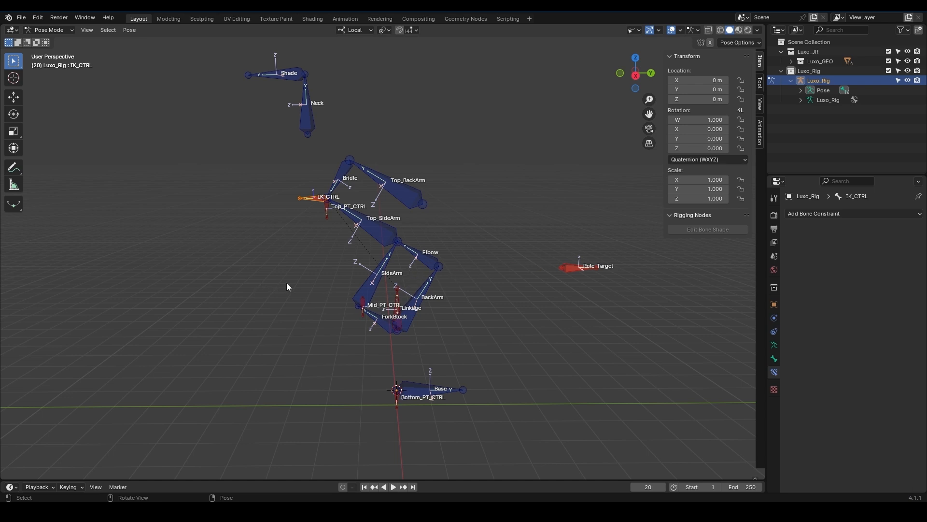
mouse_move(365, 312)
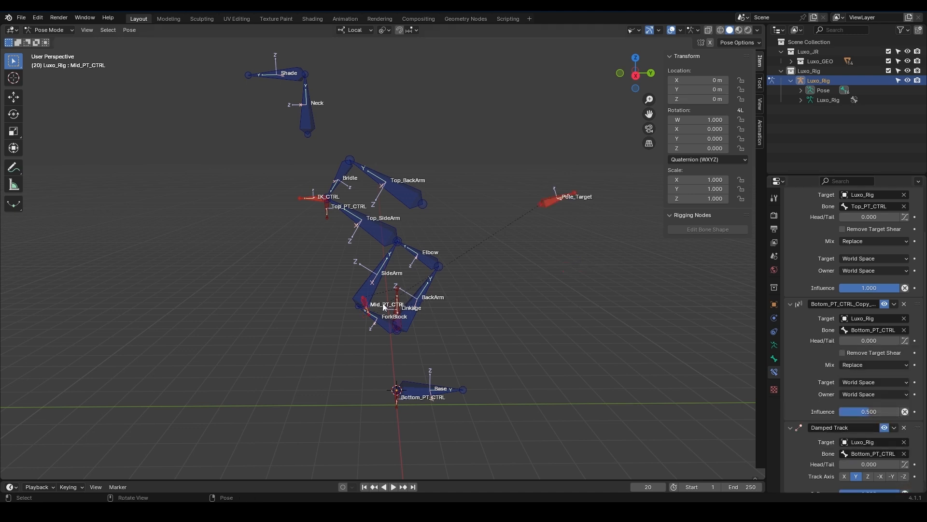
mouse_move(389, 377)
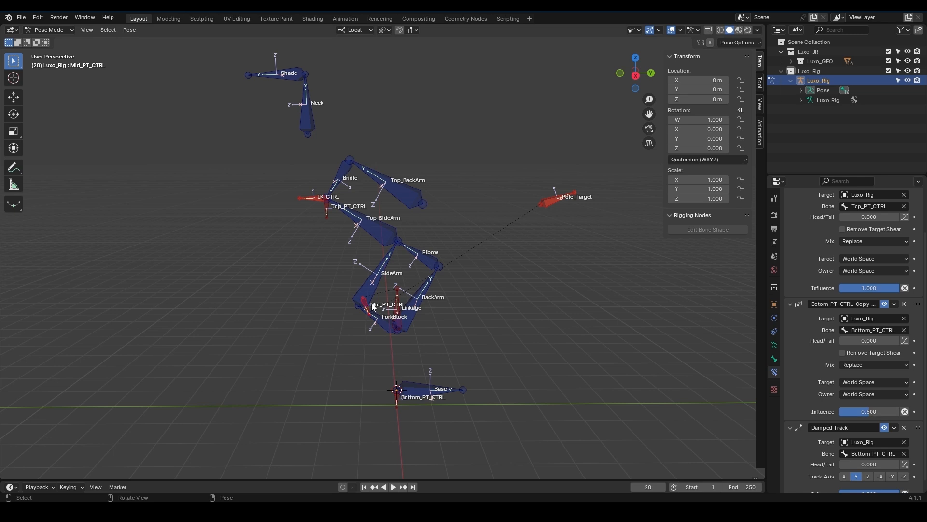
mouse_move(481, 236)
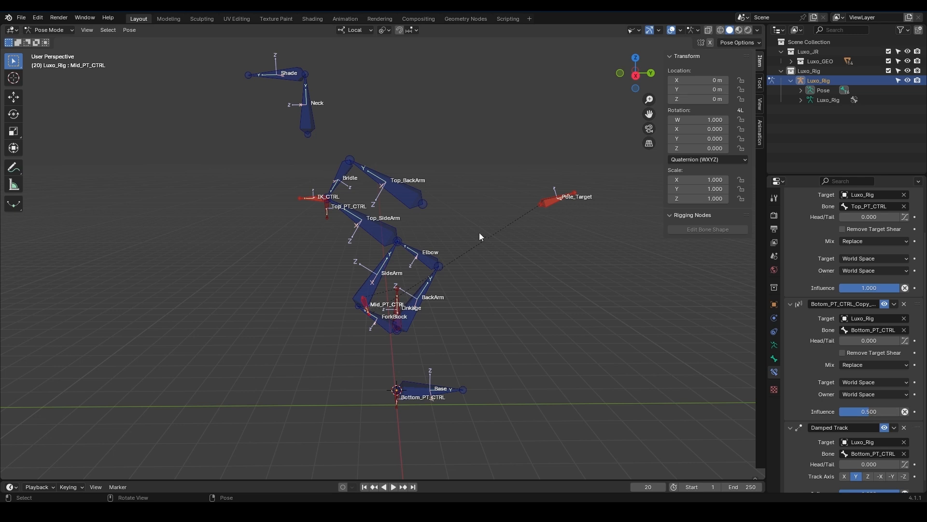
mouse_move(379, 308)
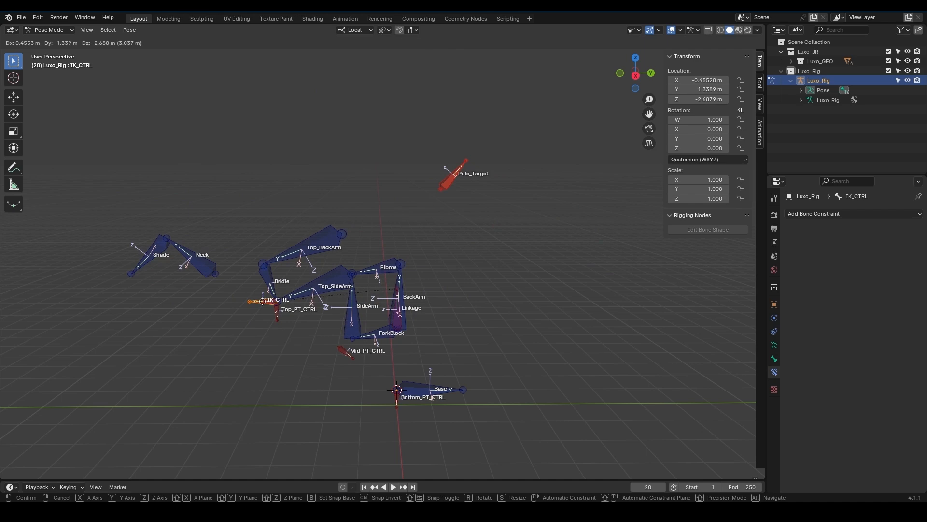
Step: Clear IK_CTRL's location with Alt+G to return the arm to rest
key(alt+g)
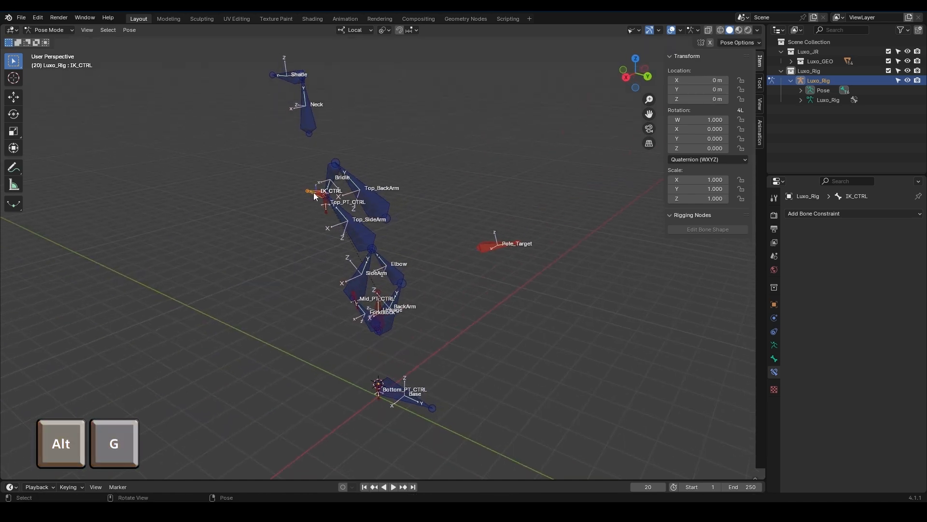